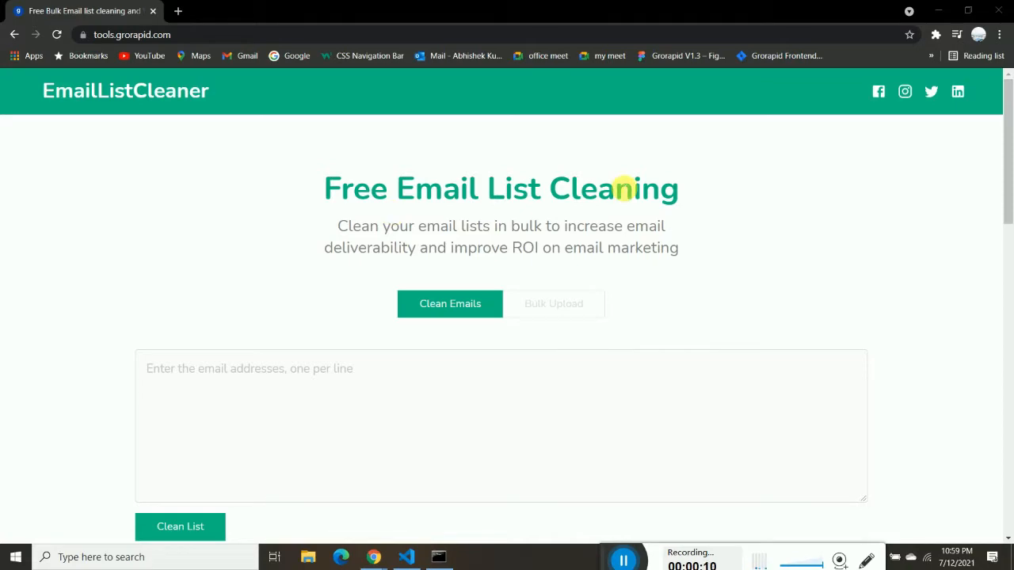
Look over the EmailListCleaner page before entering an address
{"action": "scroll", "scroll_direction": "down", "scroll_amount": 3}
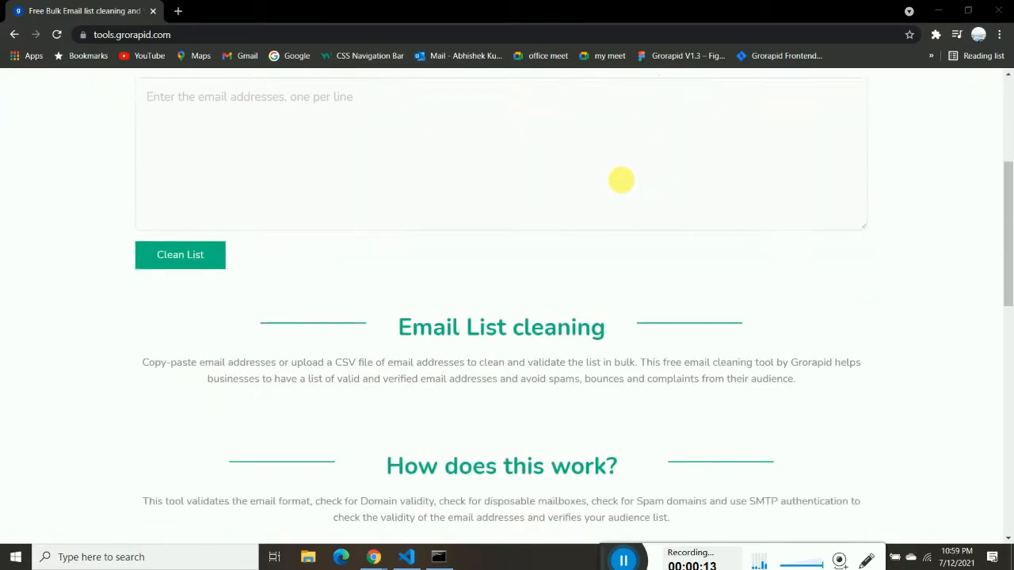
{"action": "scroll", "scroll_direction": "up", "scroll_amount": 3}
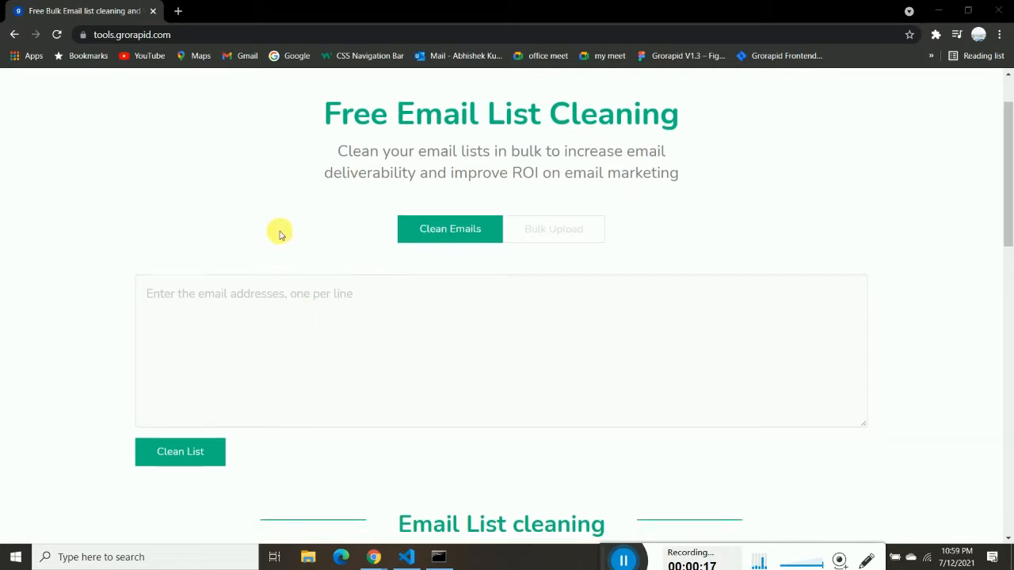
{"action": "scroll", "scroll_direction": "down", "scroll_amount": 3}
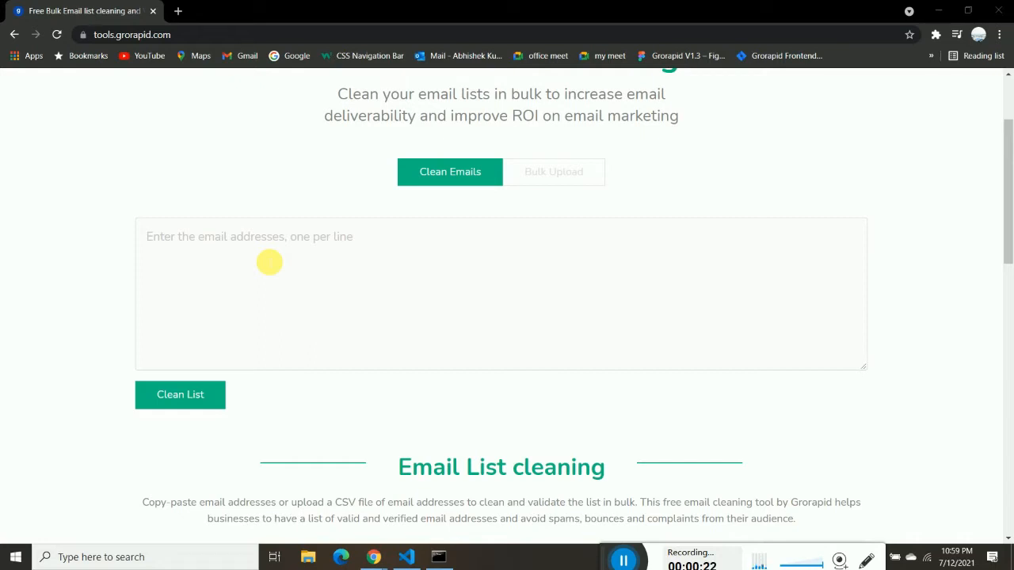
{"action": "scroll", "scroll_direction": "up", "scroll_amount": 3}
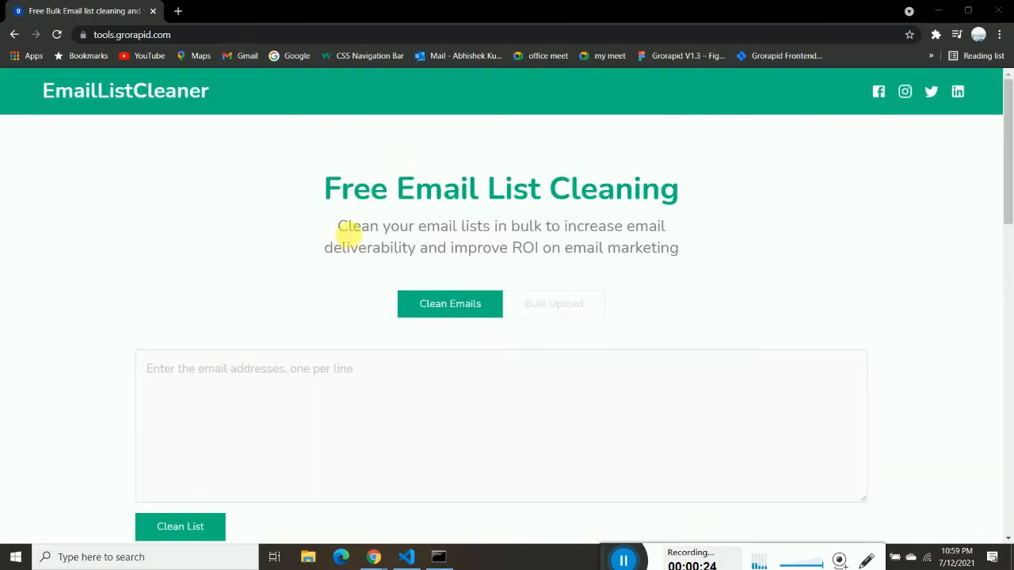
{"action": "scroll", "scroll_direction": "down", "scroll_amount": 3}
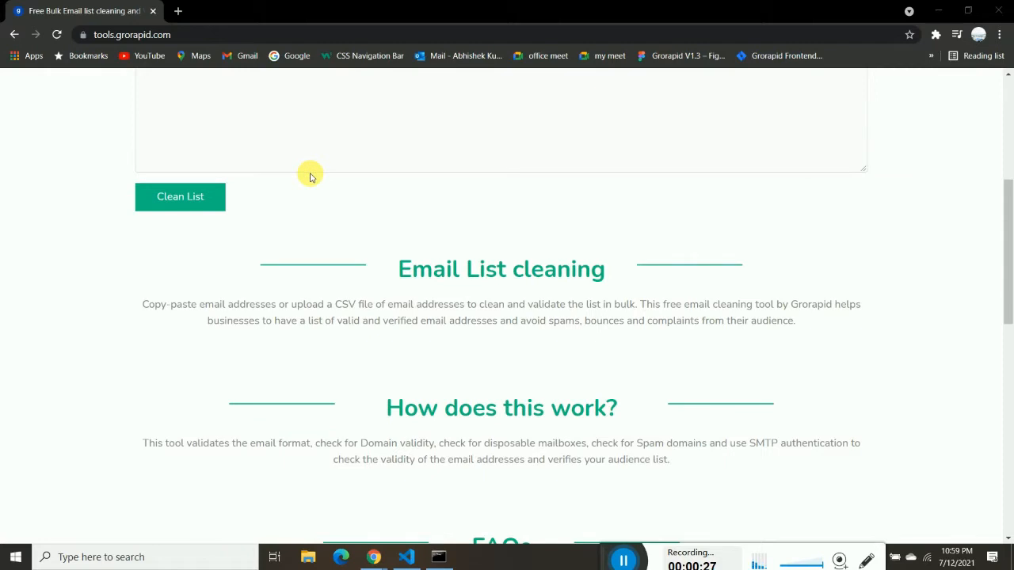
{"action": "scroll", "scroll_direction": "up", "scroll_amount": 3}
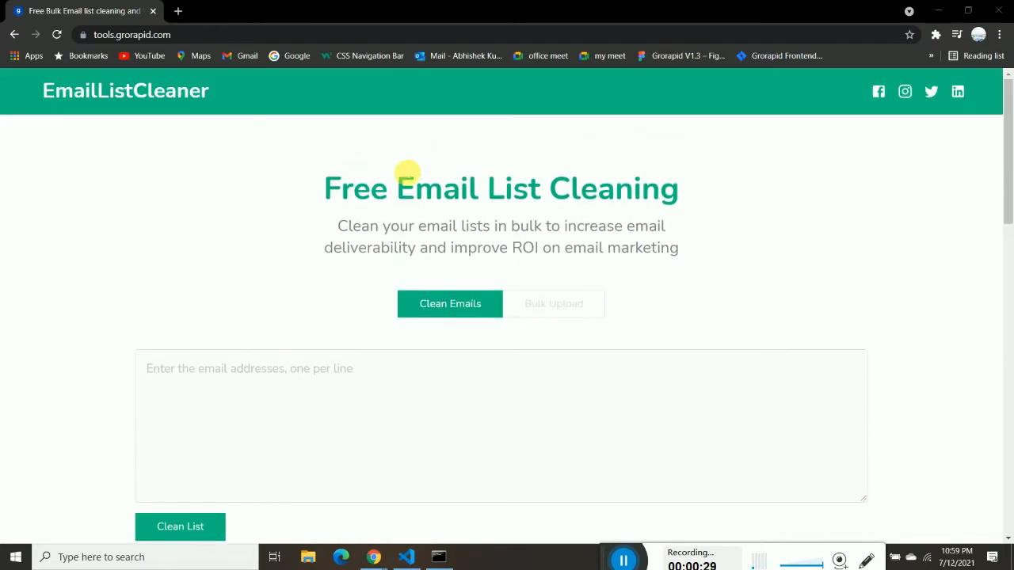
{"action": "mouse_move", "coordinate": [265, 380]}
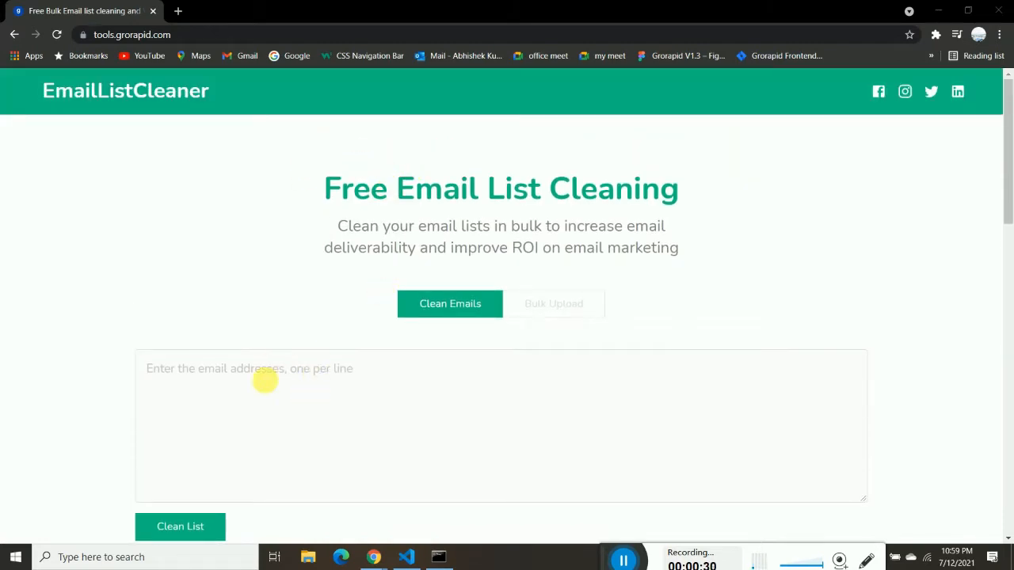
{"action": "scroll", "scroll_direction": "down", "scroll_amount": 3}
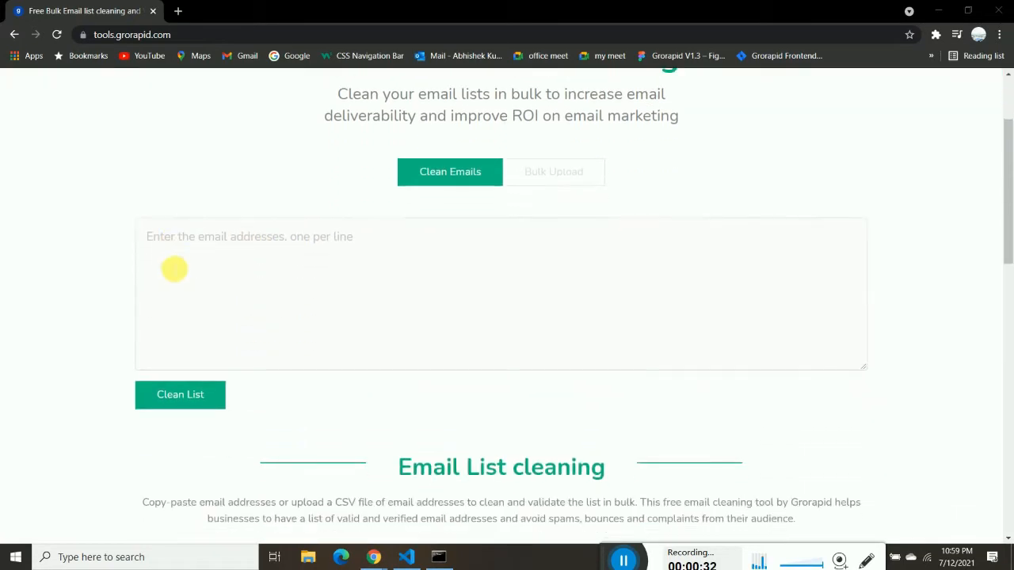
{"action": "scroll", "scroll_direction": "up", "scroll_amount": 3}
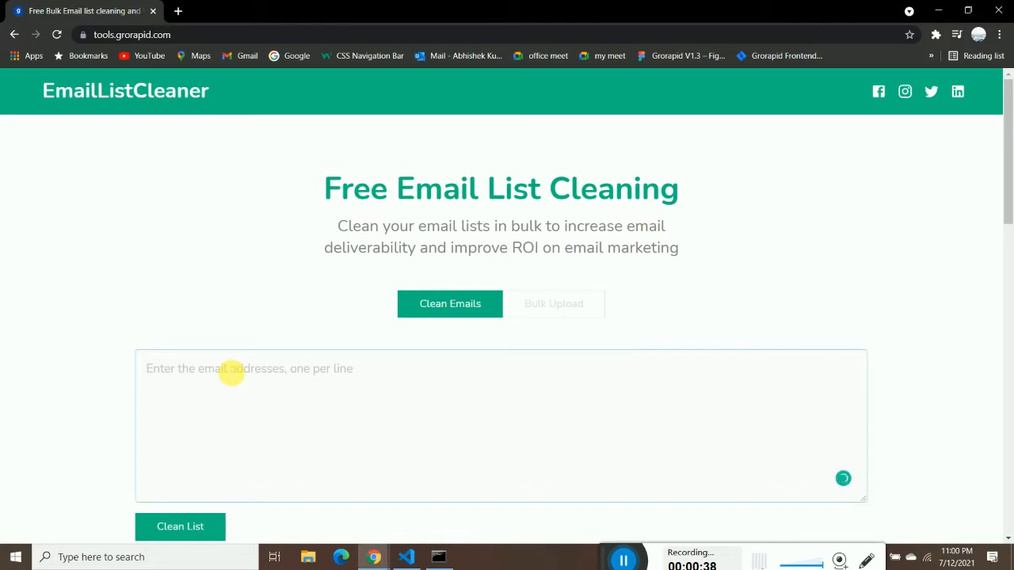
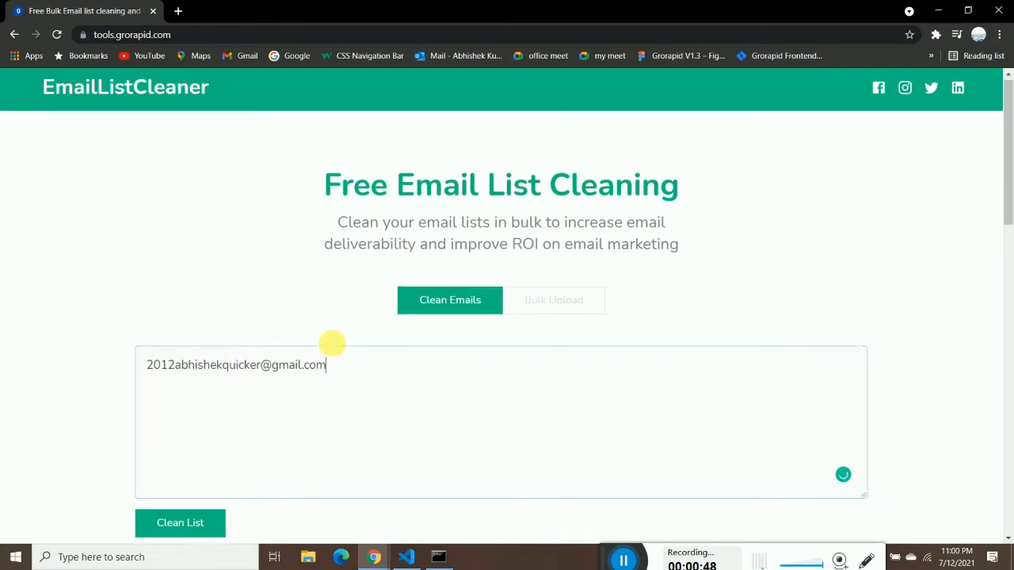
{"action": "scroll", "scroll_direction": "down", "scroll_amount": 3}
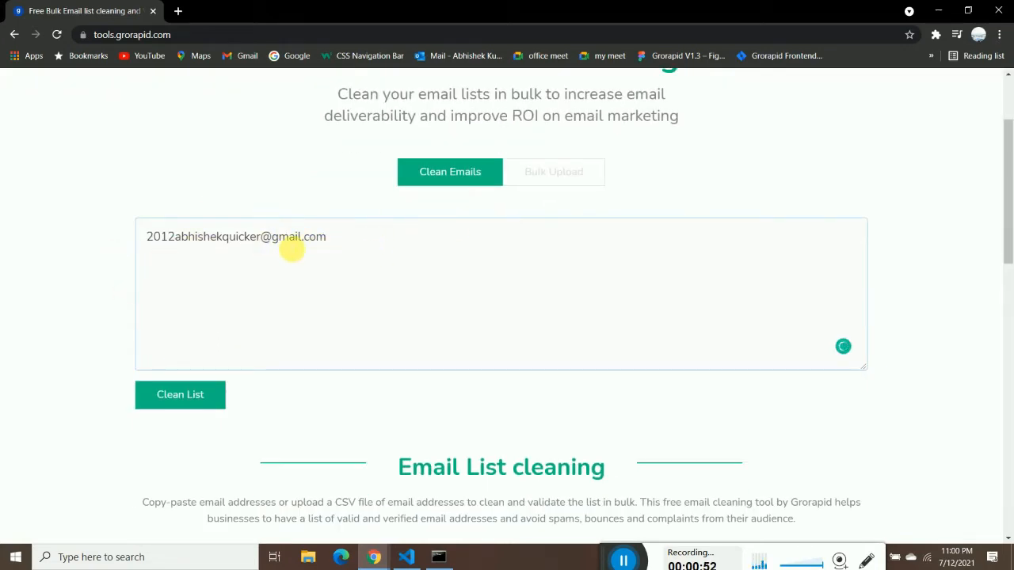
{"action": "mouse_move", "coordinate": [217, 257]}
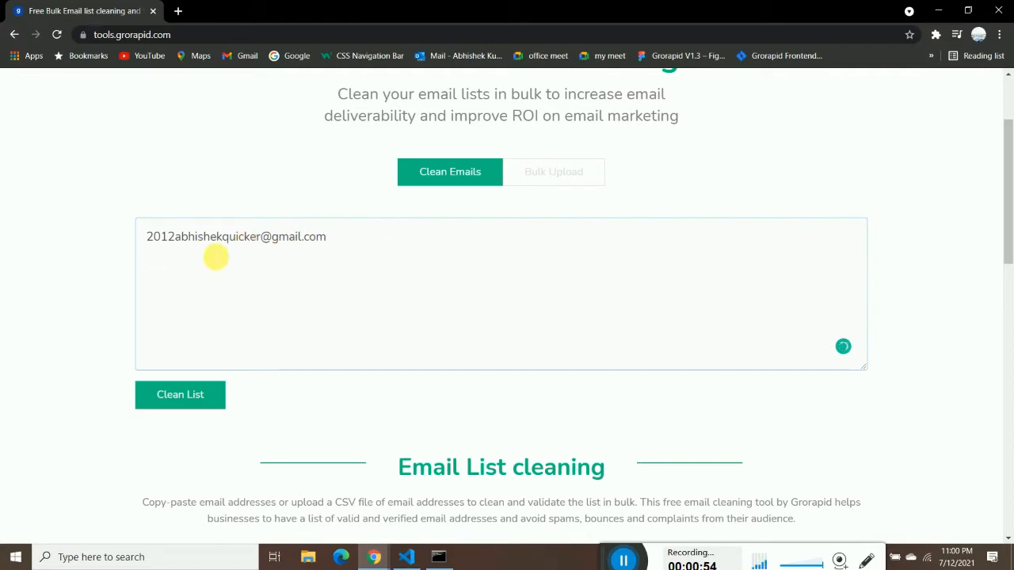
{"action": "mouse_move", "coordinate": [198, 376]}
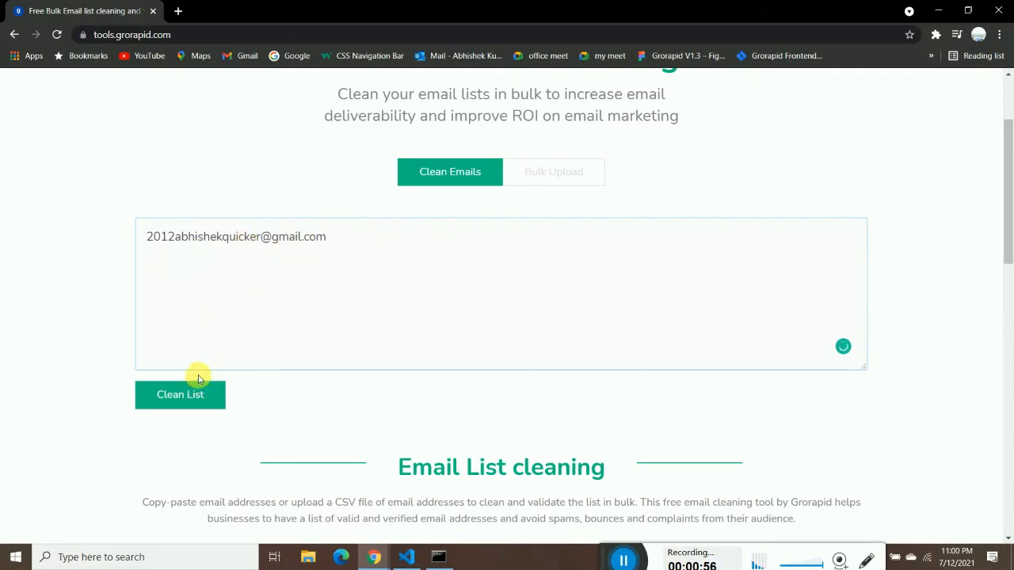
{"action": "left_click", "coordinate": [180, 394]}
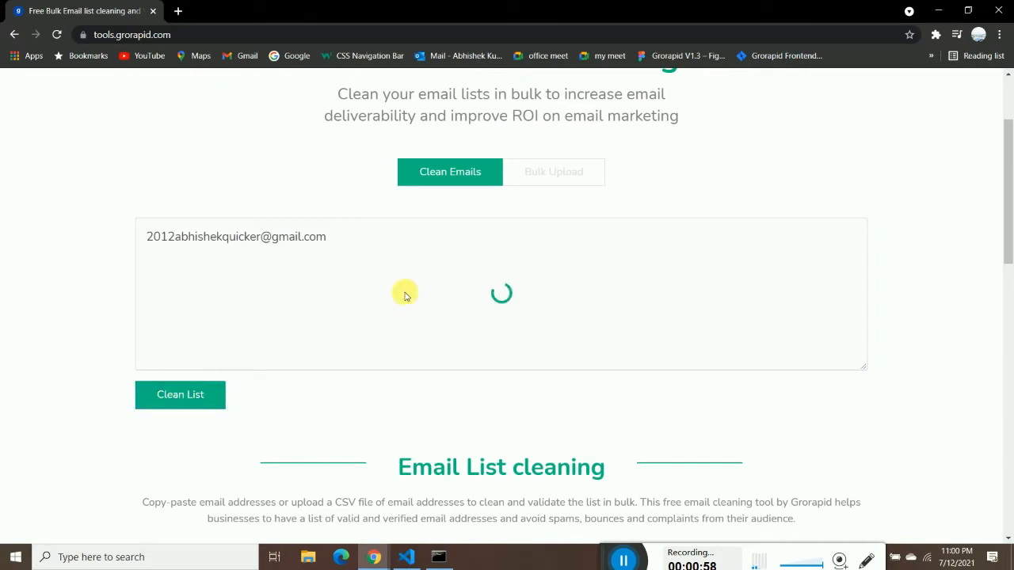
{"action": "mouse_move", "coordinate": [200, 317]}
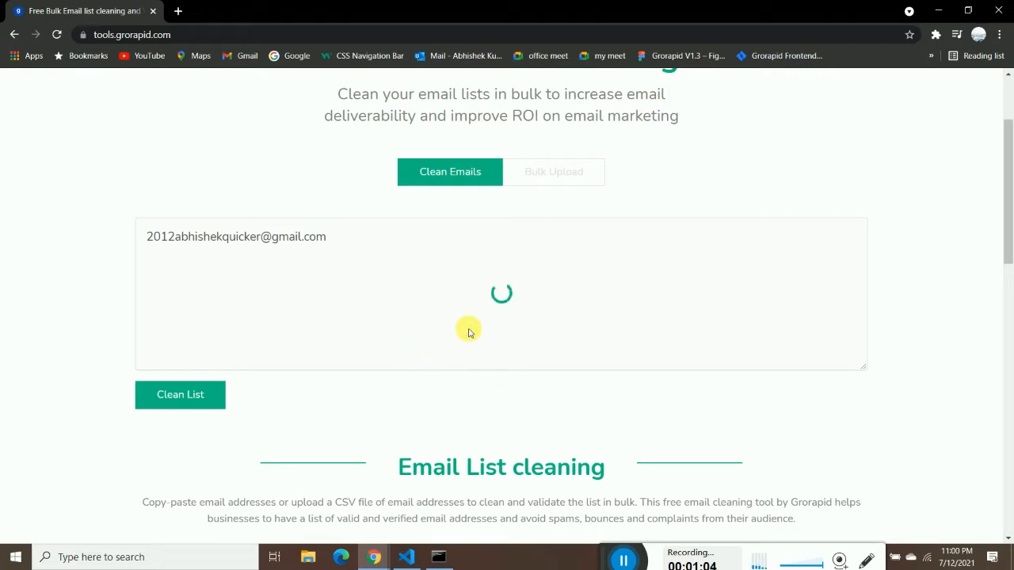
{"action": "left_click", "coordinate": [179, 394]}
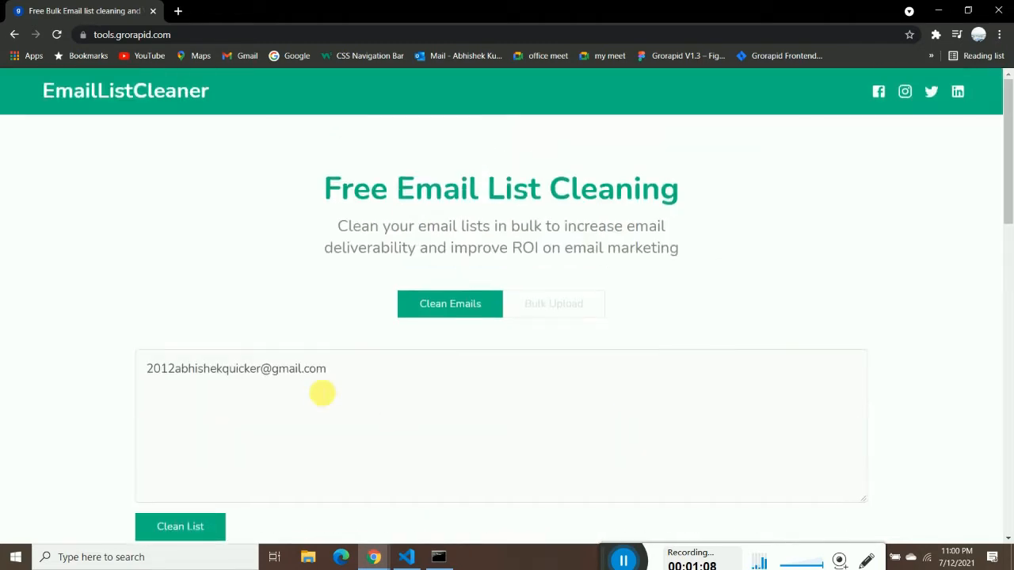
{"action": "type", "text": "er@gmail.com"}
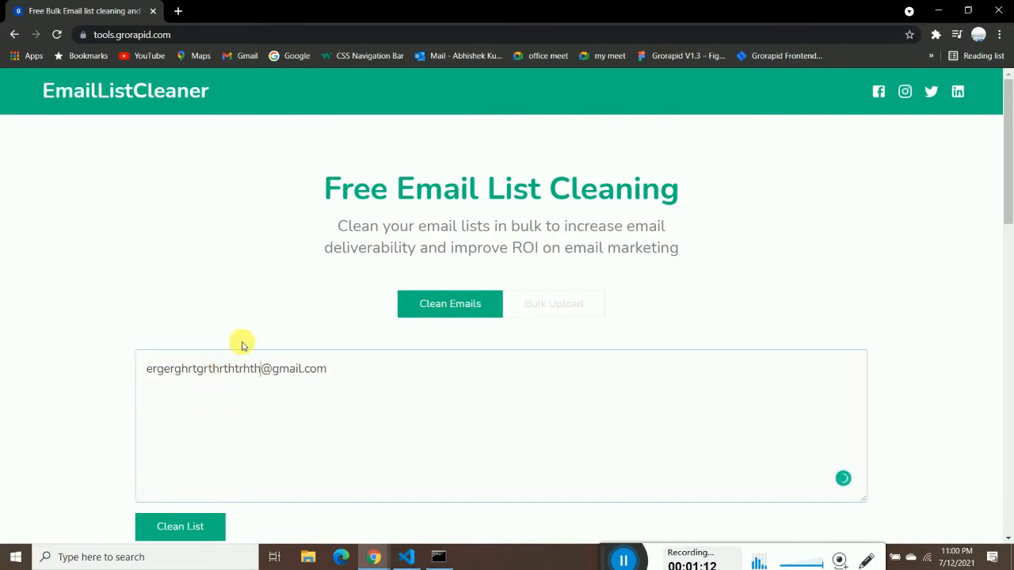
{"action": "scroll", "scroll_direction": "down", "scroll_amount": 3}
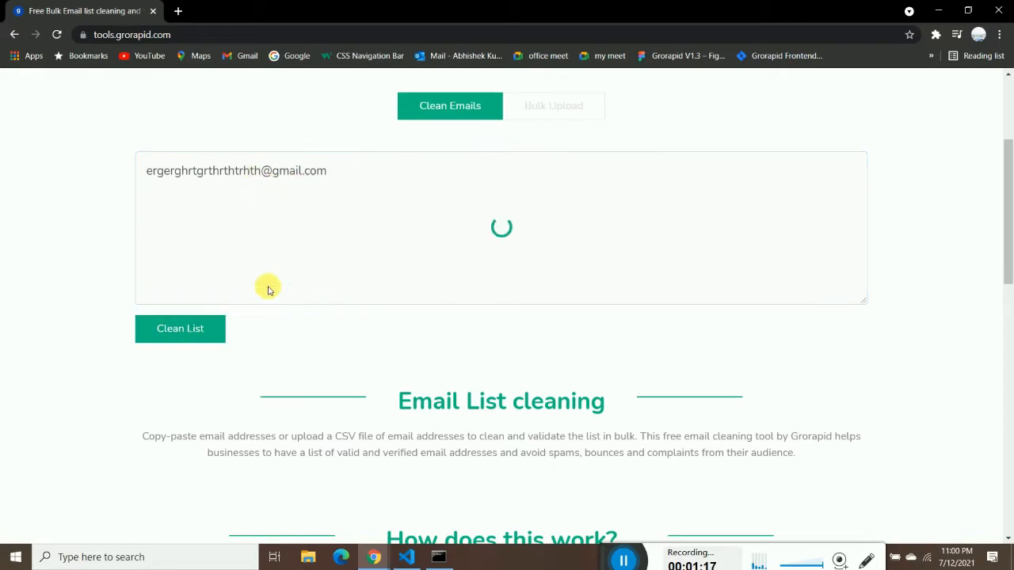
{"action": "mouse_move", "coordinate": [406, 309]}
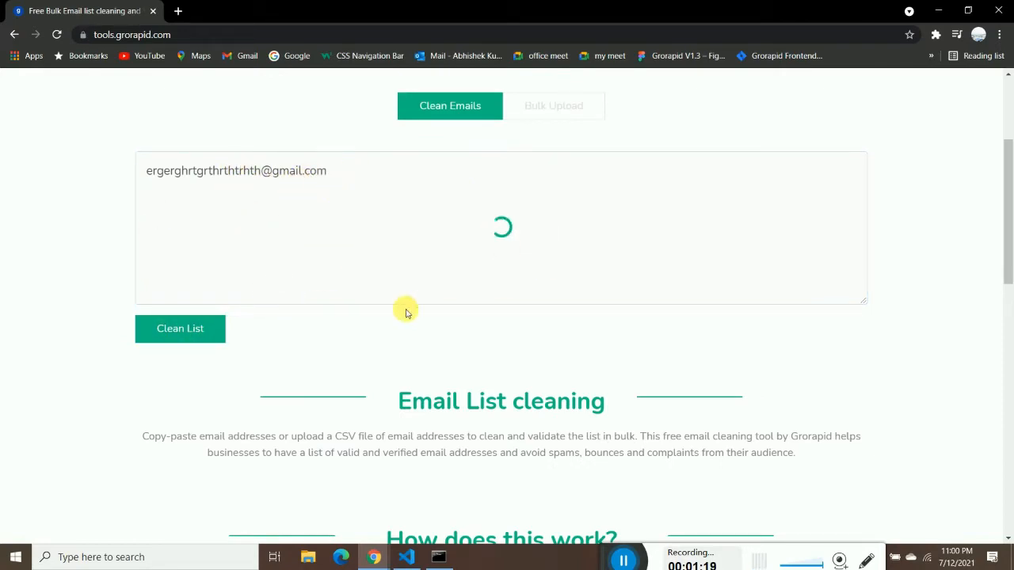
{"action": "left_click", "coordinate": [180, 328]}
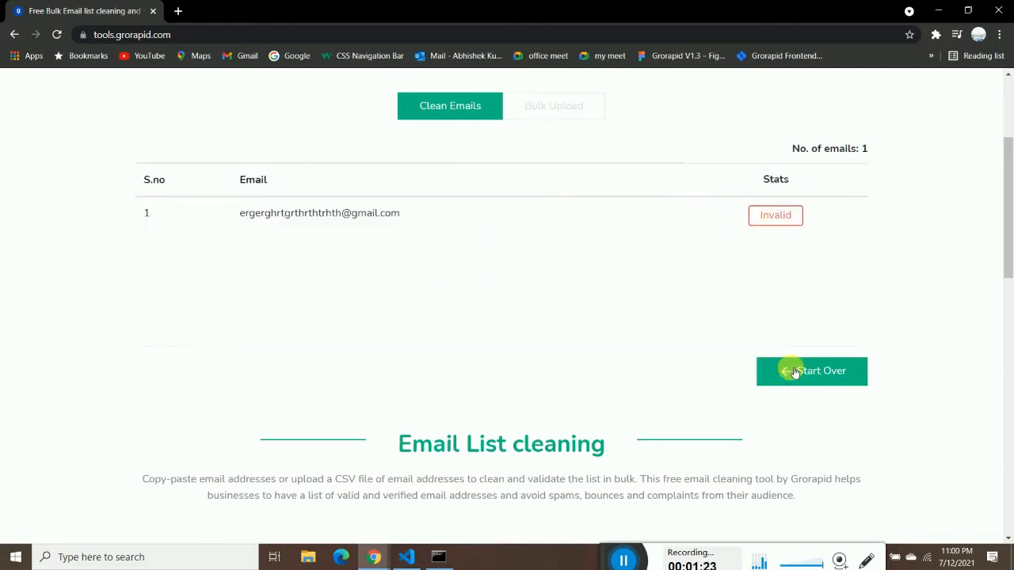
{"action": "left_click", "coordinate": [810, 371]}
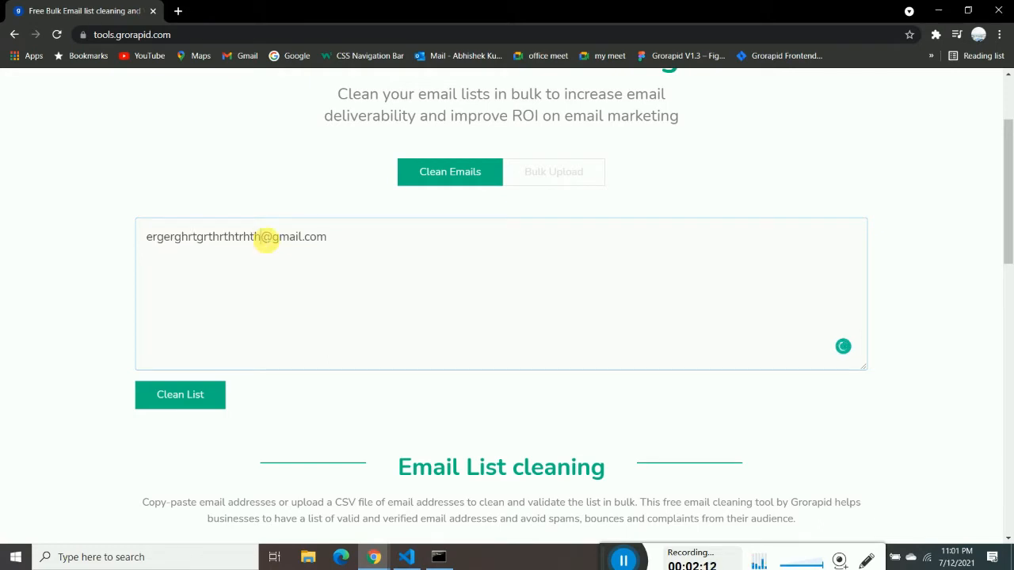
Select the made-up address in the input box before switching to Visual Studio Code
{"action": "triple_click", "coordinate": [235, 236]}
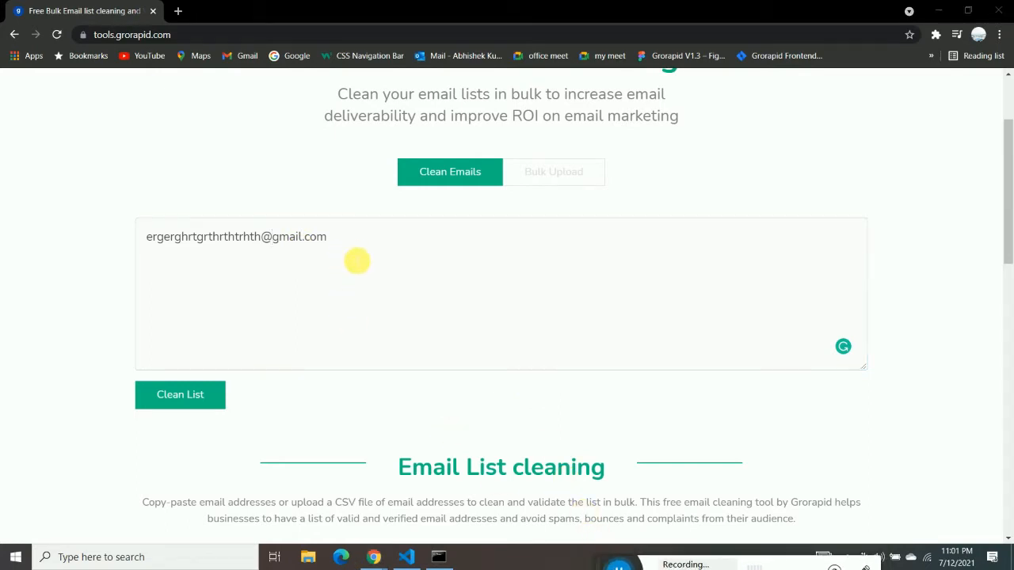
{"action": "double_click", "coordinate": [236, 236]}
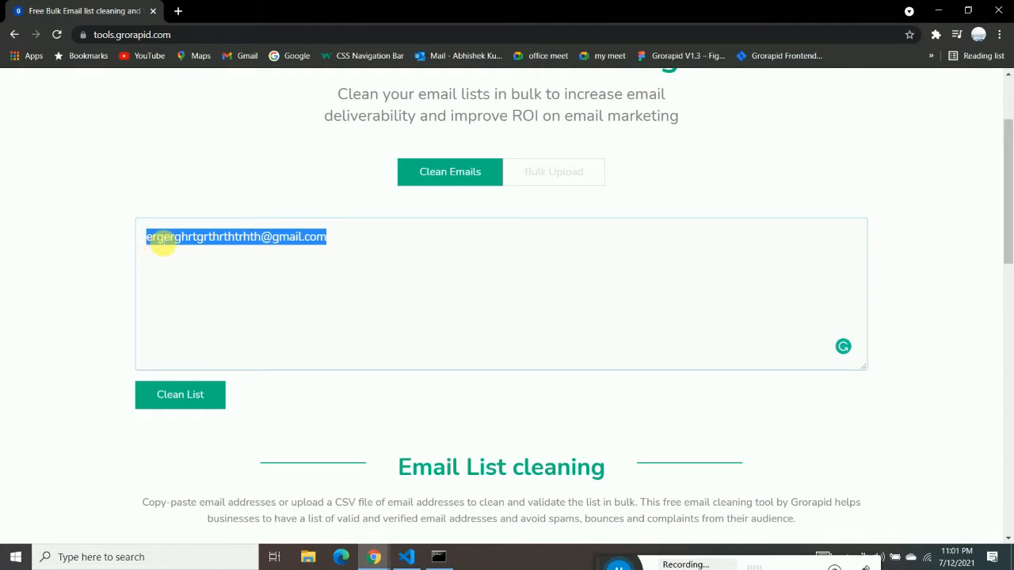
{"action": "scroll", "scroll_direction": "down", "scroll_amount": 3}
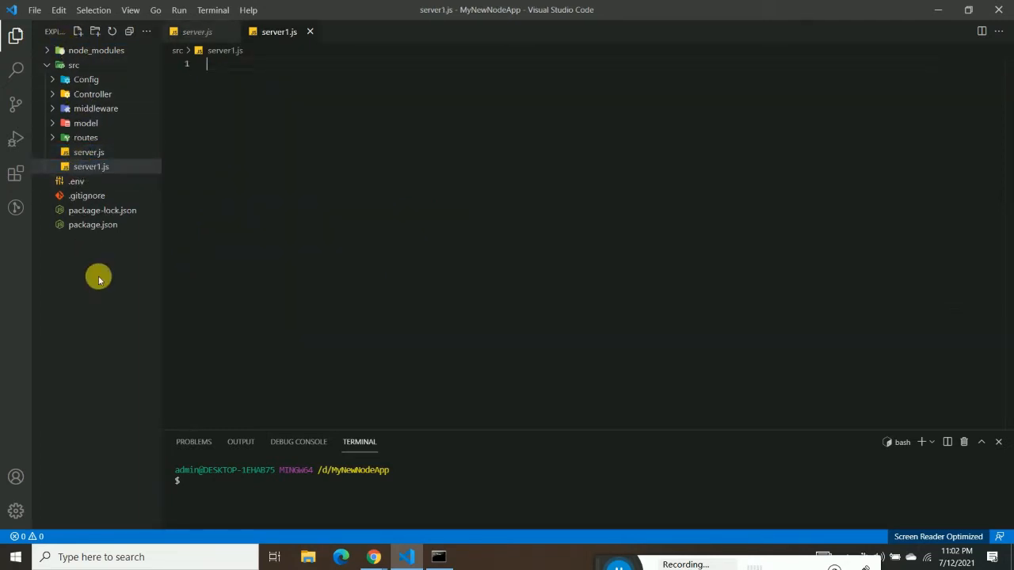
Change the package.json start script to nodemon src/server1.js and reopen server1.js
{"action": "left_click", "coordinate": [93, 225]}
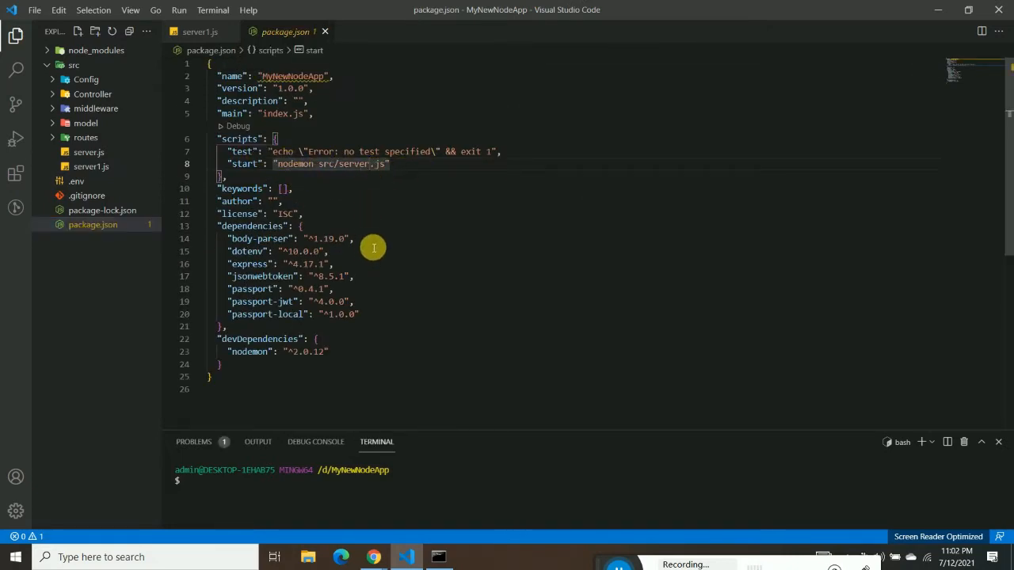
{"action": "type", "text": "1"}
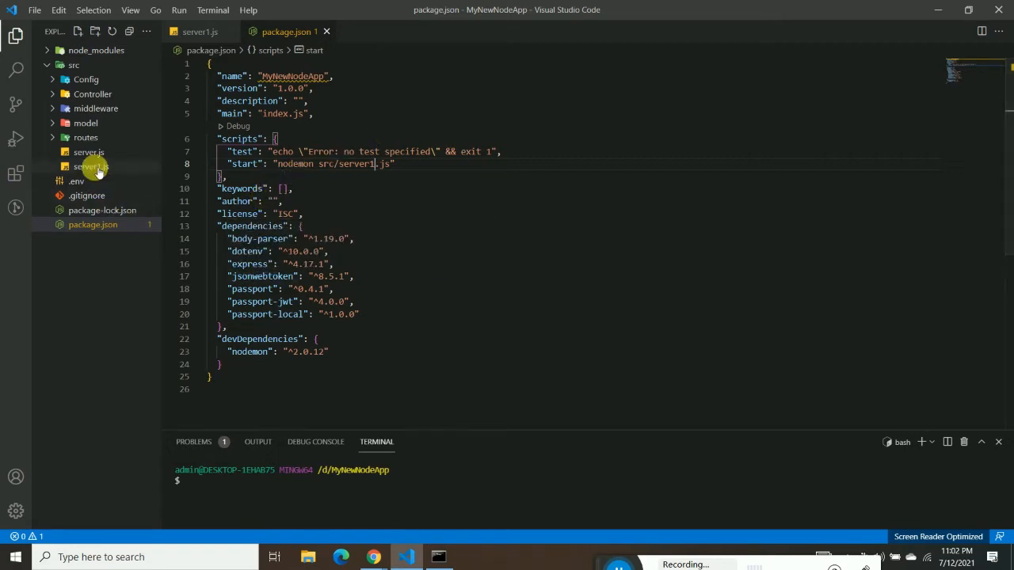
{"action": "left_click", "coordinate": [90, 167]}
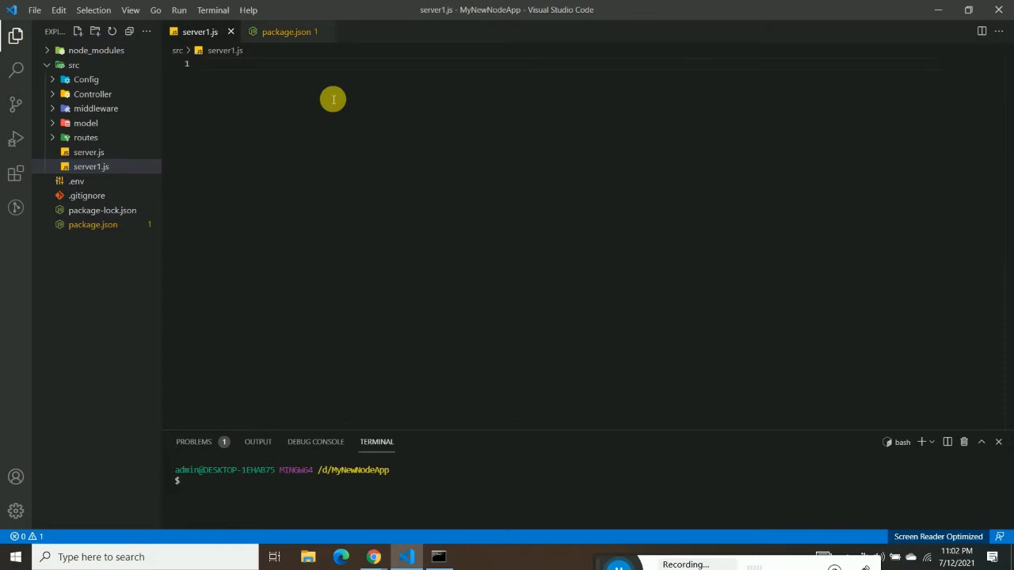
Require express and create the app with const app = express()
{"action": "type", "text": "c"}
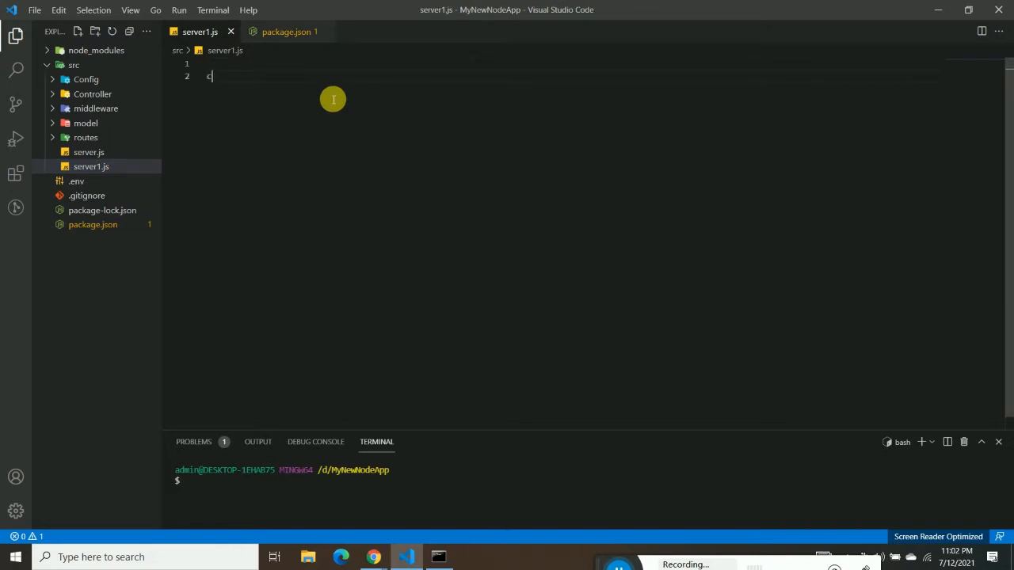
{"action": "type", "text": "onst"}
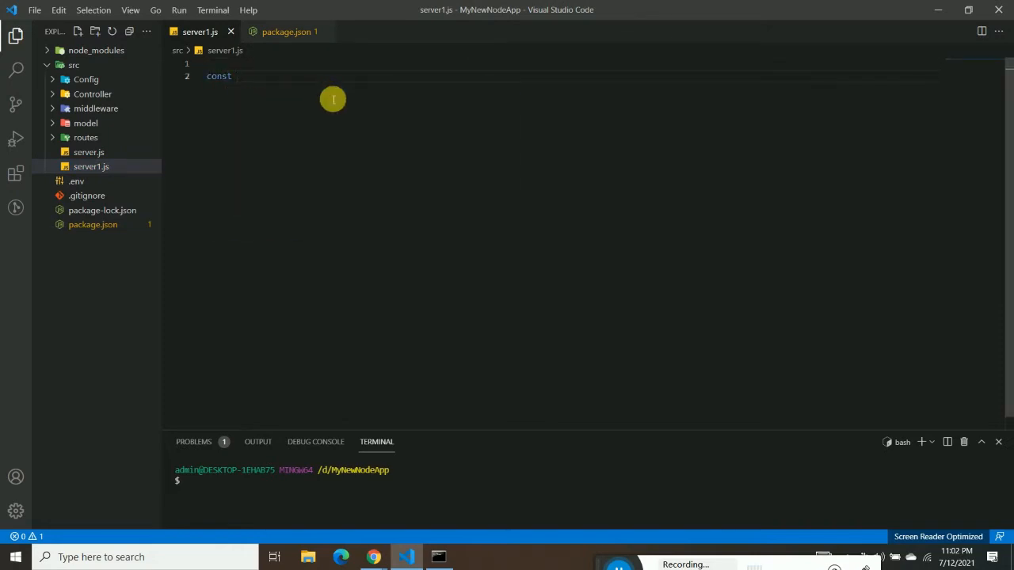
{"action": "type", "text": "express ="}
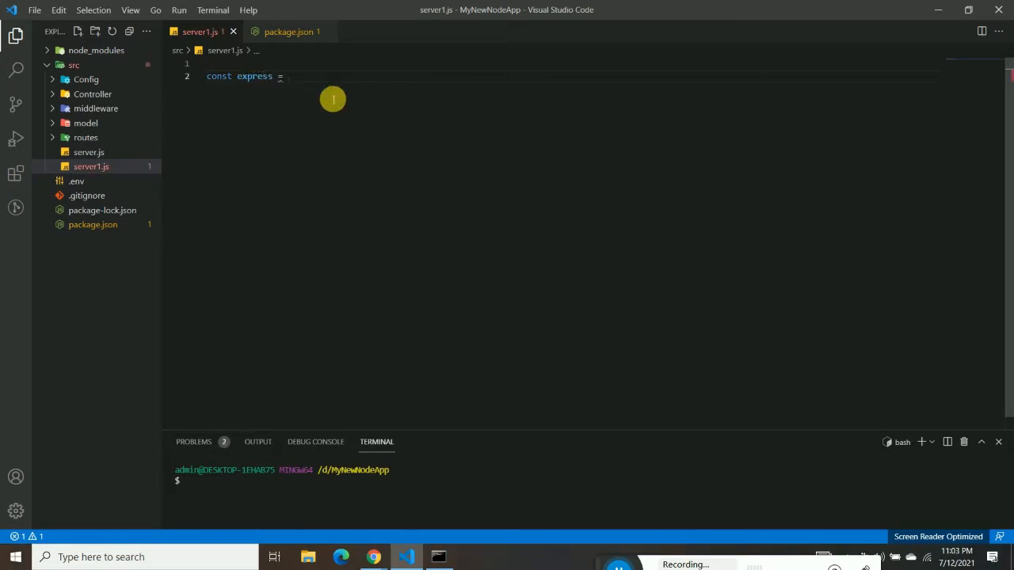
{"action": "type", "text": "require"}
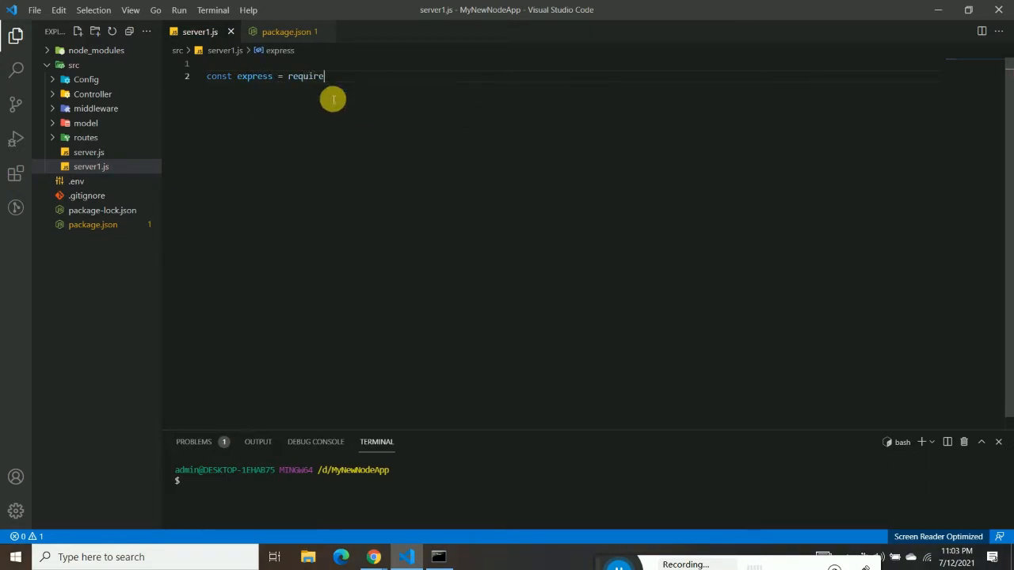
{"action": "type", "text": "('express');"}
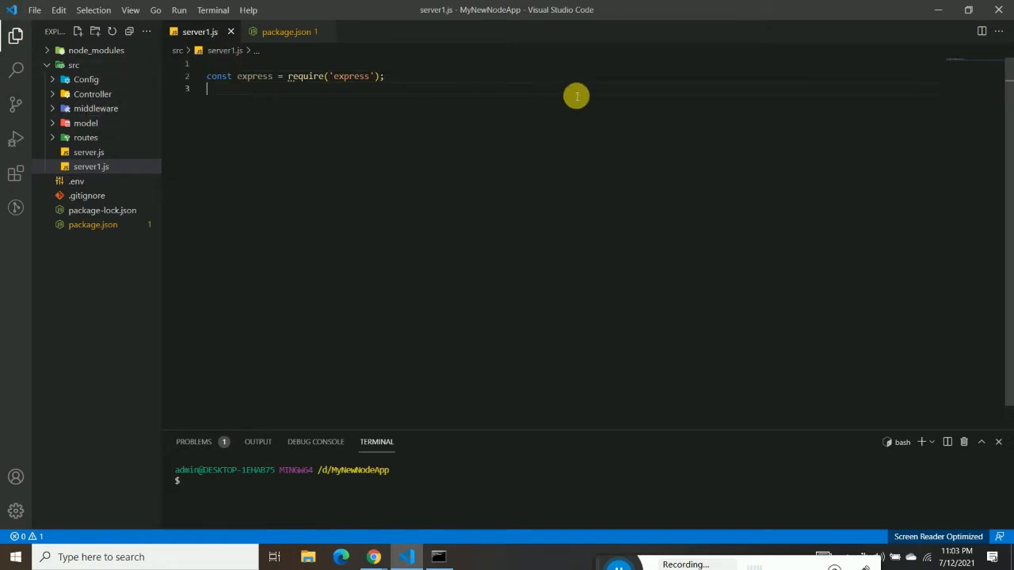
{"action": "type", "text": "co"}
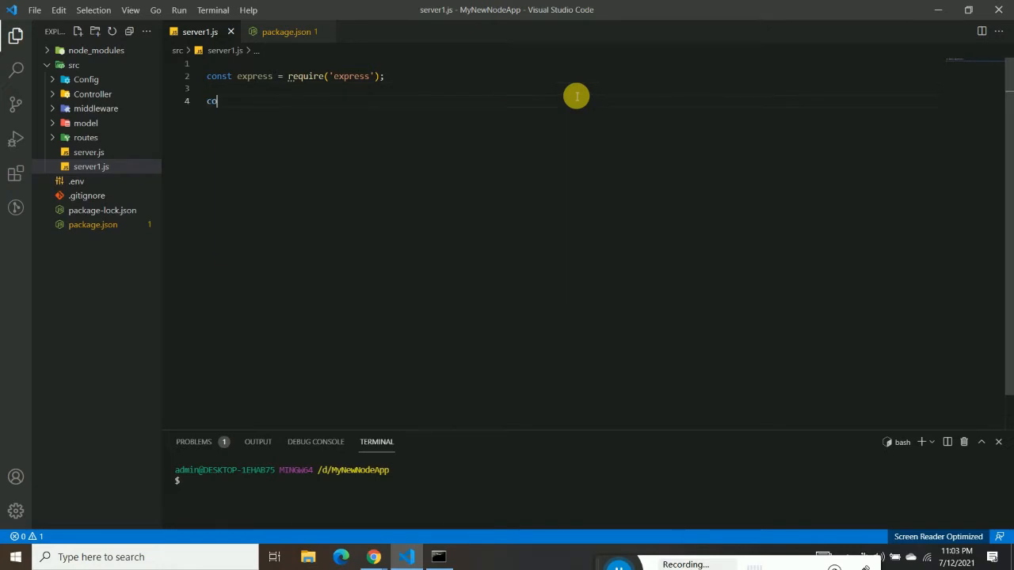
{"action": "type", "text": "nst"}
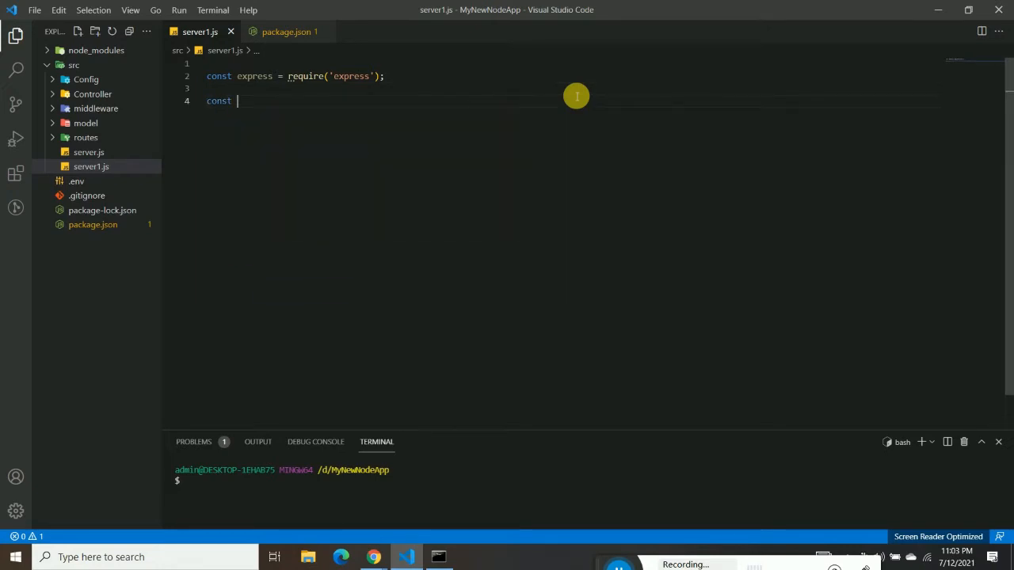
{"action": "type", "text": "app = exp"}
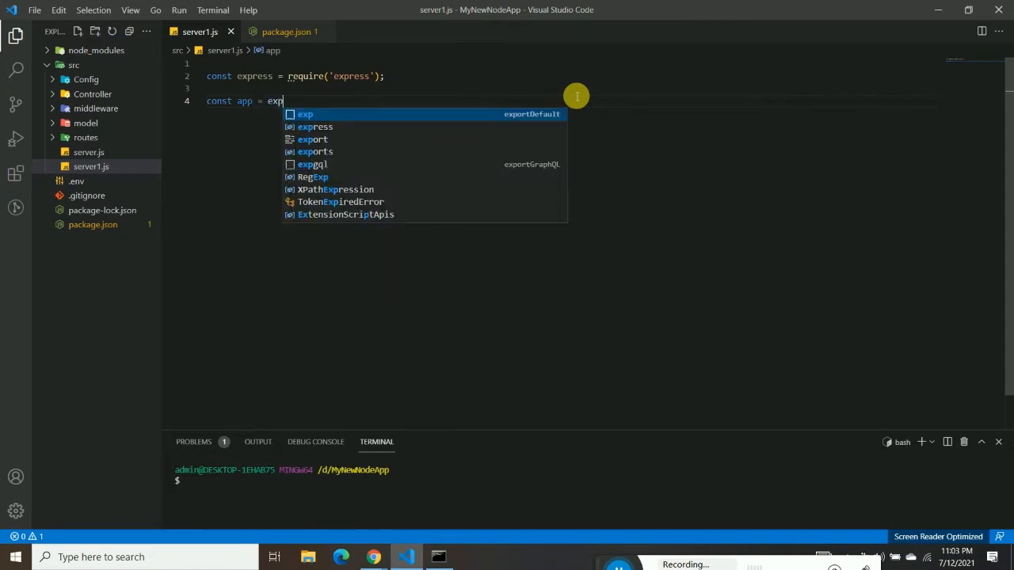
{"action": "type", "text": "ress"}
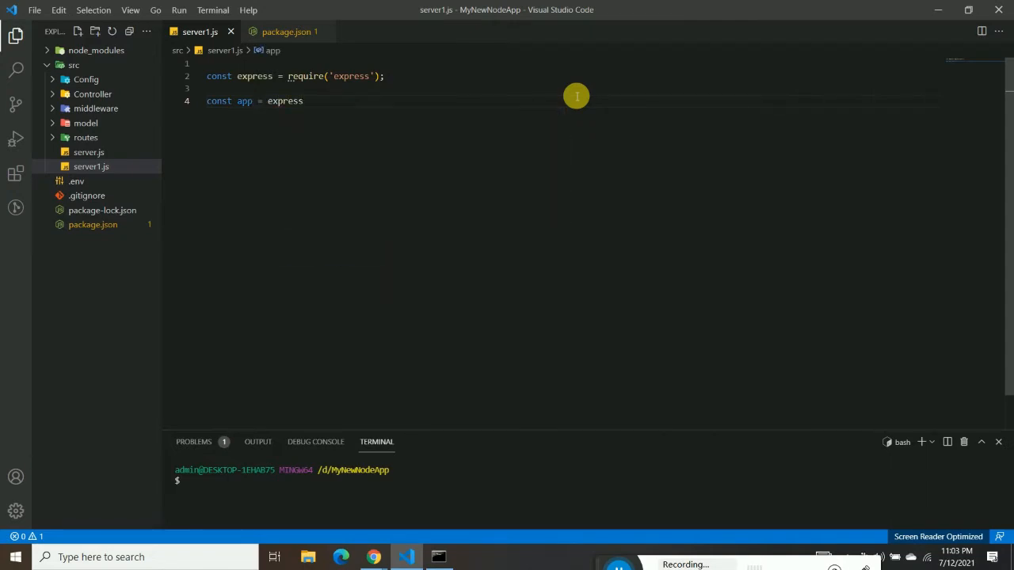
{"action": "type", "text": "()"}
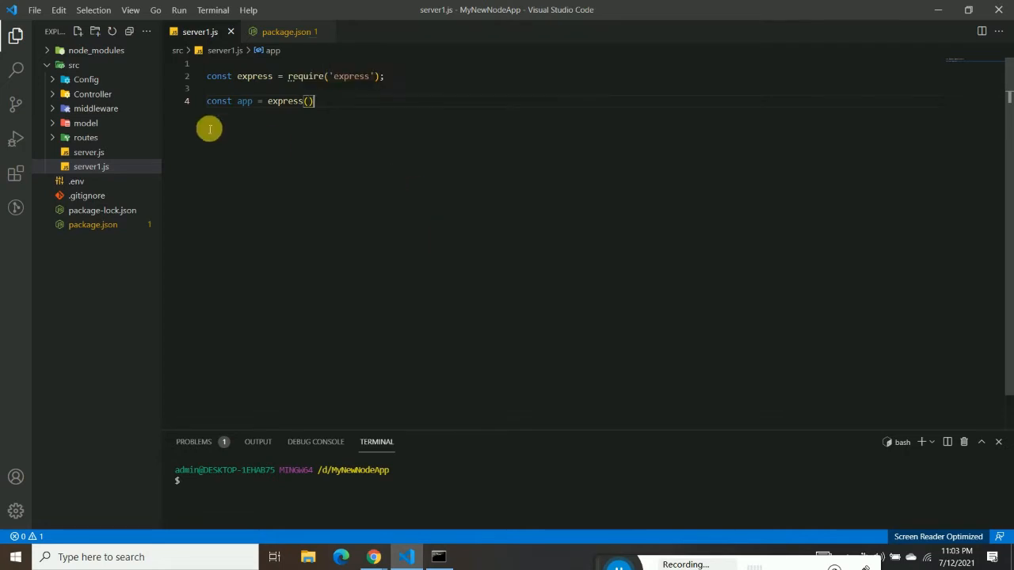
{"action": "mouse_move", "coordinate": [375, 130]}
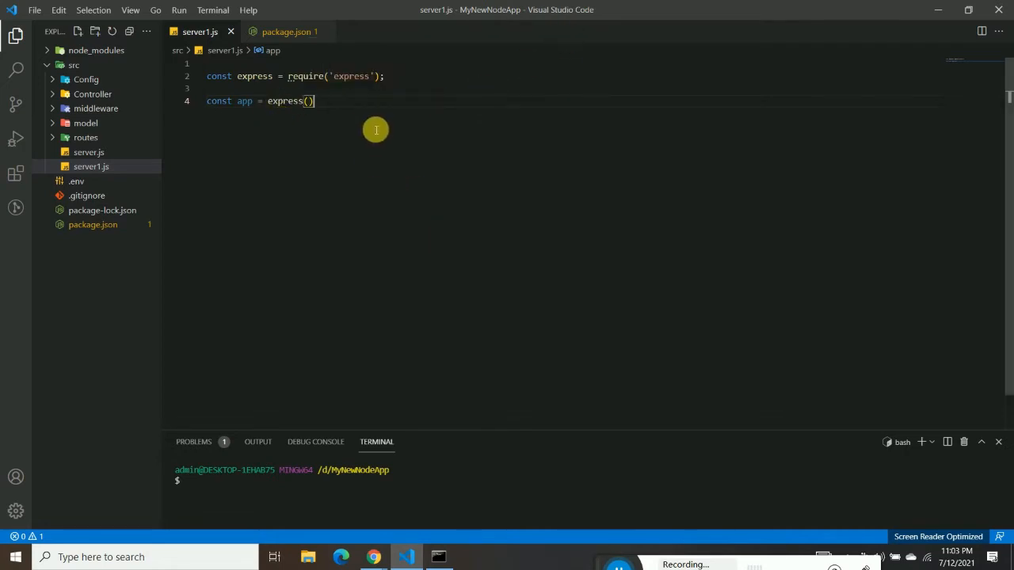
{"action": "mouse_move", "coordinate": [395, 129]}
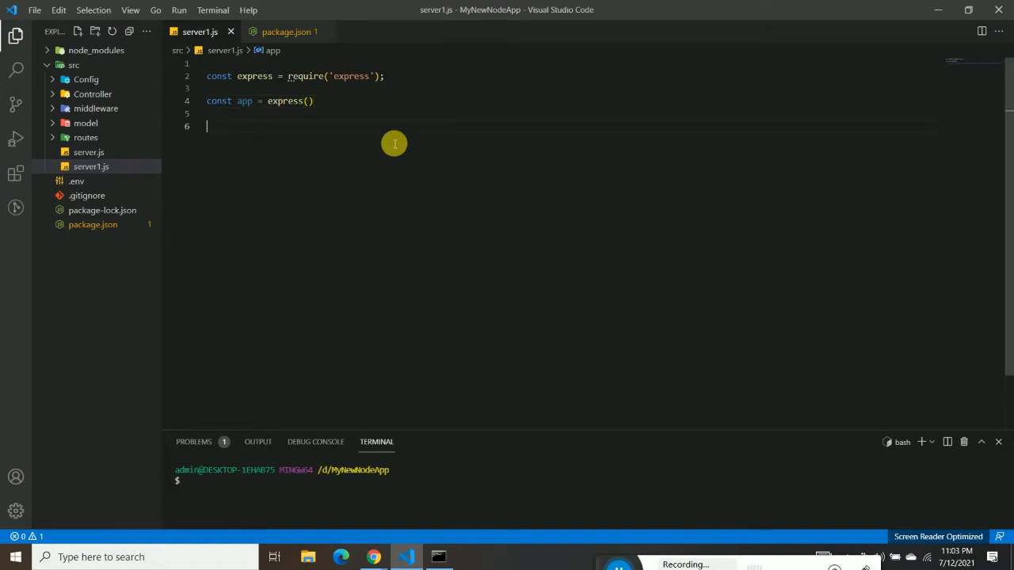
Add app.listen on port 5000 with a callback logging 'port is running'
{"action": "type", "text": "app"}
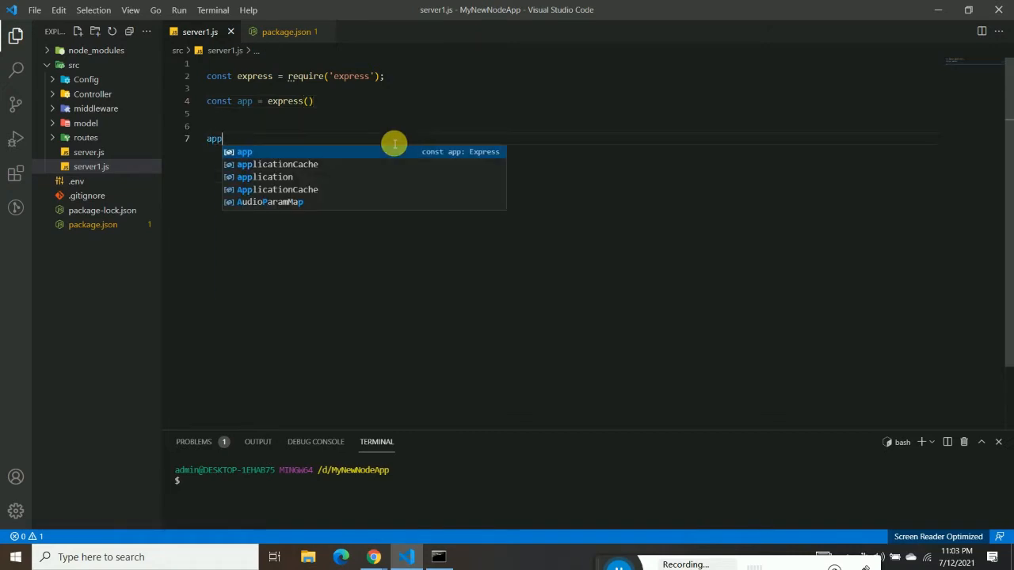
{"action": "type", "text": ".listen"}
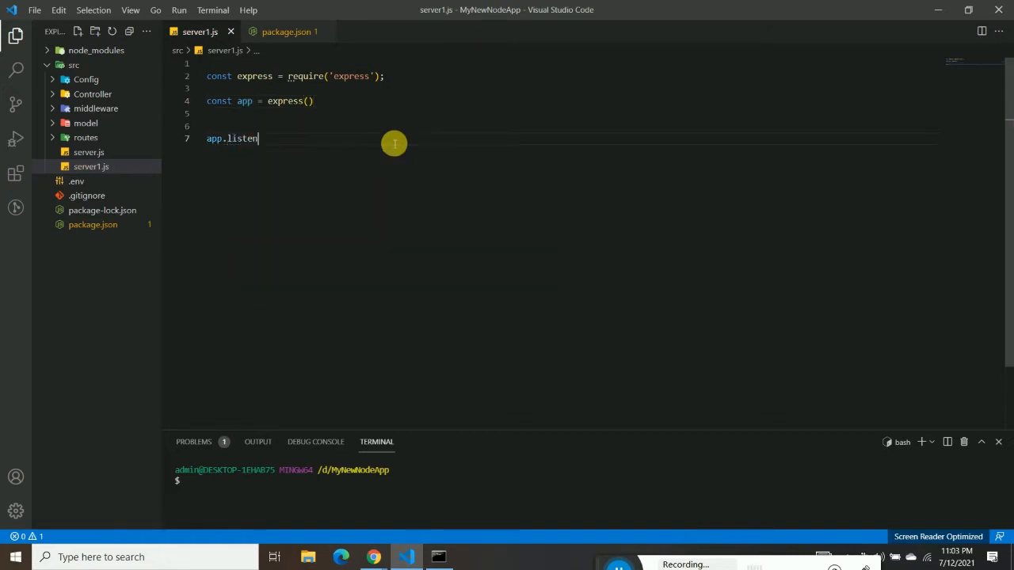
{"action": "type", "text": "()"}
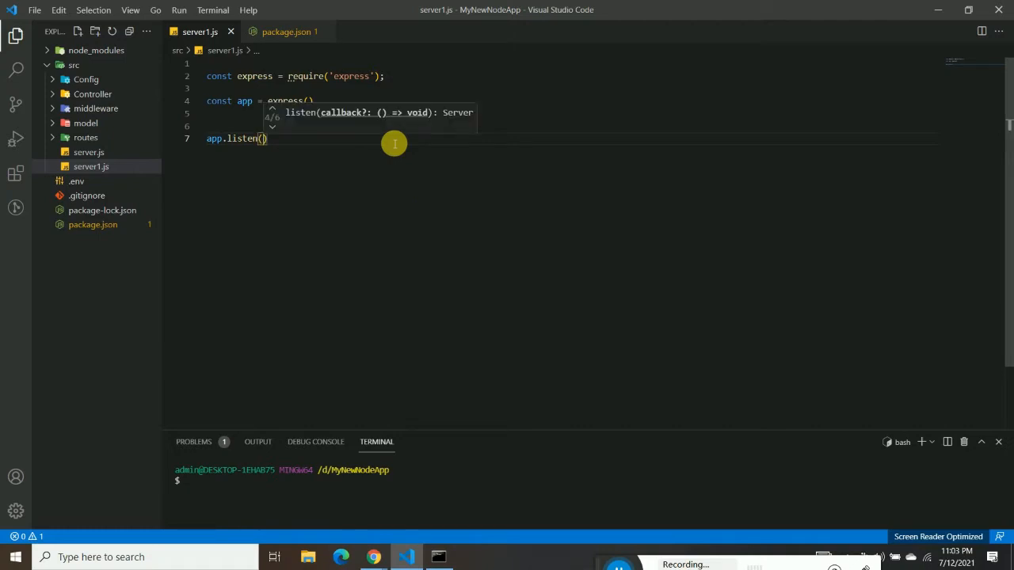
{"action": "type", "text": "6"}
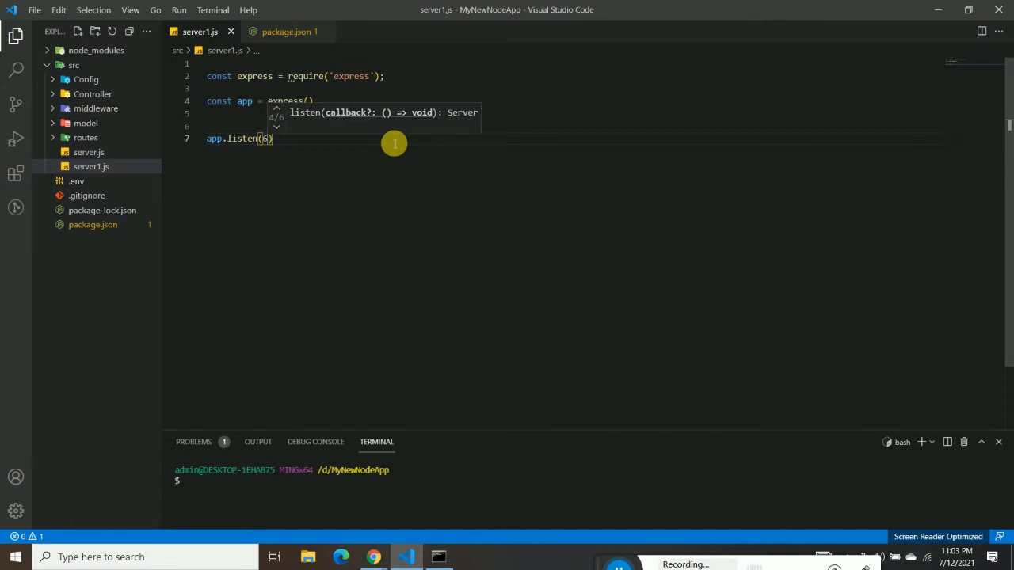
{"action": "type", "text": "000,"}
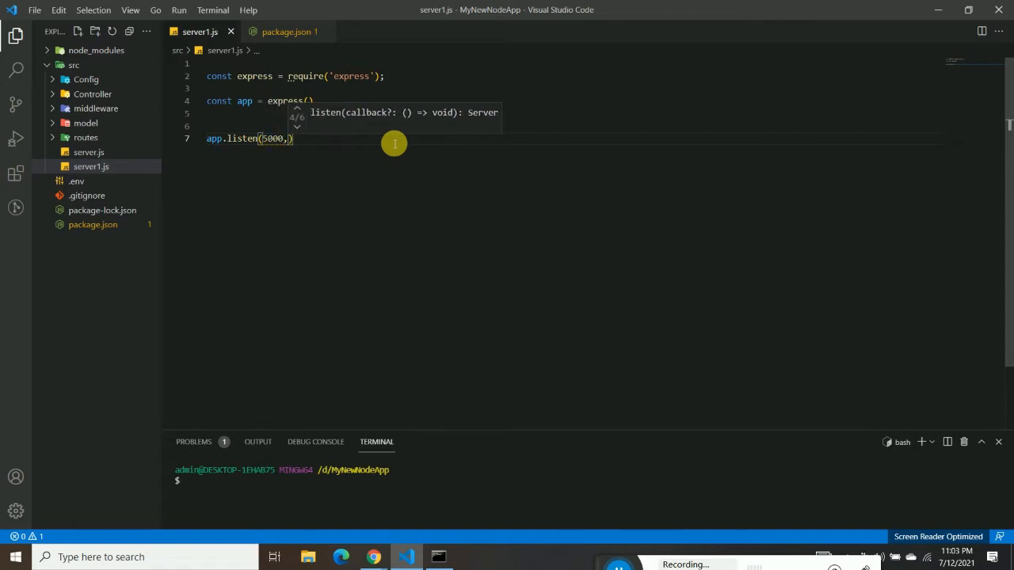
{"action": "type", "text": "()"}
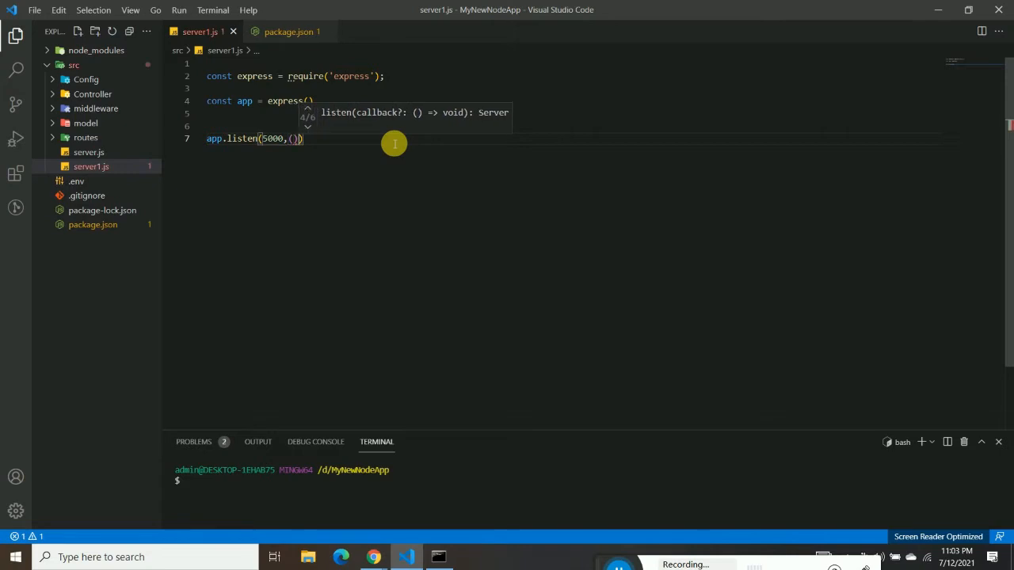
{"action": "type", "text": "=>{"}
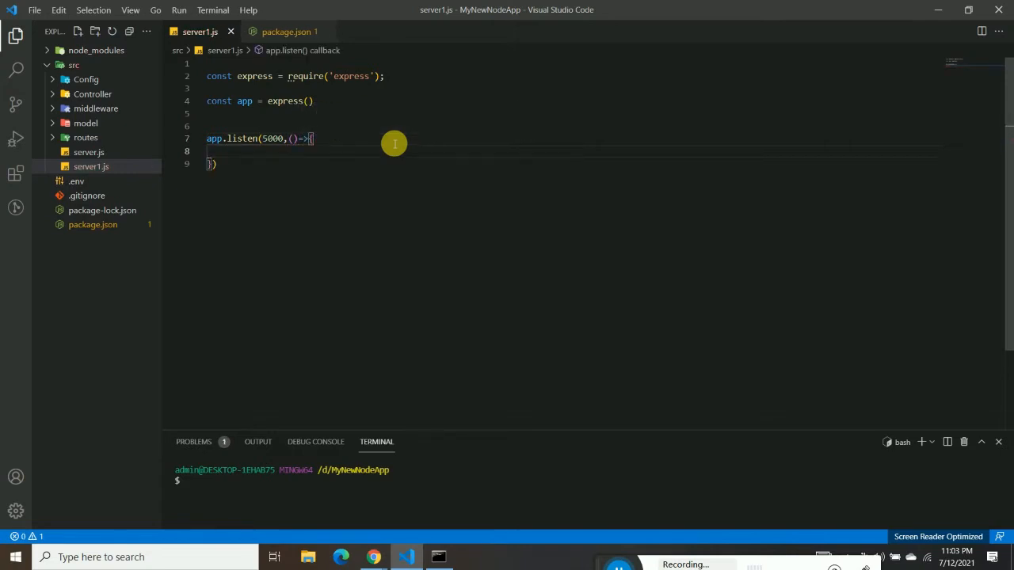
{"action": "type", "text": "console"}
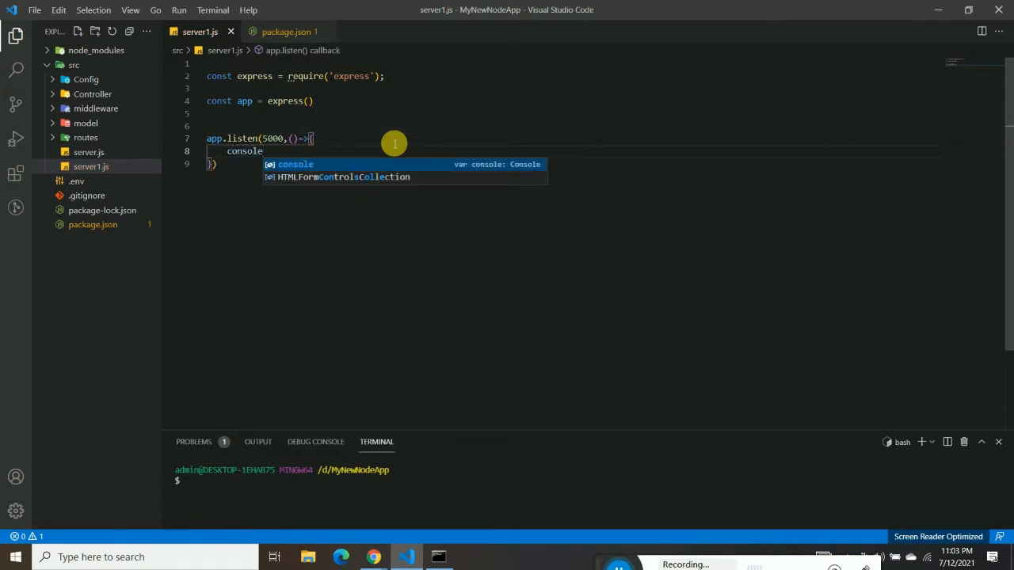
{"action": "type", "text": ".log()"}
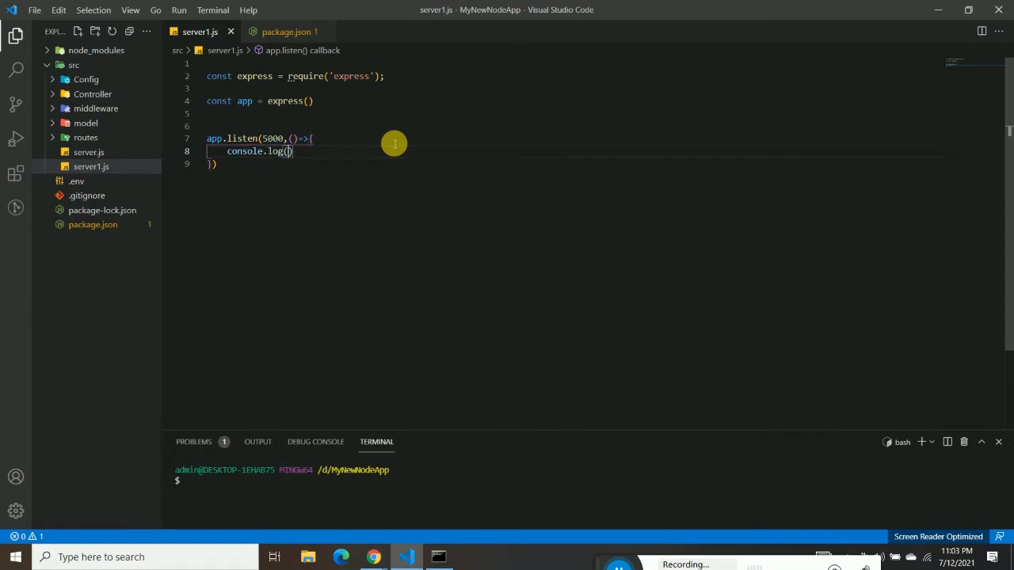
{"action": "type", "text": "'"}
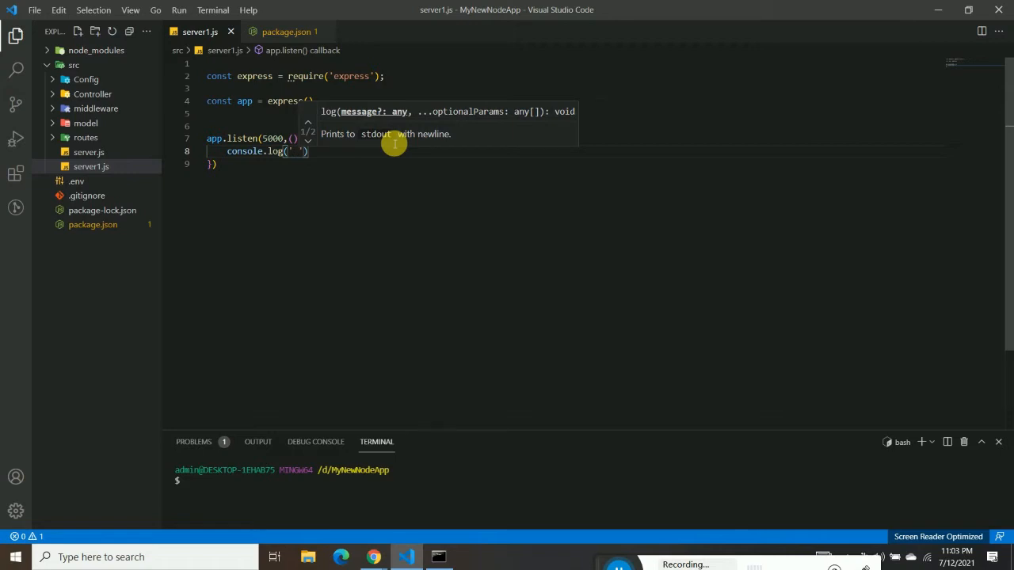
{"action": "type", "text": "port is ru"}
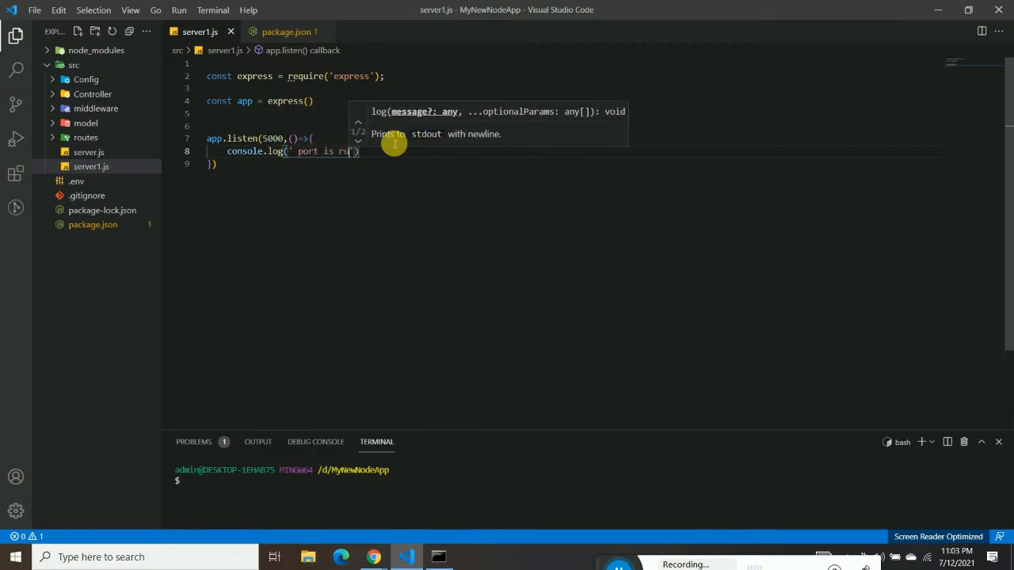
{"action": "type", "text": "nnig"}
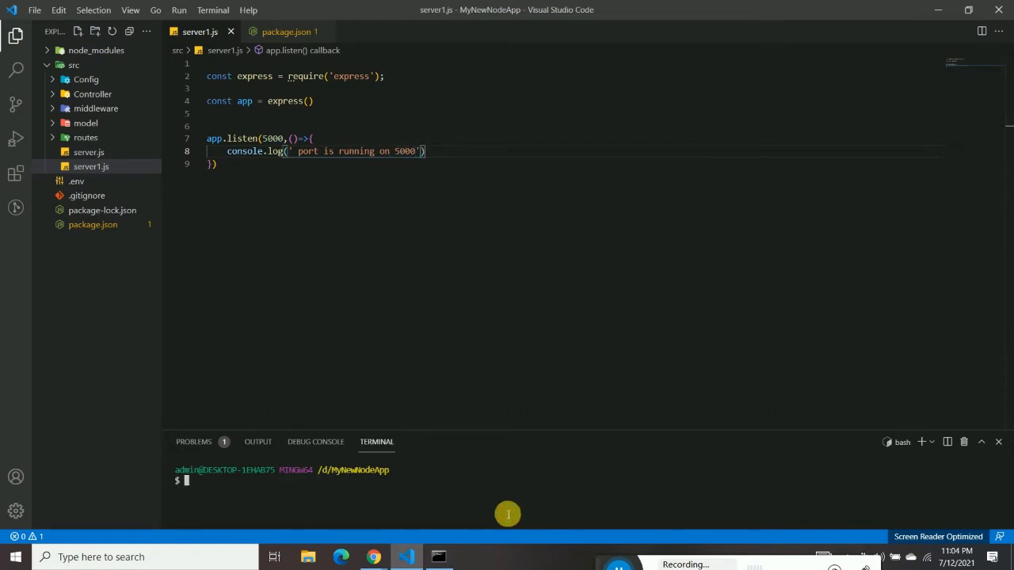
Run npm start in the terminal so nodemon launches server1.js on port 5000
{"action": "type", "text": "npm st"}
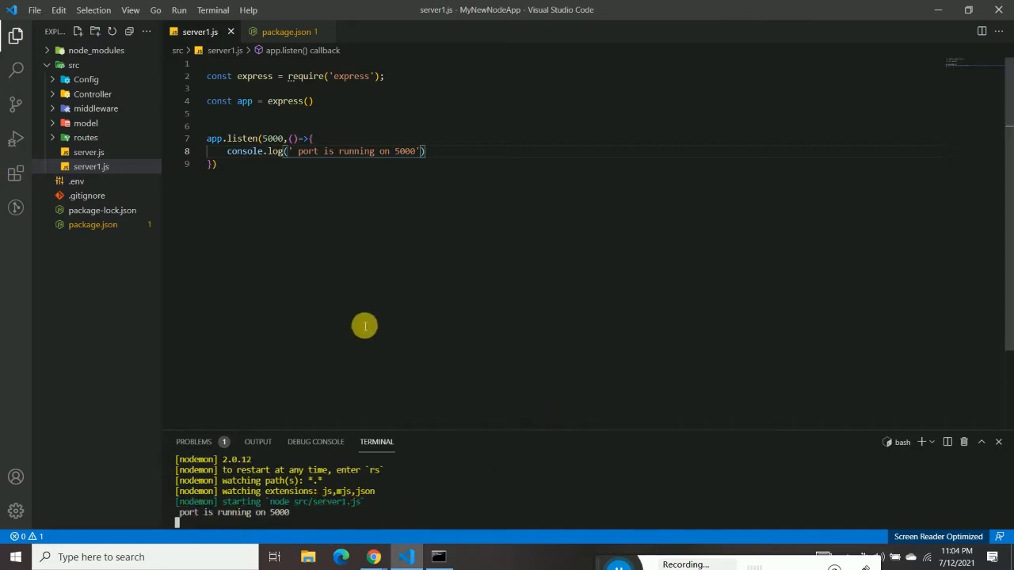
{"action": "mouse_move", "coordinate": [349, 101]}
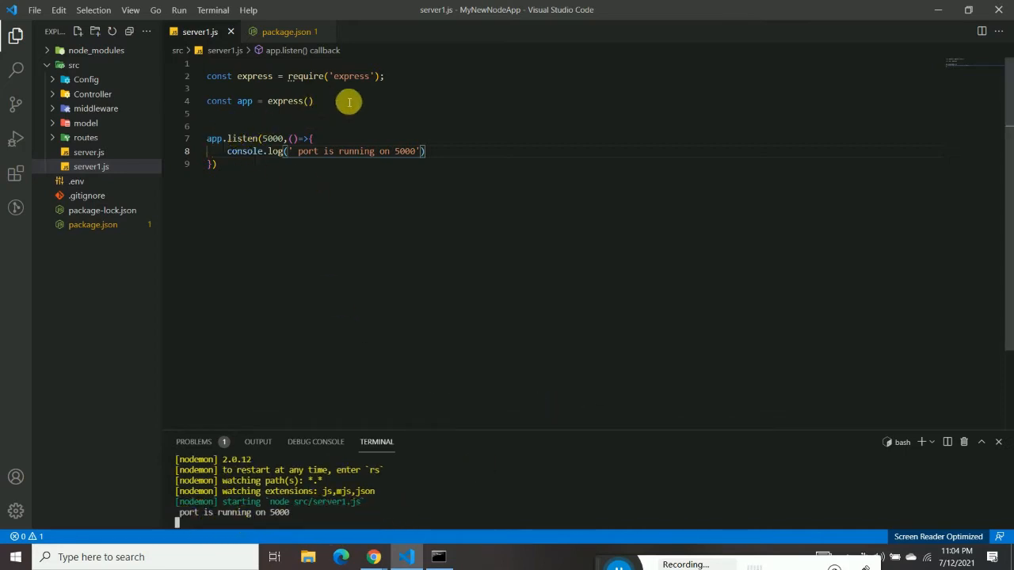
Write app.post('/clean-email', (req, res, next)=>{ }) above app.listen
{"action": "key", "text": "Enter"}
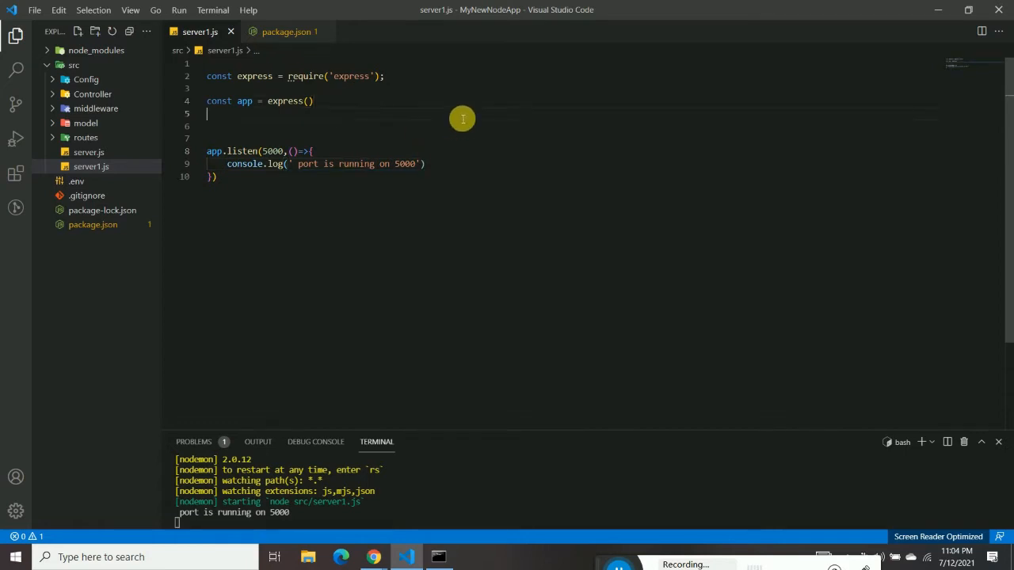
{"action": "type", "text": "a"}
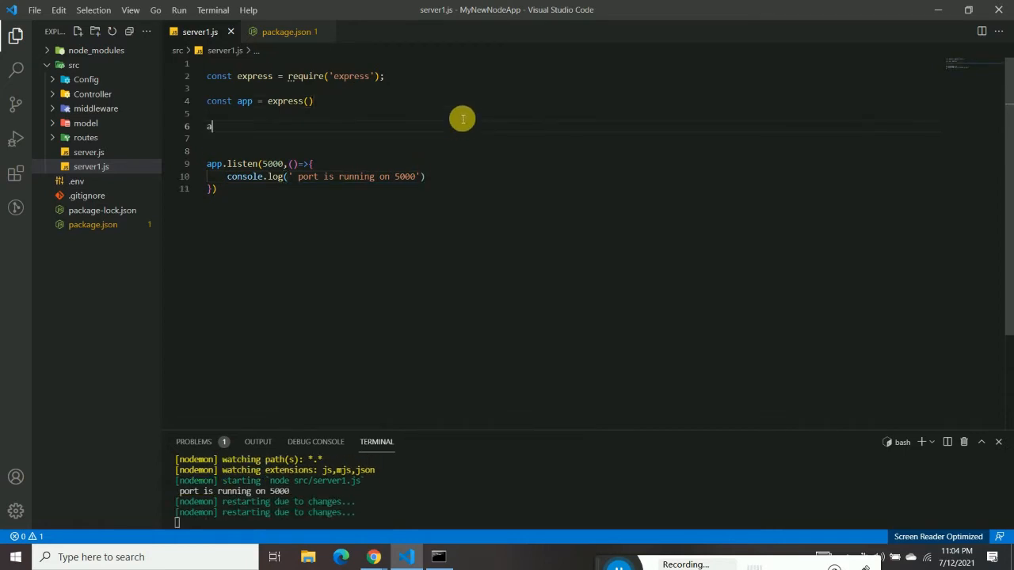
{"action": "type", "text": "pp.post"}
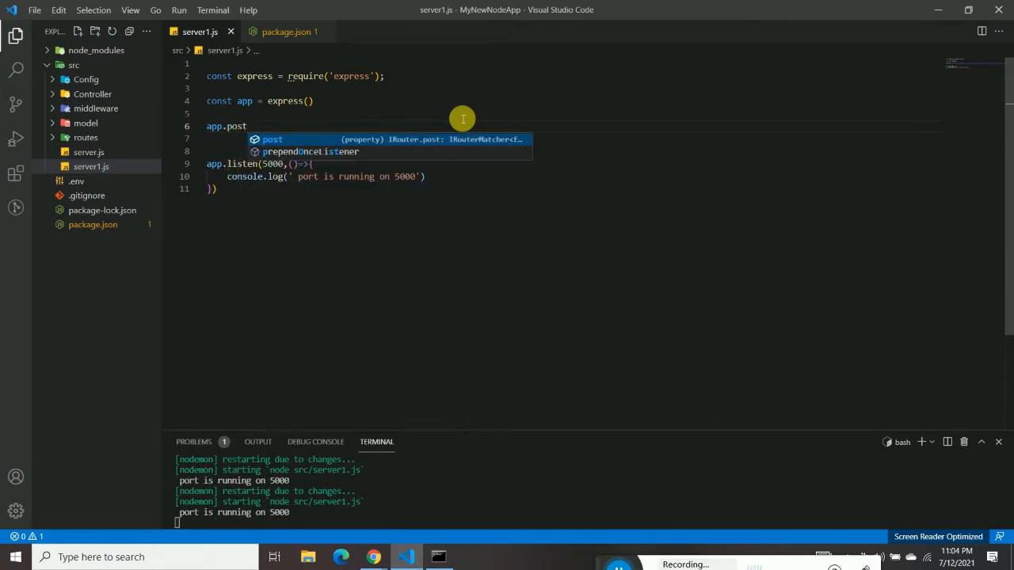
{"action": "type", "text": "()"}
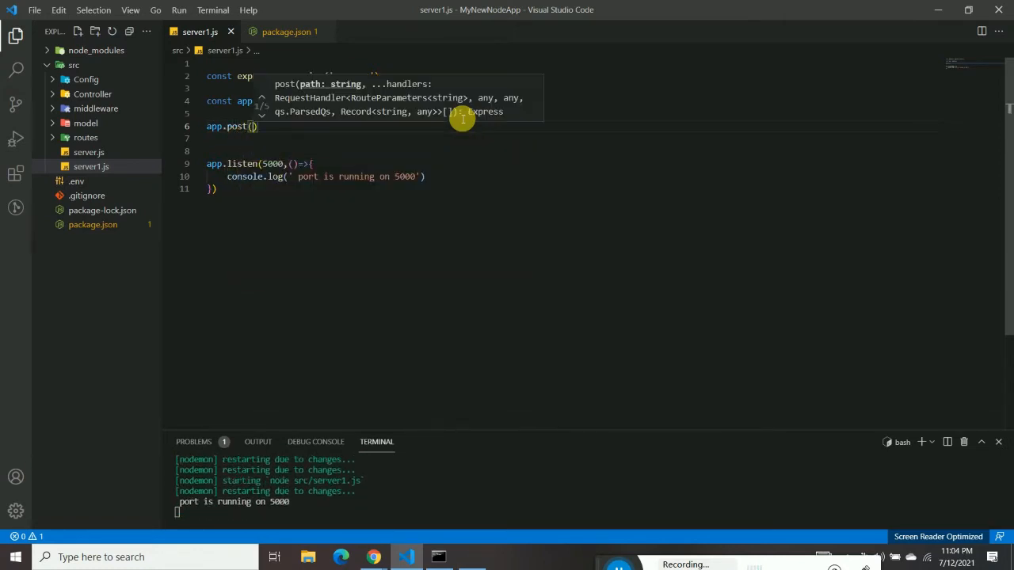
{"action": "type", "text": "''"}
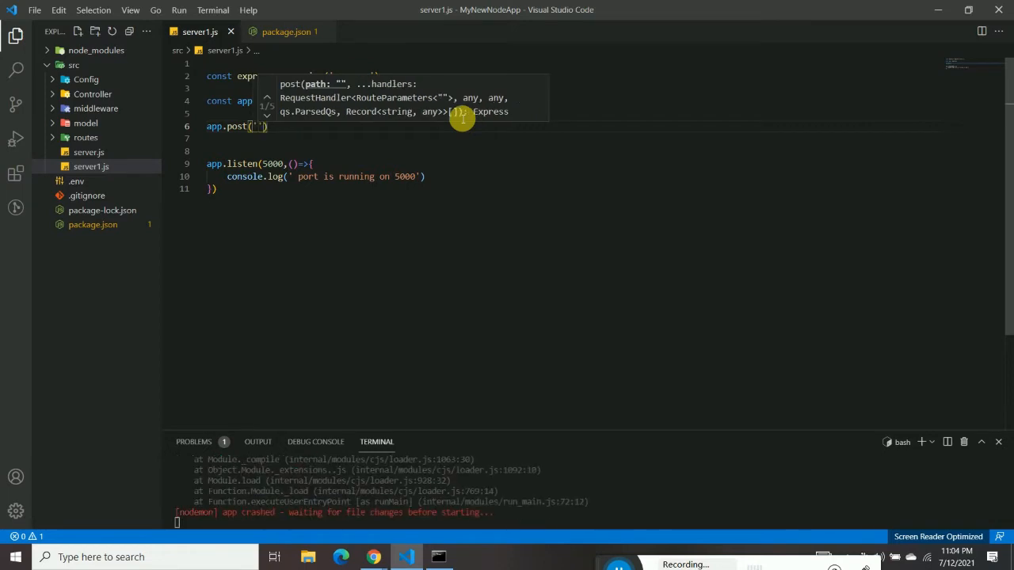
{"action": "type", "text": "/"}
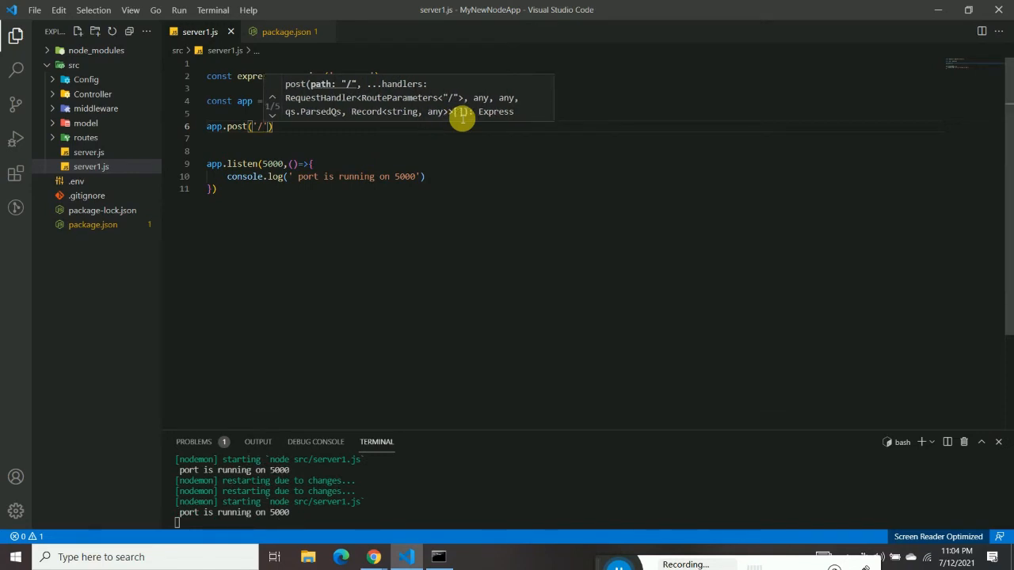
{"action": "type", "text": "clean-email"}
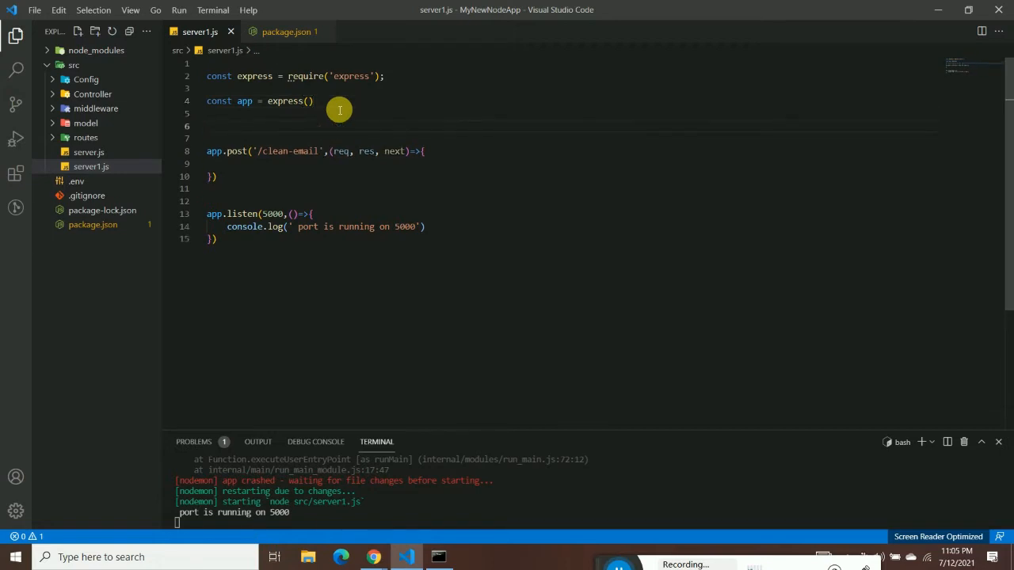
Start an app.get('/') route with a (req, res, next) handler
{"action": "type", "text": "app."}
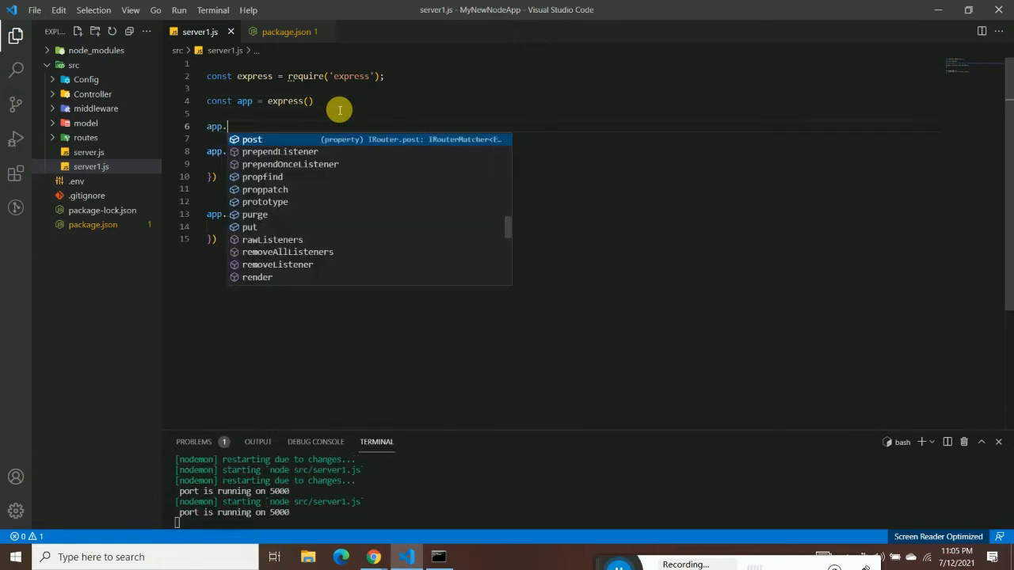
{"action": "type", "text": "get("}
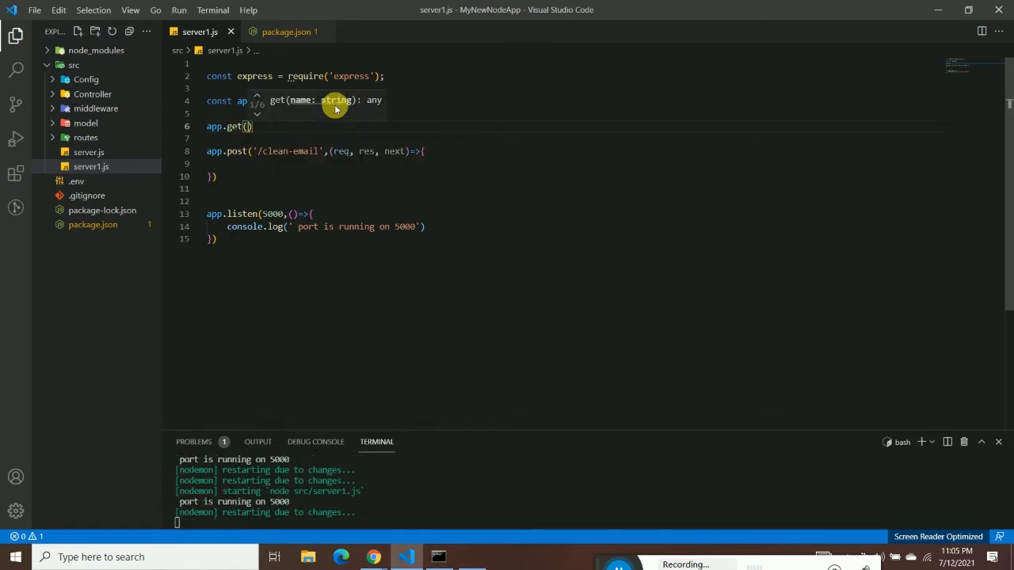
{"action": "type", "text": "/',("}
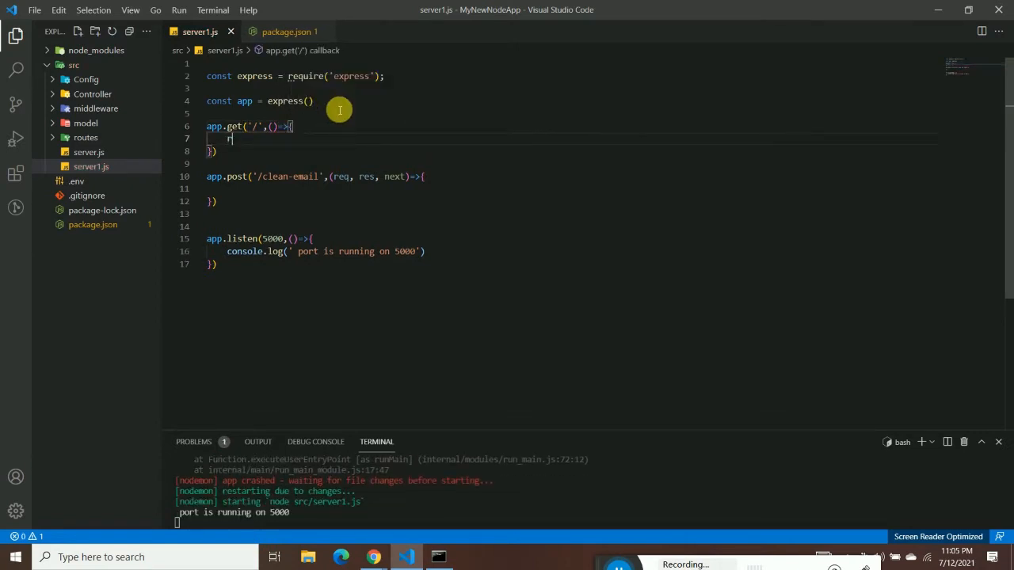
{"action": "type", "text": "es"}
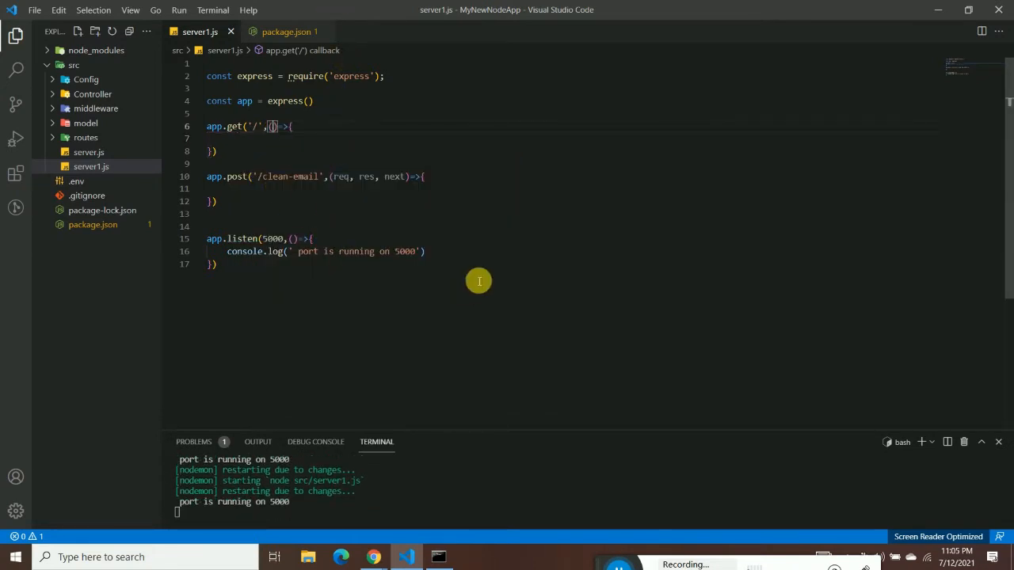
{"action": "type", "text": "req, res, next"}
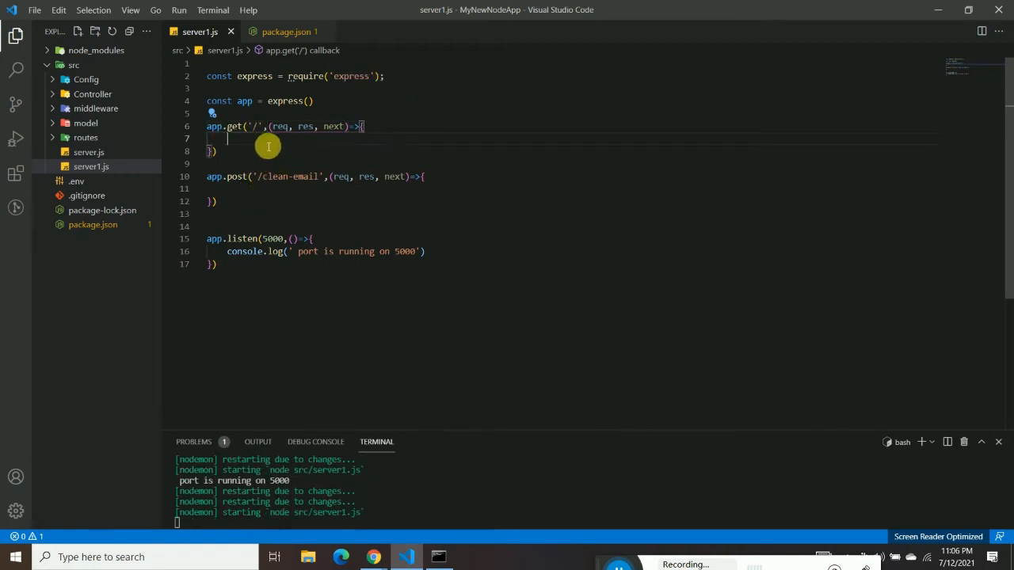
Have the handler res.send 'Hi welcome to email cleaning'
{"action": "type", "text": "res."}
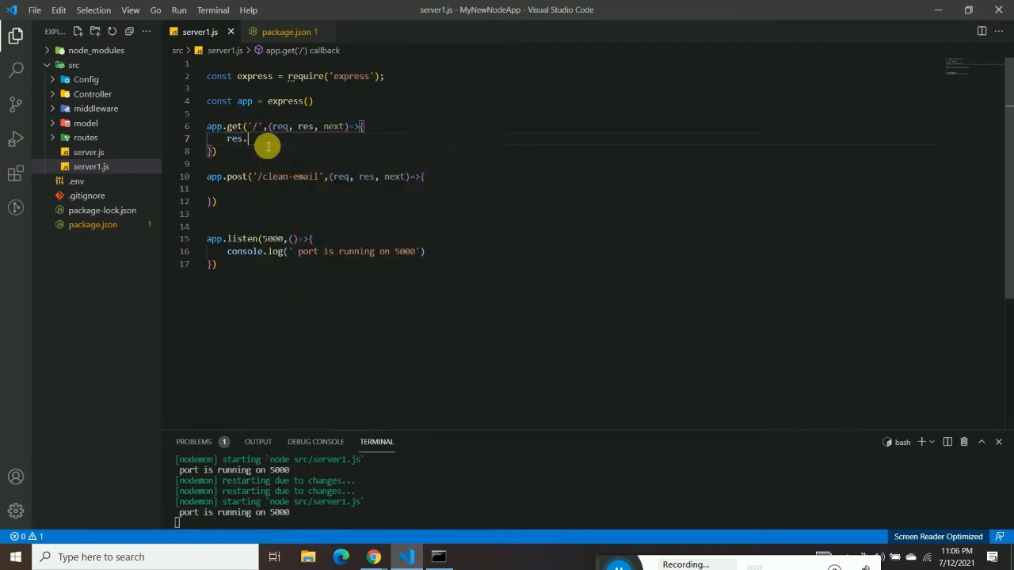
{"action": "type", "text": "send"}
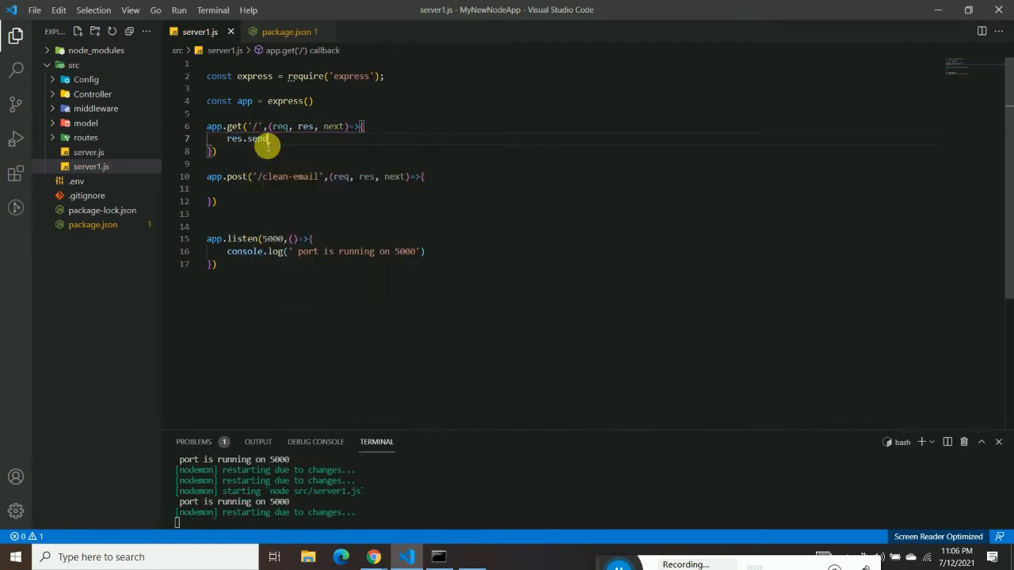
{"action": "type", "text": "("}
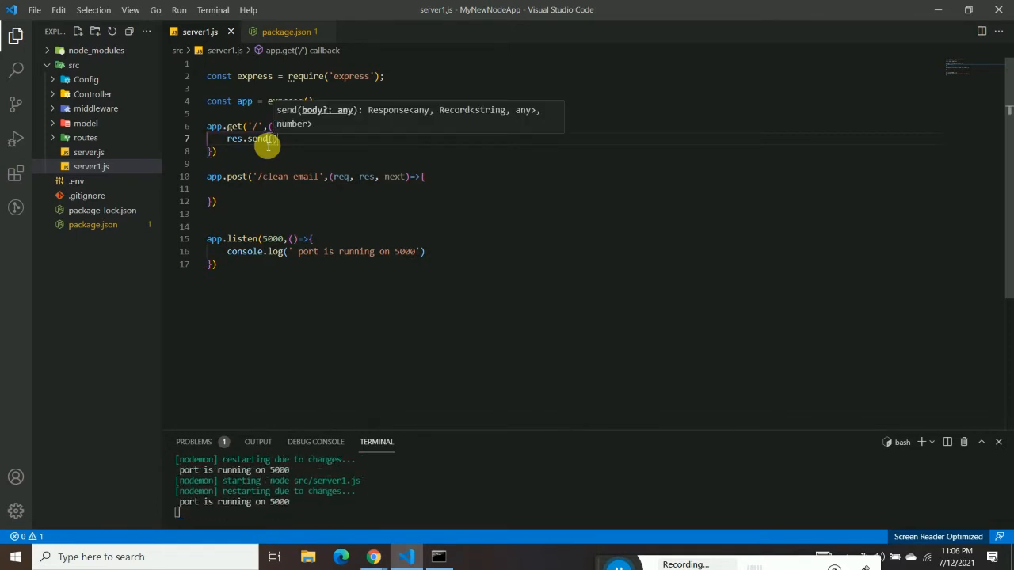
{"action": "type", "text": "hi '"}
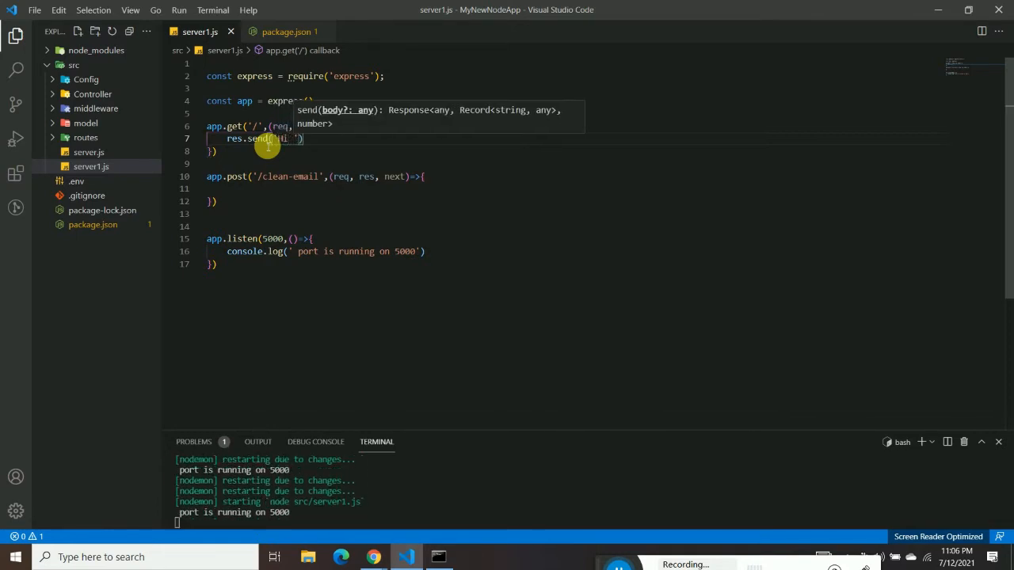
{"action": "type", "text": "welcome"}
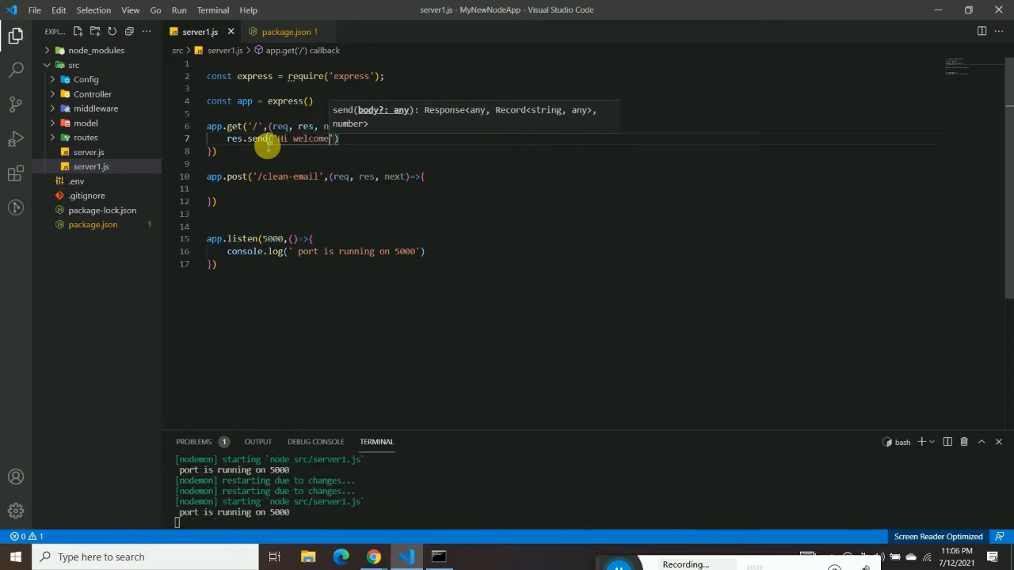
{"action": "type", "text": "to email cleaning"}
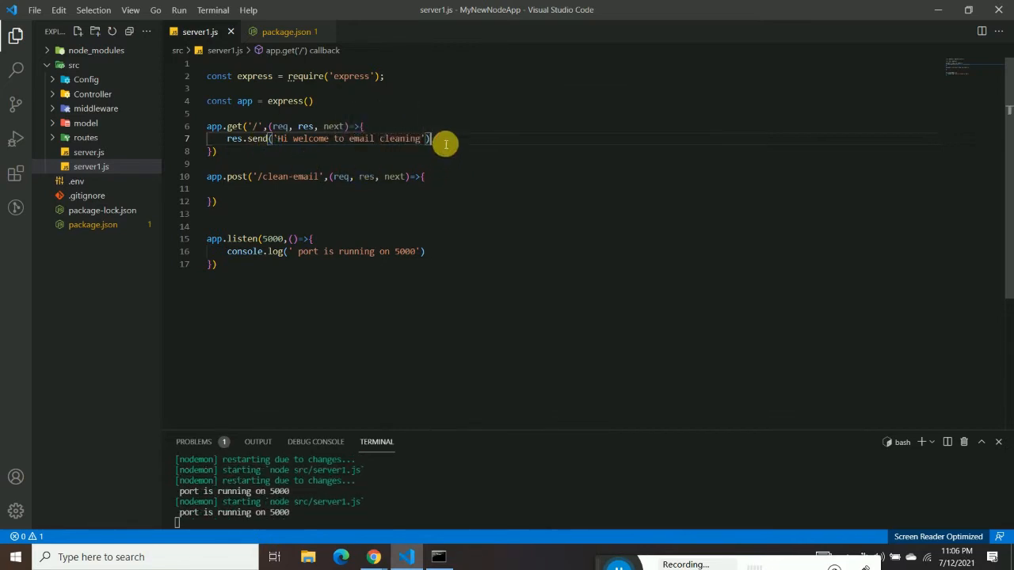
{"action": "type", "text": ";"}
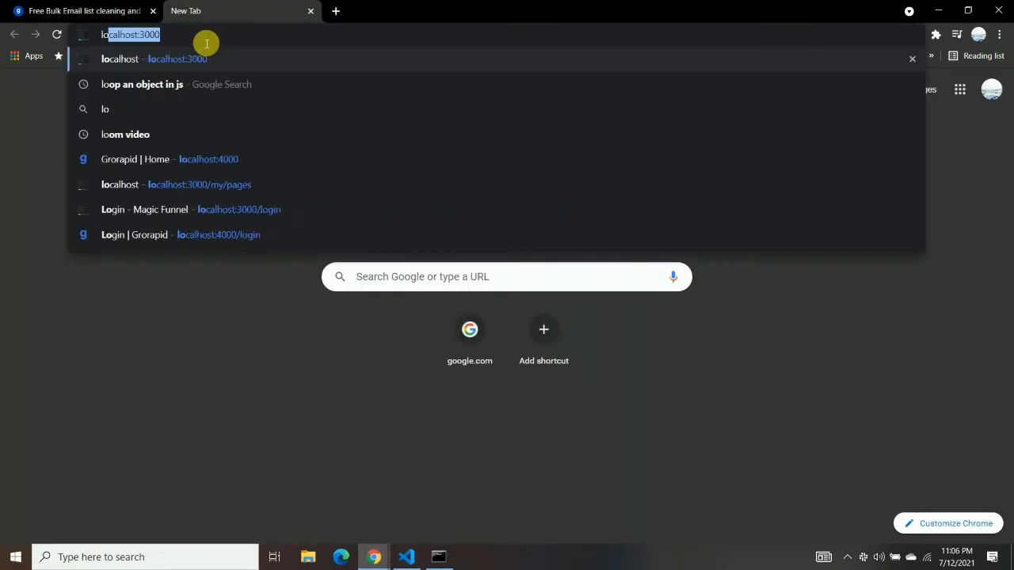
Load localhost:5000 in Chrome to see the welcome message
{"action": "type", "text": "localhost:3000"}
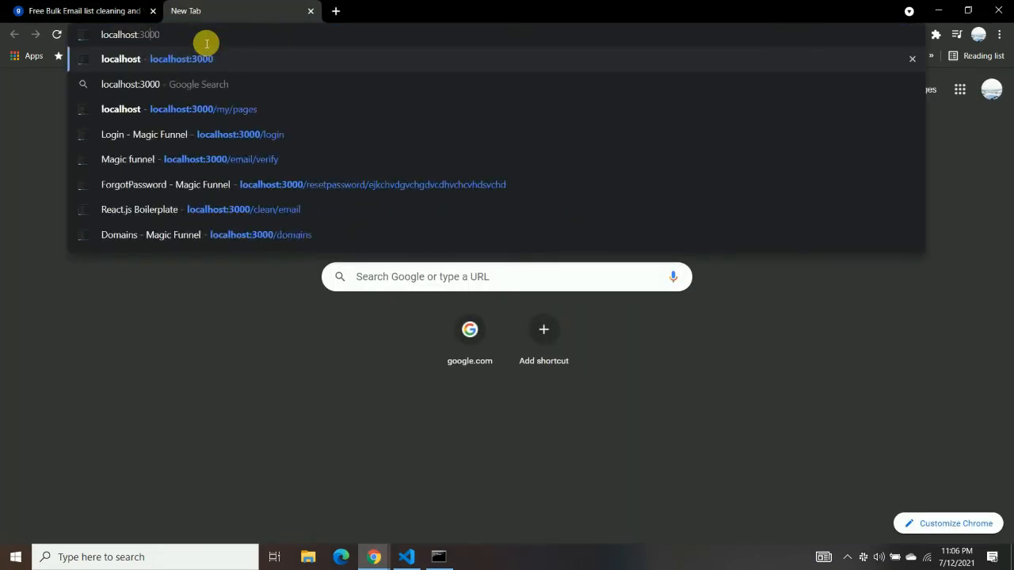
{"action": "type", "text": "localhost:5000"}
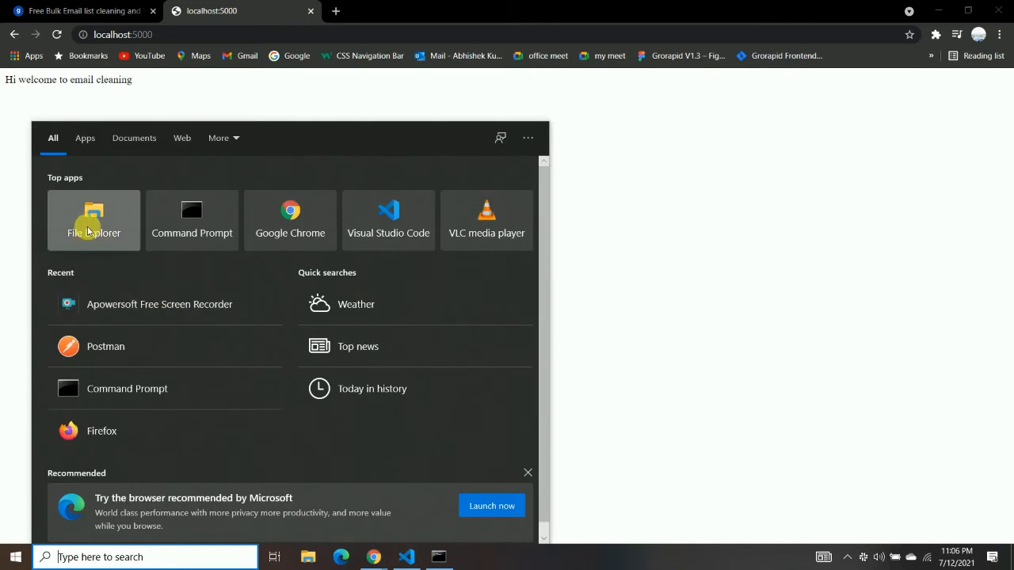
Switch to Postman and add a new request to the MyNodejsBoilerplate collection
{"action": "left_click", "coordinate": [105, 346]}
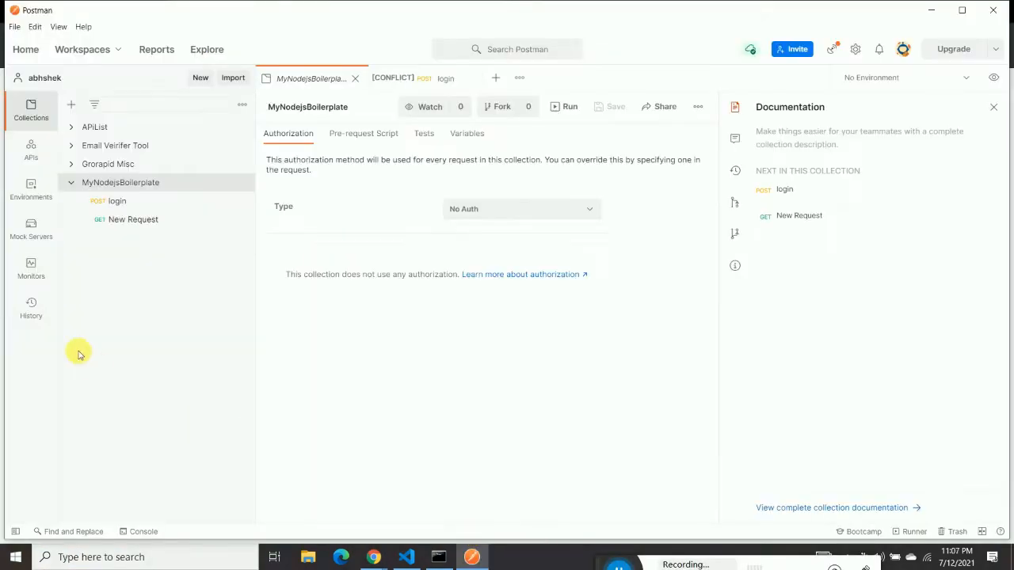
{"action": "mouse_move", "coordinate": [119, 340]}
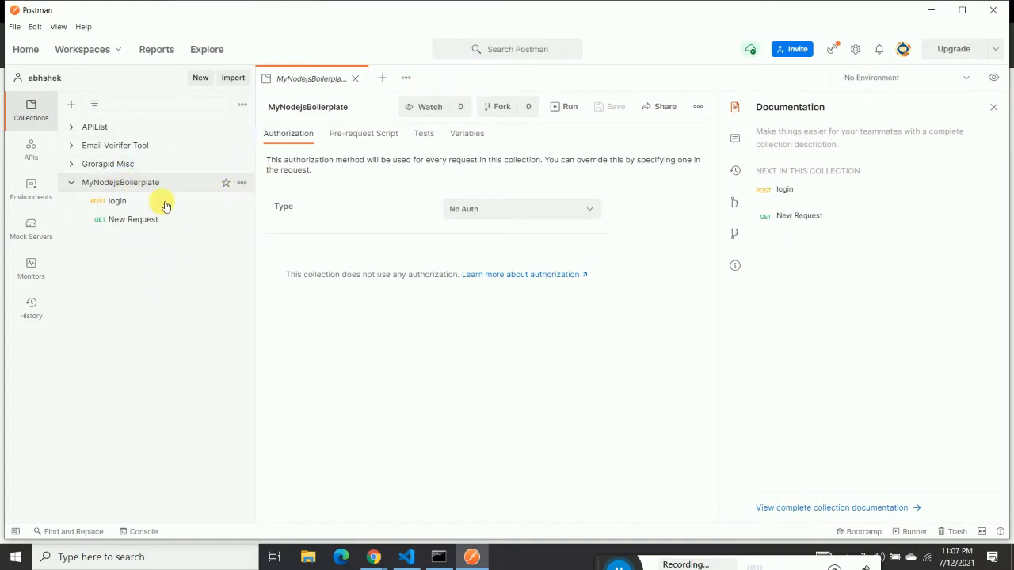
{"action": "left_click", "coordinate": [242, 182]}
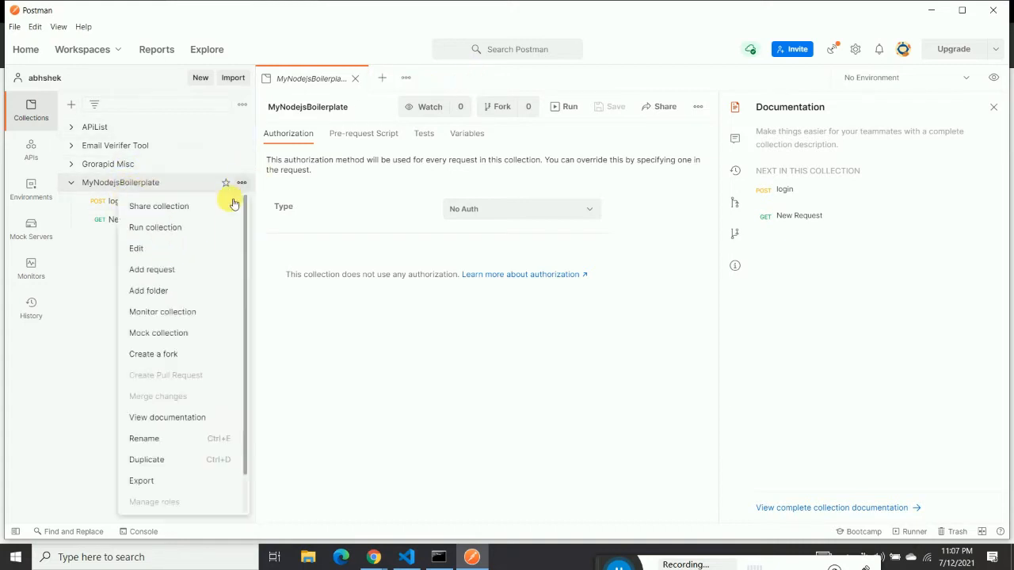
{"action": "left_click", "coordinate": [151, 269]}
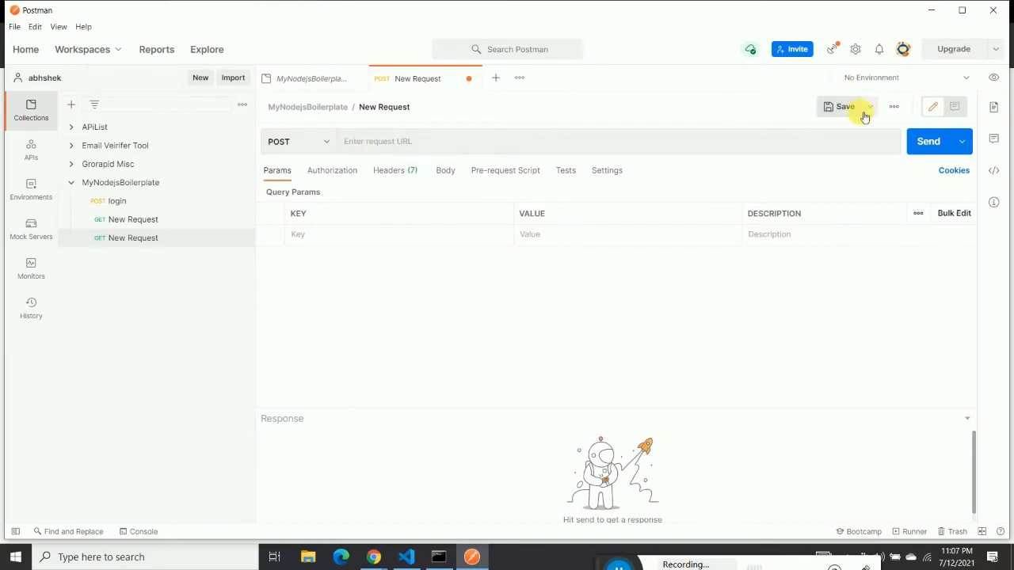
Set the request URL to localhost:5000/email-cleaning in place of the old login address
{"action": "left_click", "coordinate": [844, 106]}
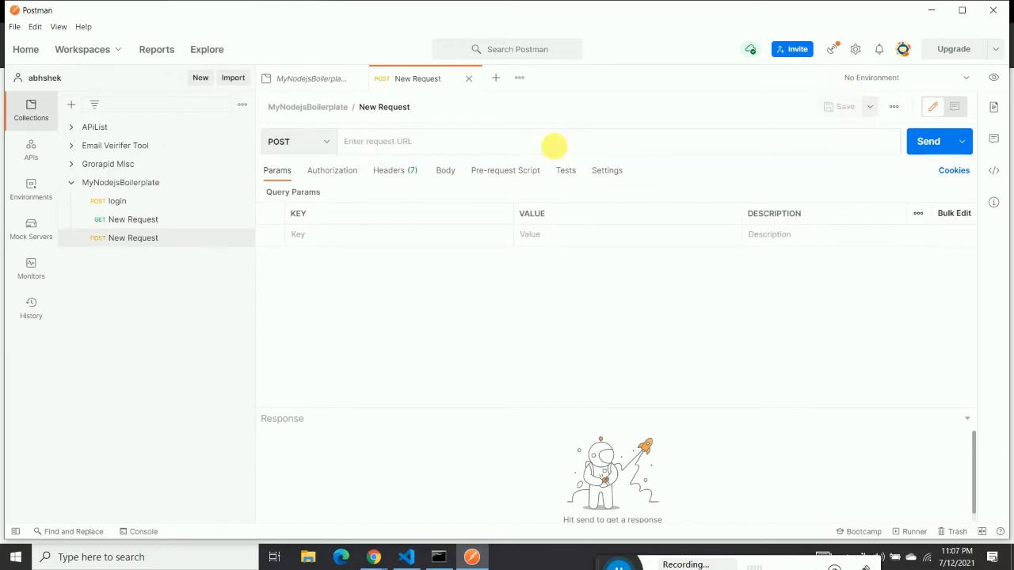
{"action": "type", "text": "loc"}
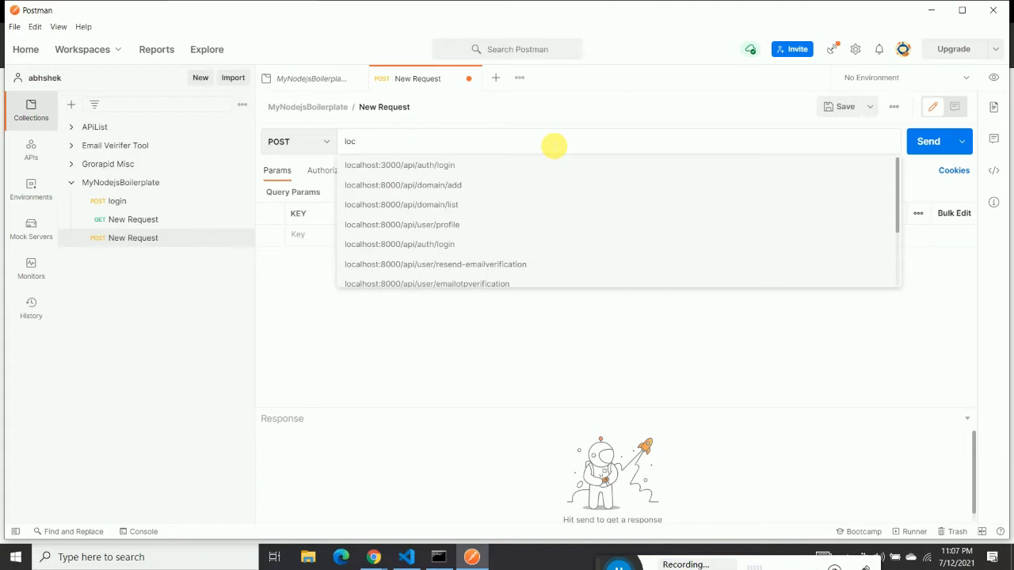
{"action": "left_click", "coordinate": [400, 164]}
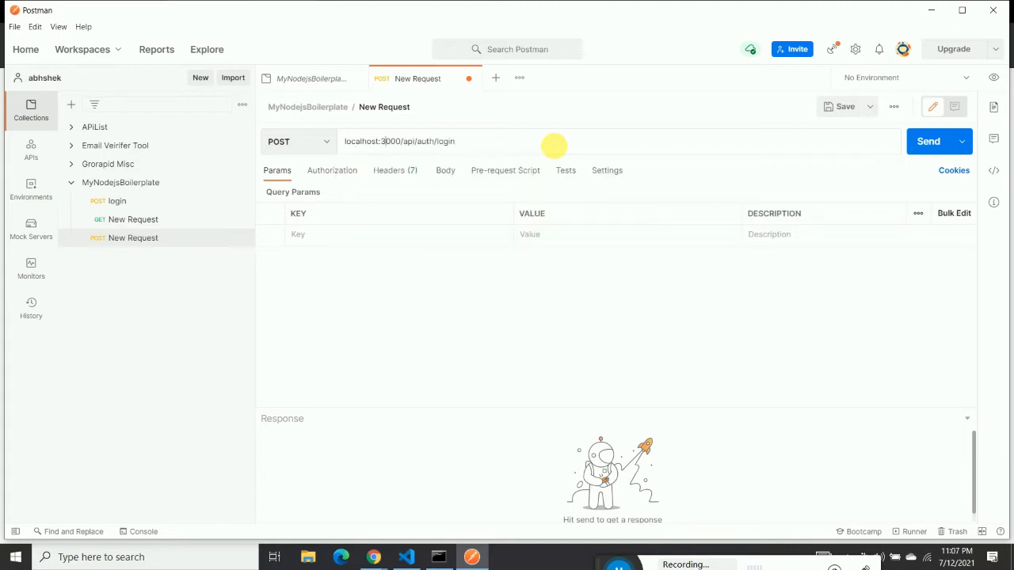
{"action": "type", "text": "5000"}
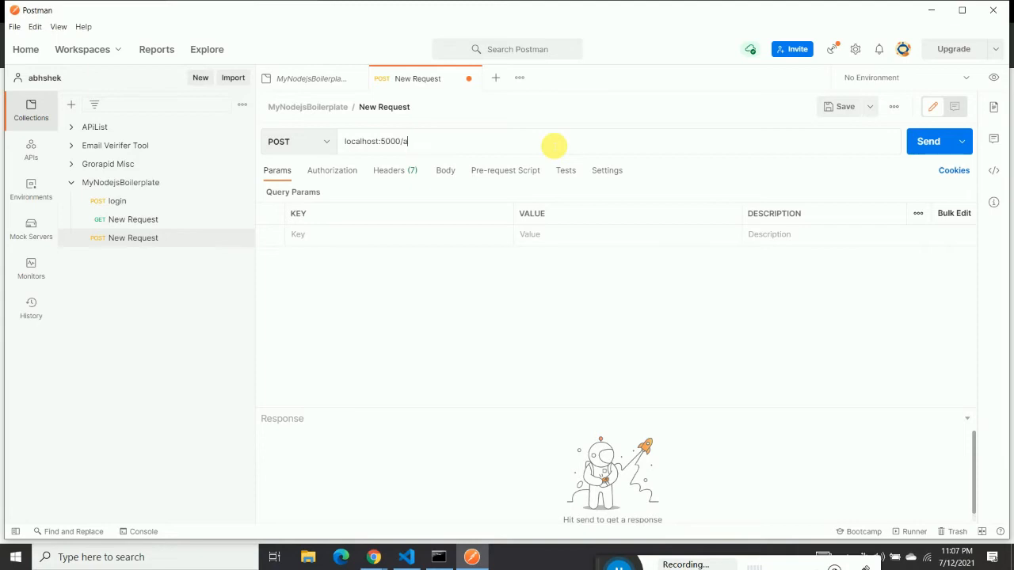
{"action": "type", "text": "emal"}
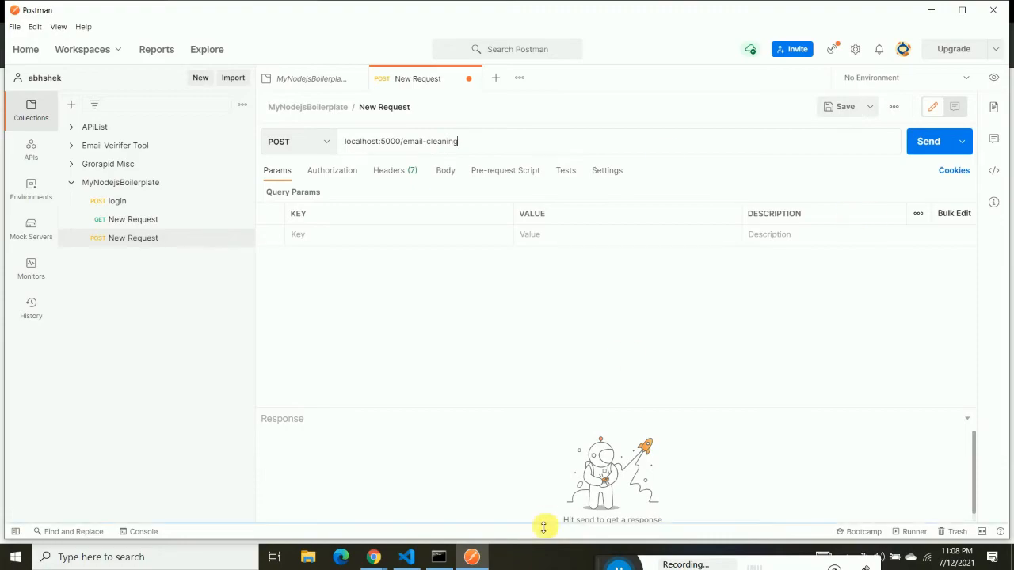
Match the Postman URL path to the server route by changing email-cleaning to clean-email
{"action": "left_click", "coordinate": [406, 557]}
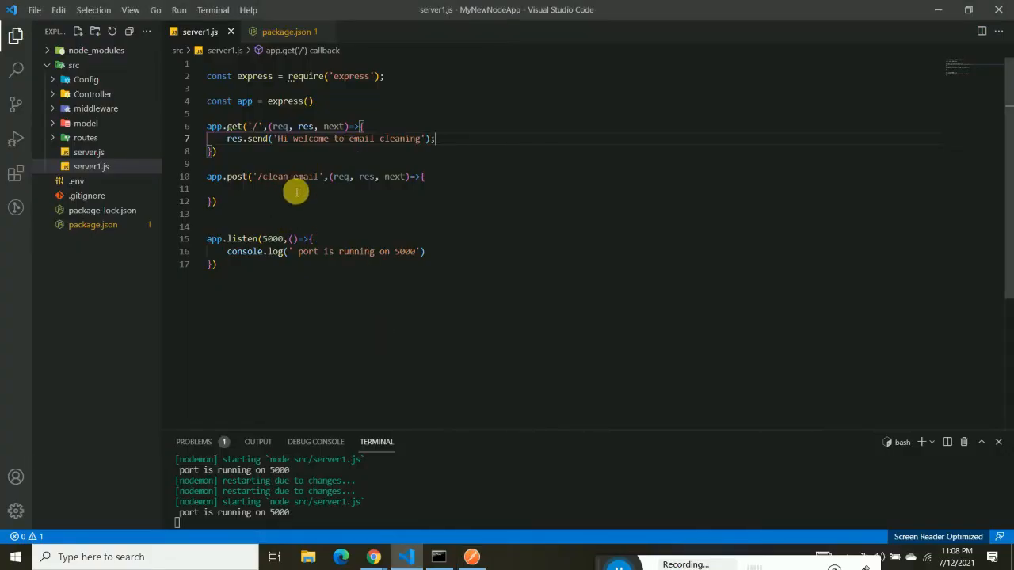
{"action": "double_click", "coordinate": [285, 175]}
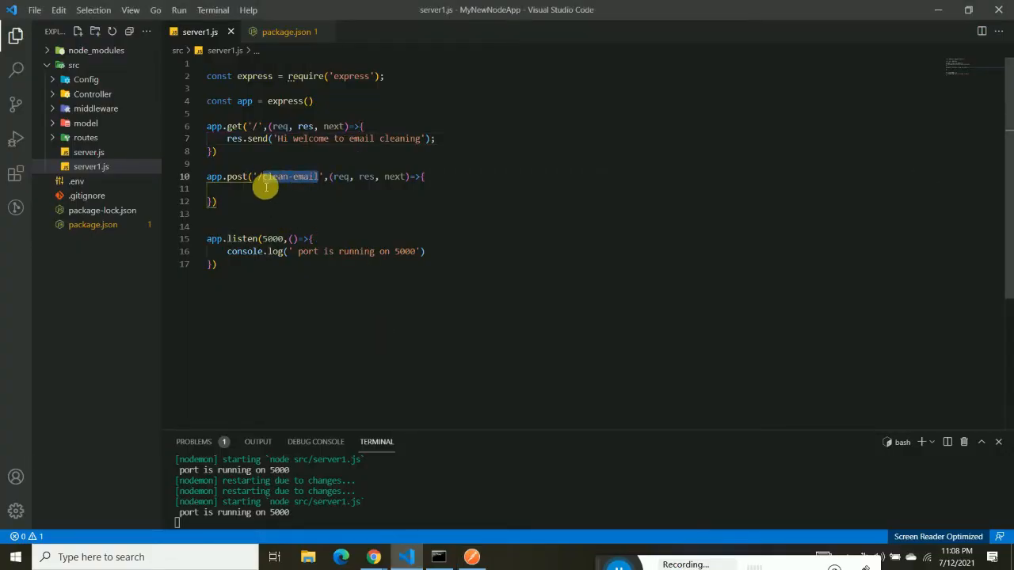
{"action": "left_click", "coordinate": [471, 557]}
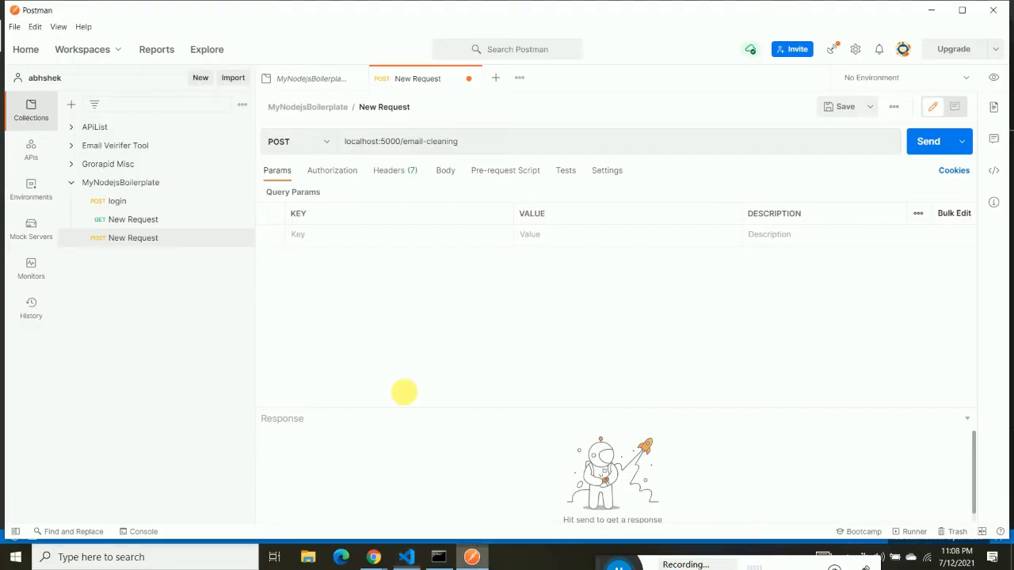
{"action": "double_click", "coordinate": [427, 141]}
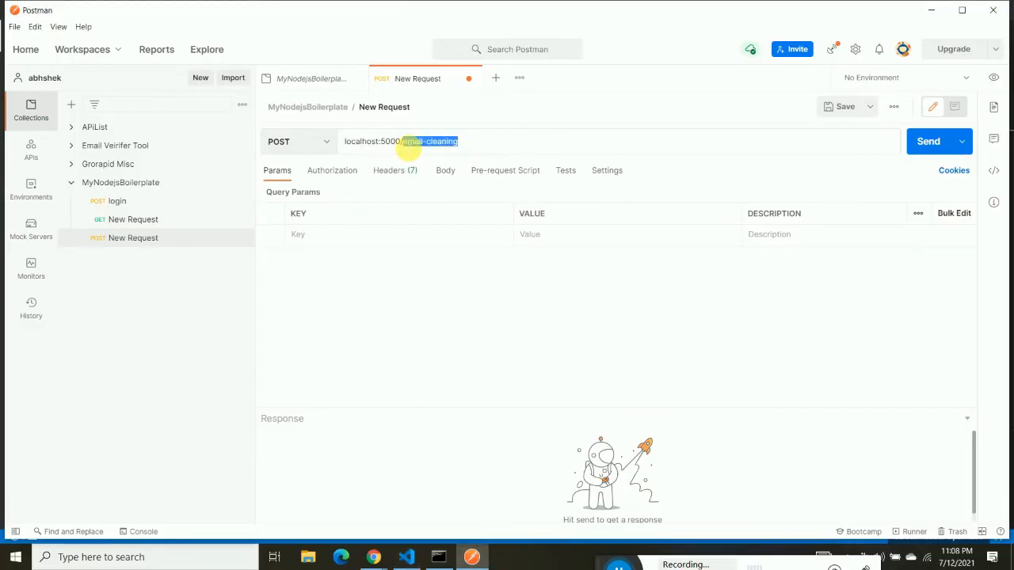
{"action": "type", "text": "clean-email"}
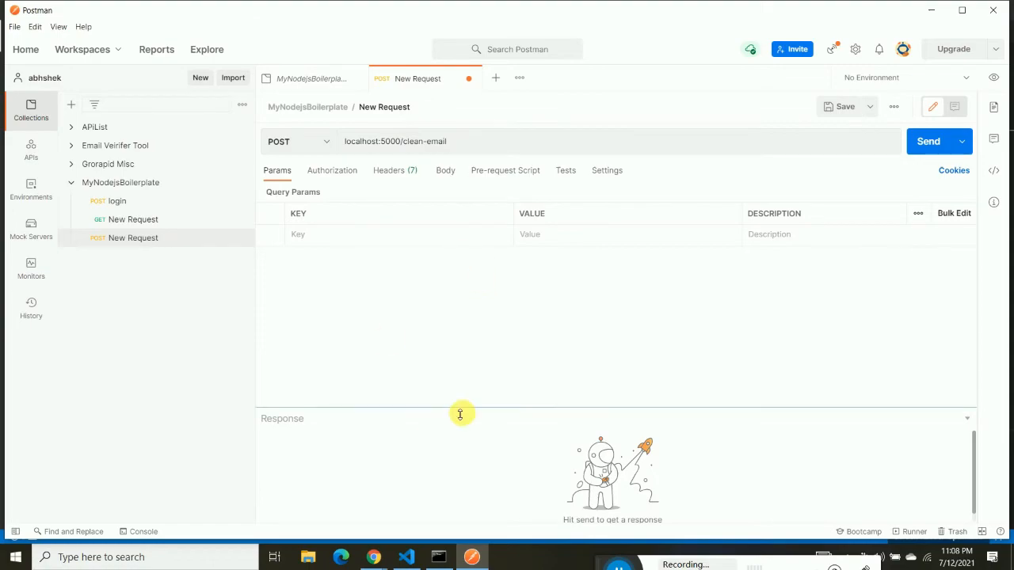
Send the raw JSON email body to /clean-email and view the logged email in the VS Code terminal
{"action": "left_click", "coordinate": [405, 557]}
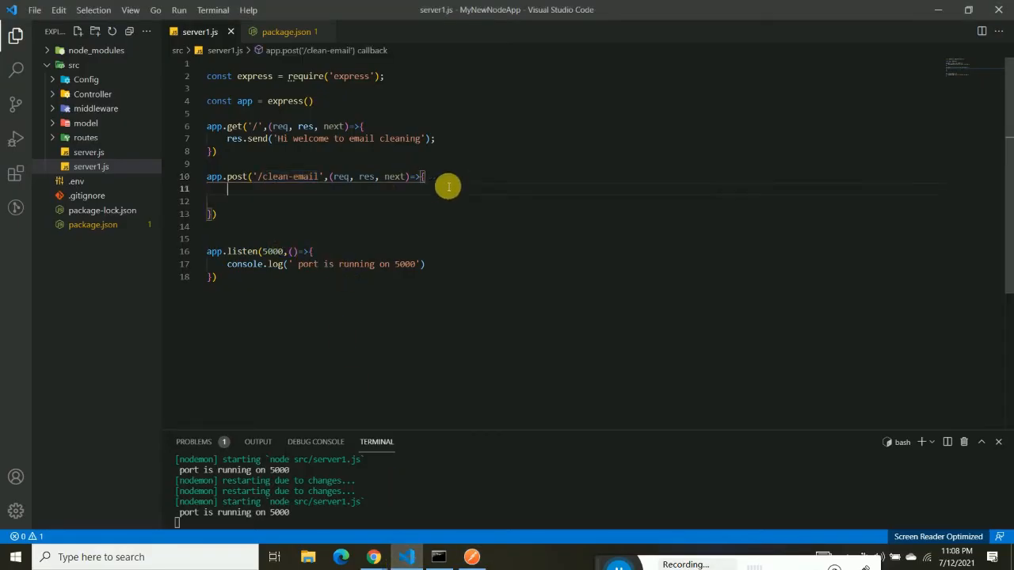
{"action": "left_click", "coordinate": [471, 557]}
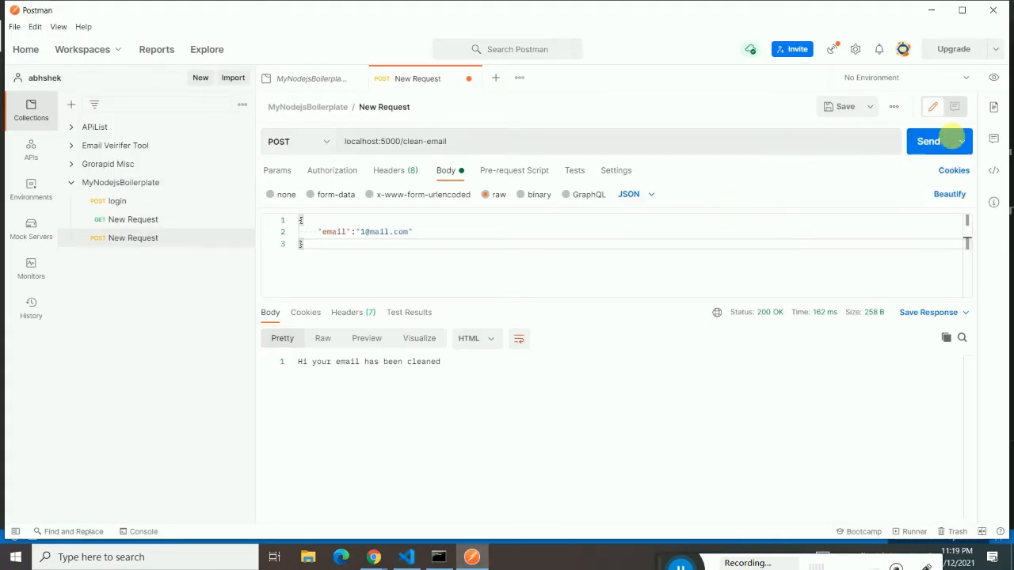
{"action": "left_click", "coordinate": [928, 141]}
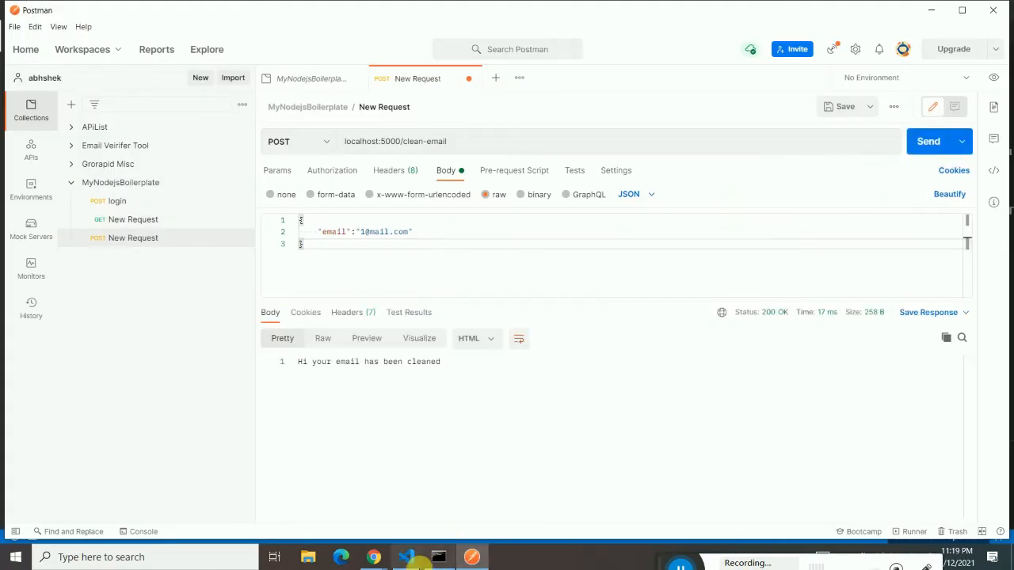
{"action": "left_click", "coordinate": [405, 557]}
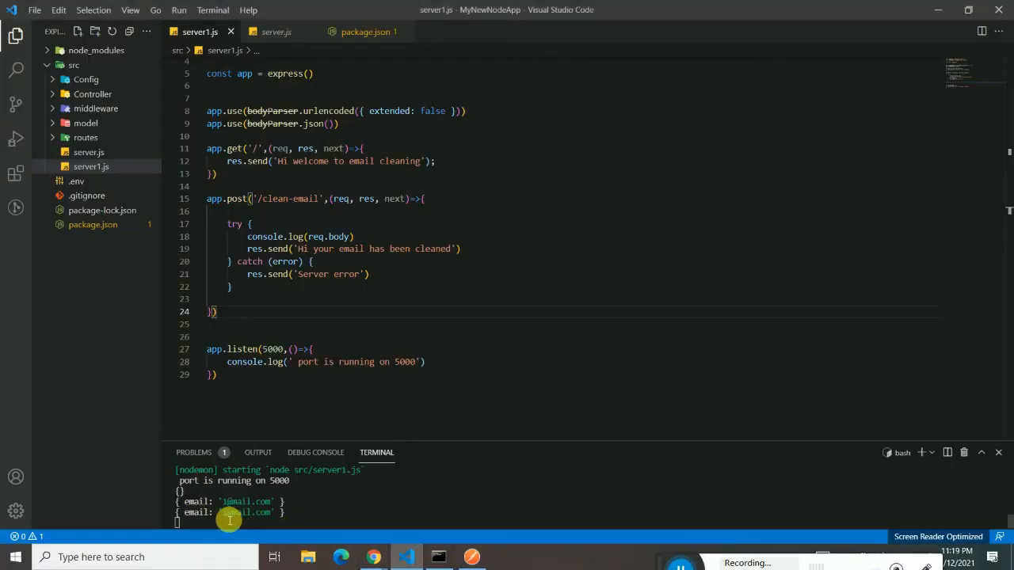
{"action": "mouse_move", "coordinate": [241, 519]}
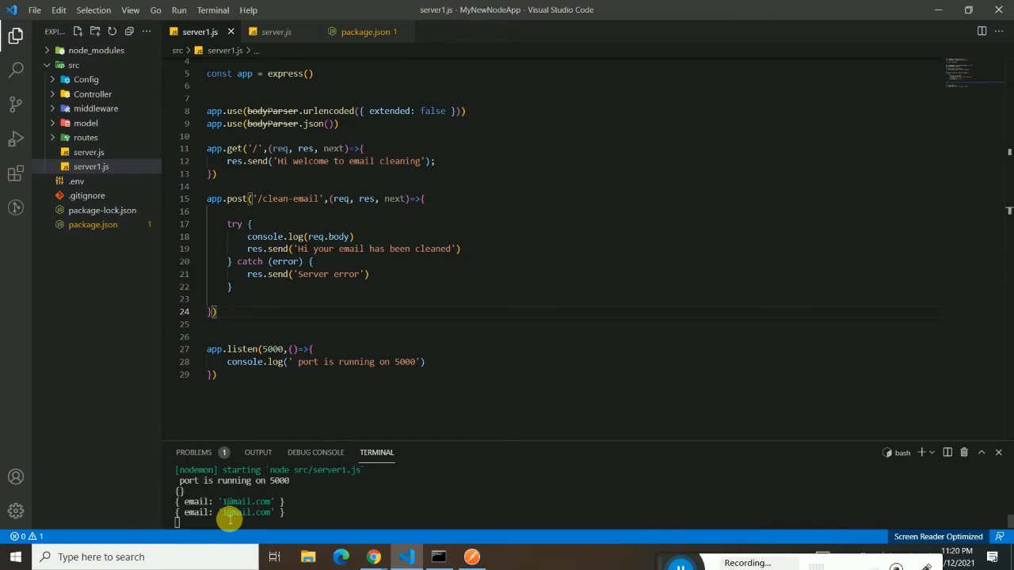
{"action": "mouse_move", "coordinate": [261, 518]}
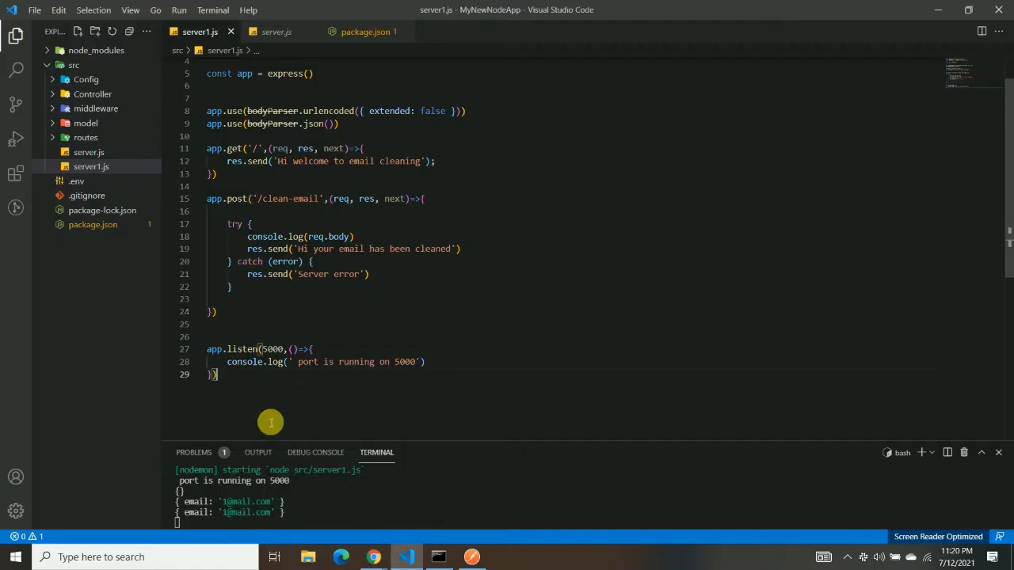
{"action": "mouse_move", "coordinate": [237, 404]}
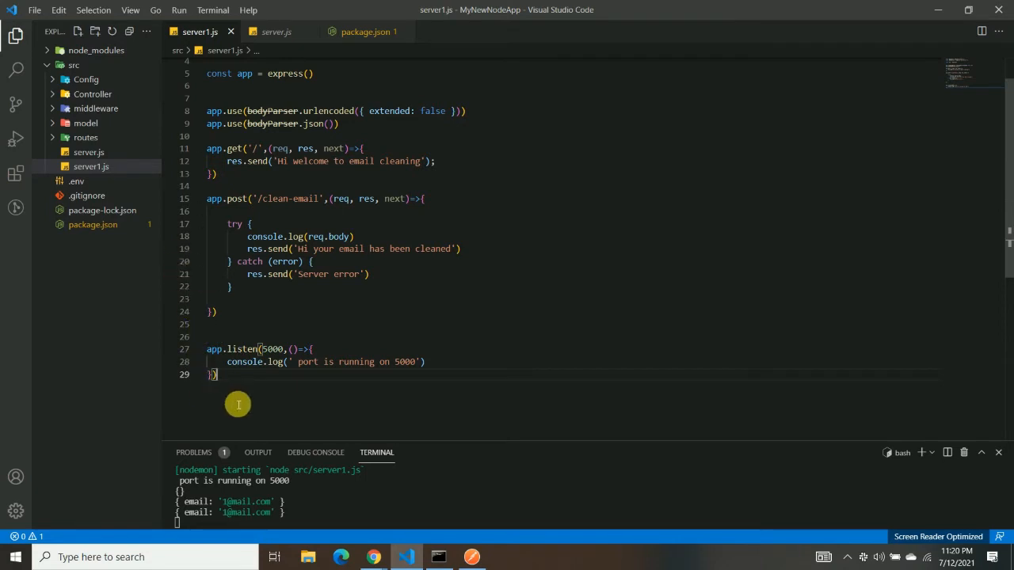
Write a comment block listing: check email validation, check disposable email, get MX record, get CNAME, SMTP connect
{"action": "key", "text": "Enter"}
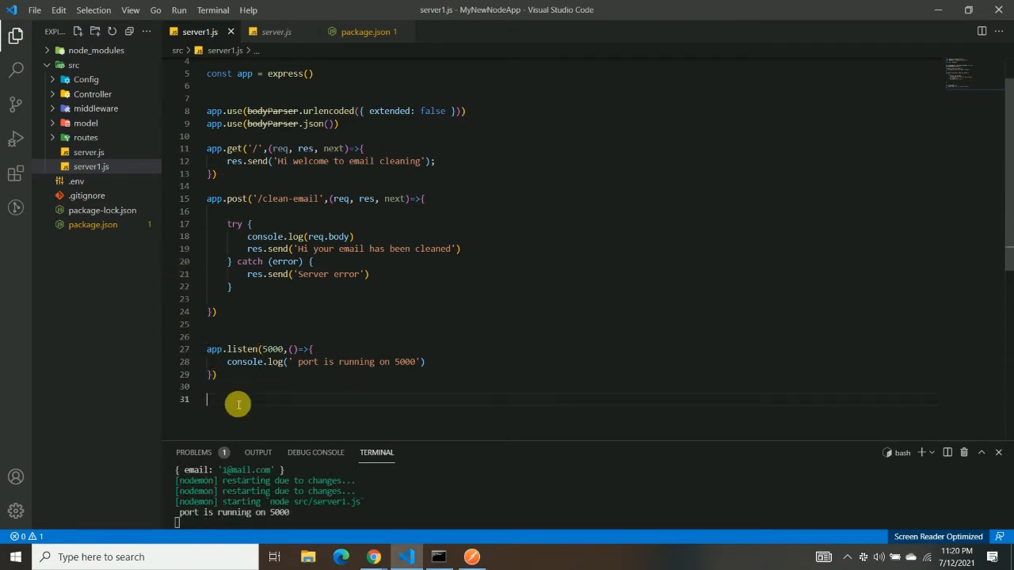
{"action": "type", "text": "//"}
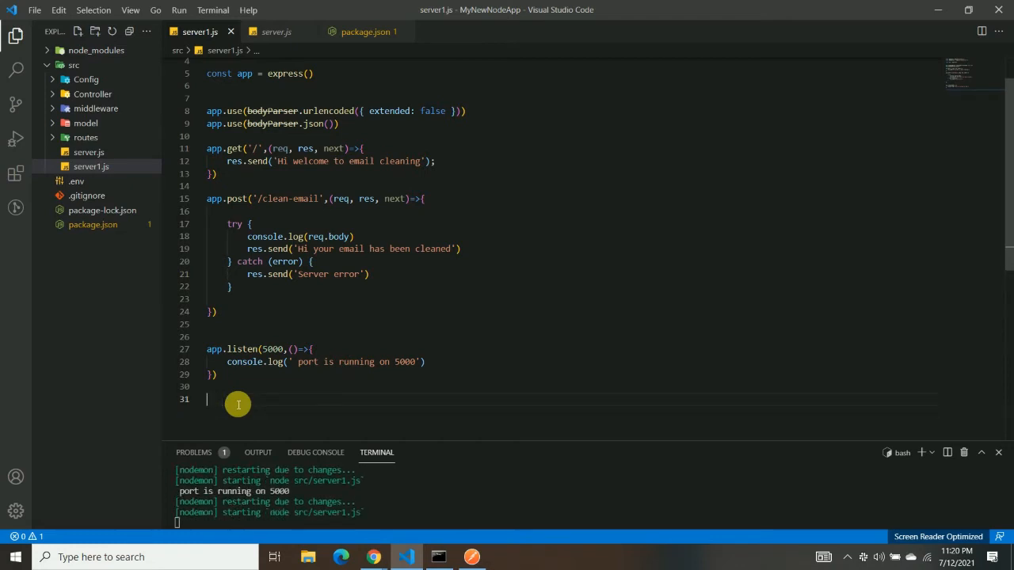
{"action": "type", "text": "/**"}
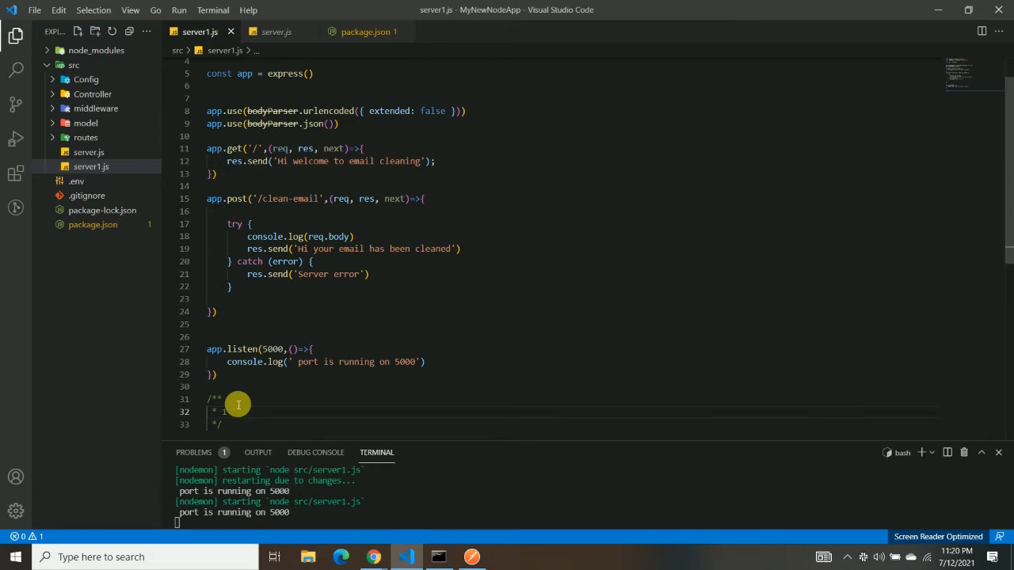
{"action": "type", "text": "check"}
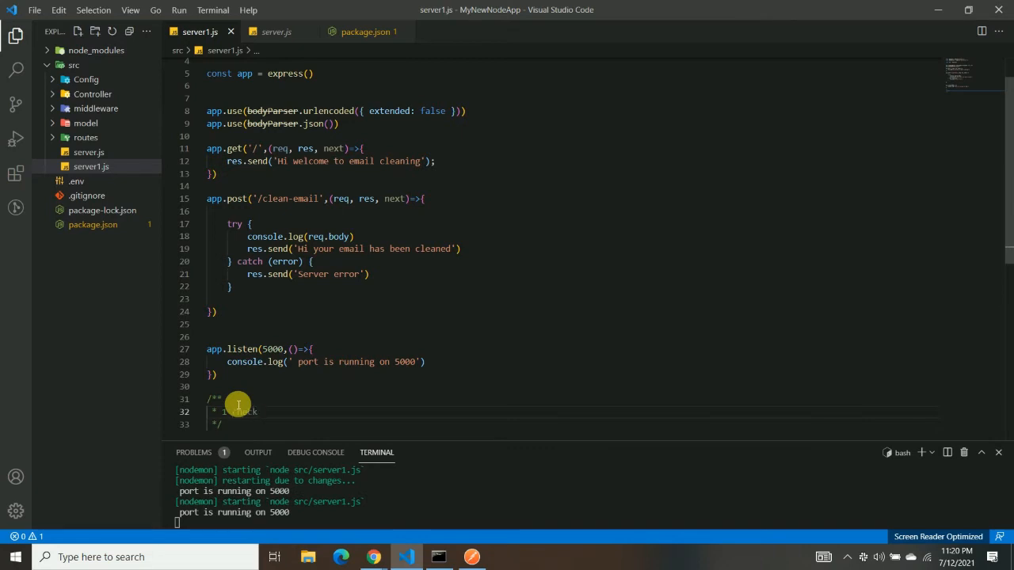
{"action": "type", "text": "email validation"}
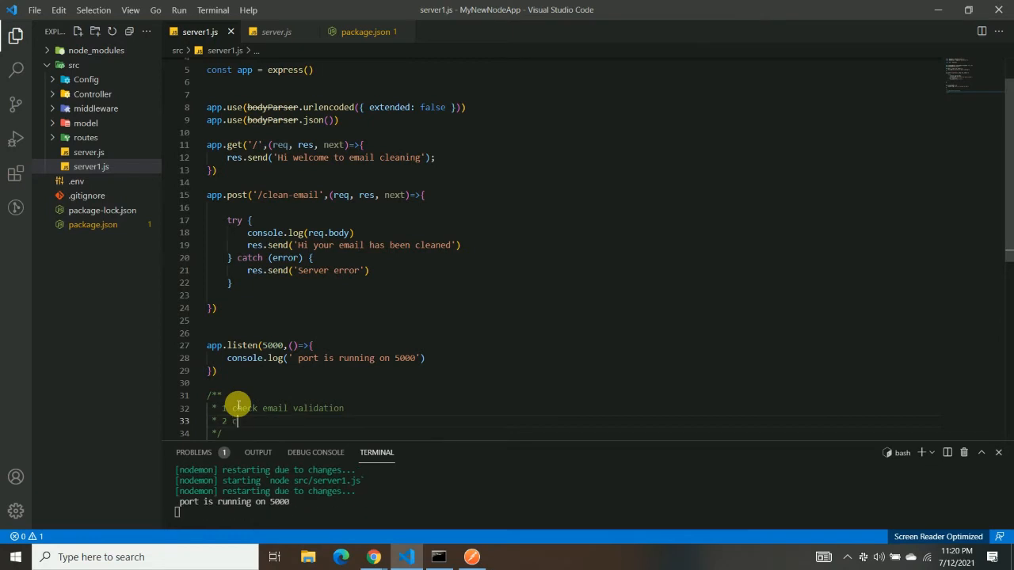
{"action": "type", "text": "check disposable email"}
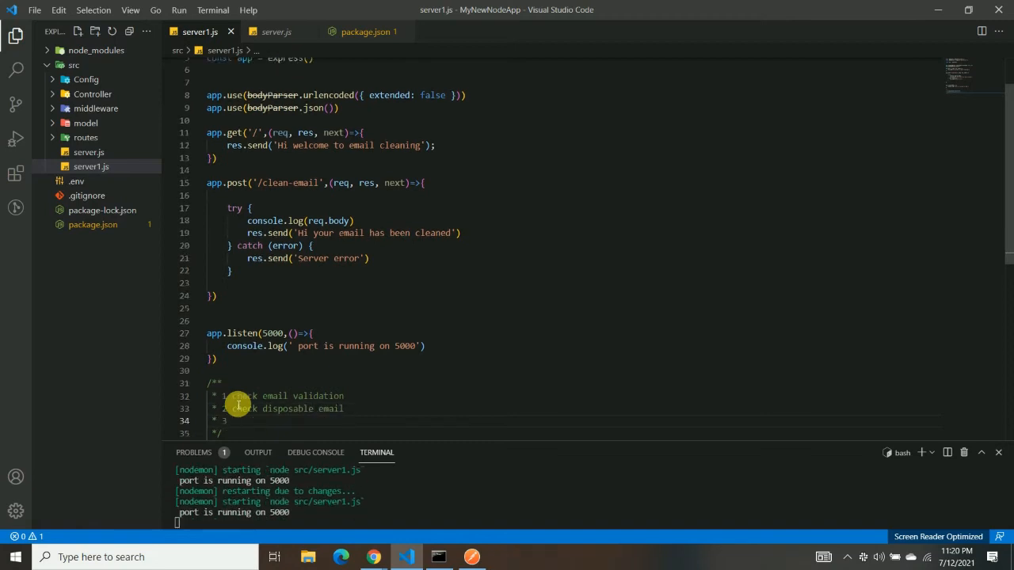
{"action": "type", "text": "get mx record"}
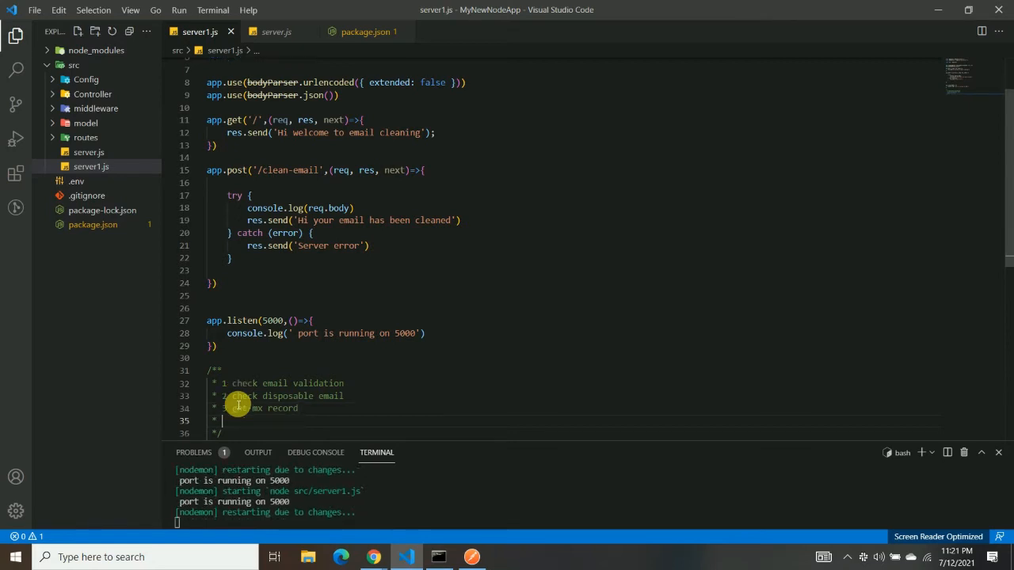
{"action": "type", "text": "4"}
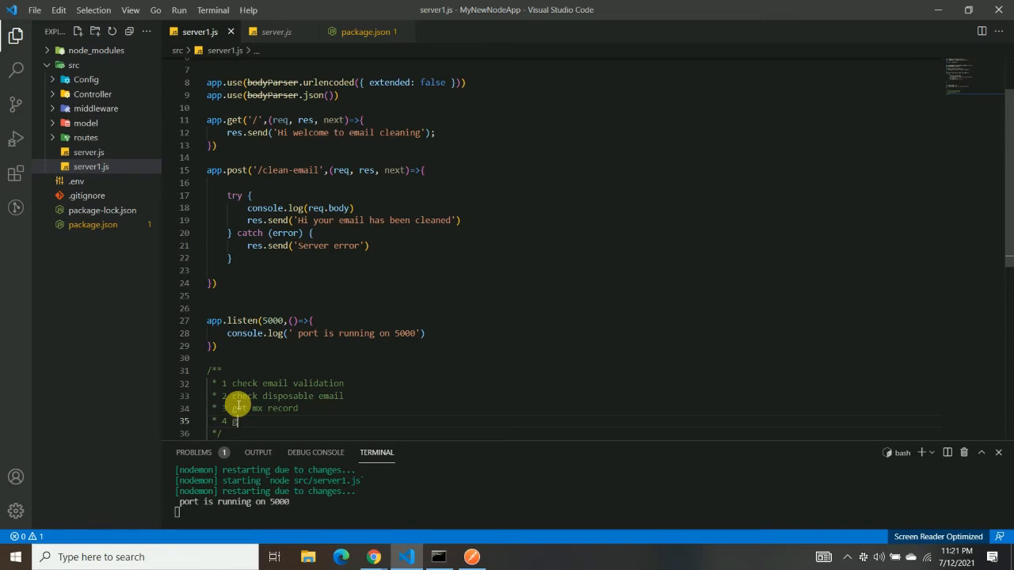
{"action": "type", "text": "get"}
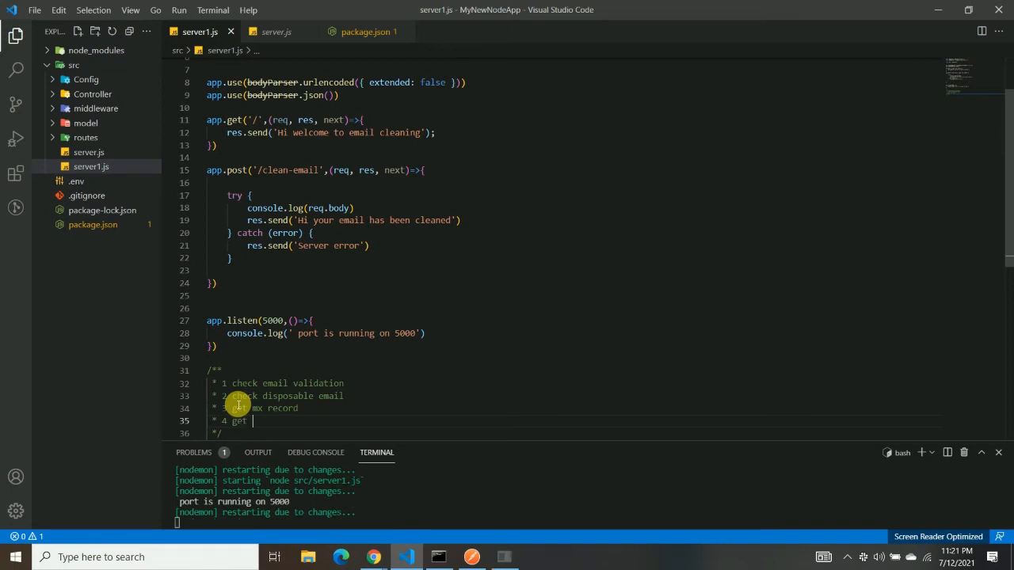
{"action": "type", "text": "c"}
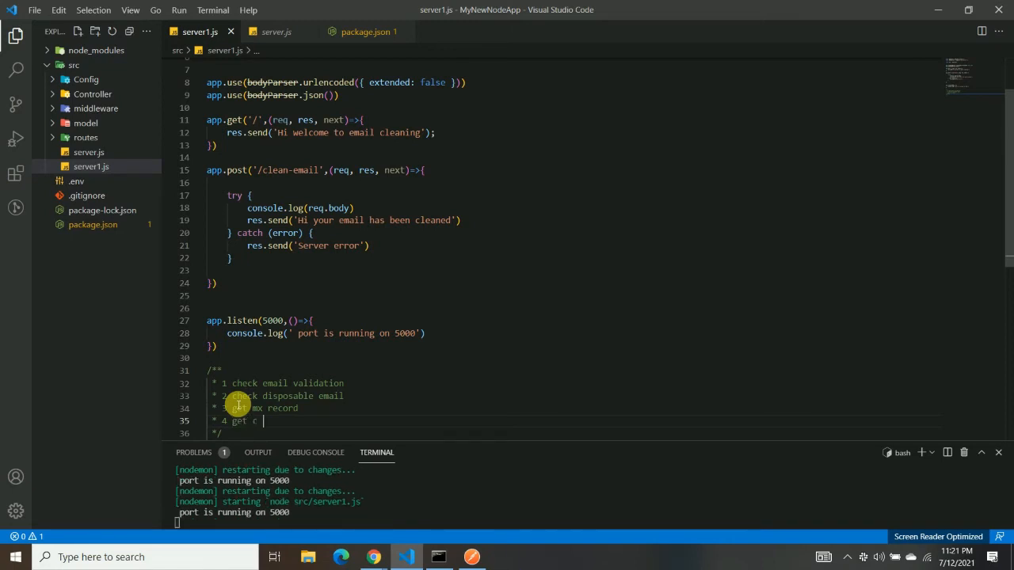
{"action": "type", "text": "name"}
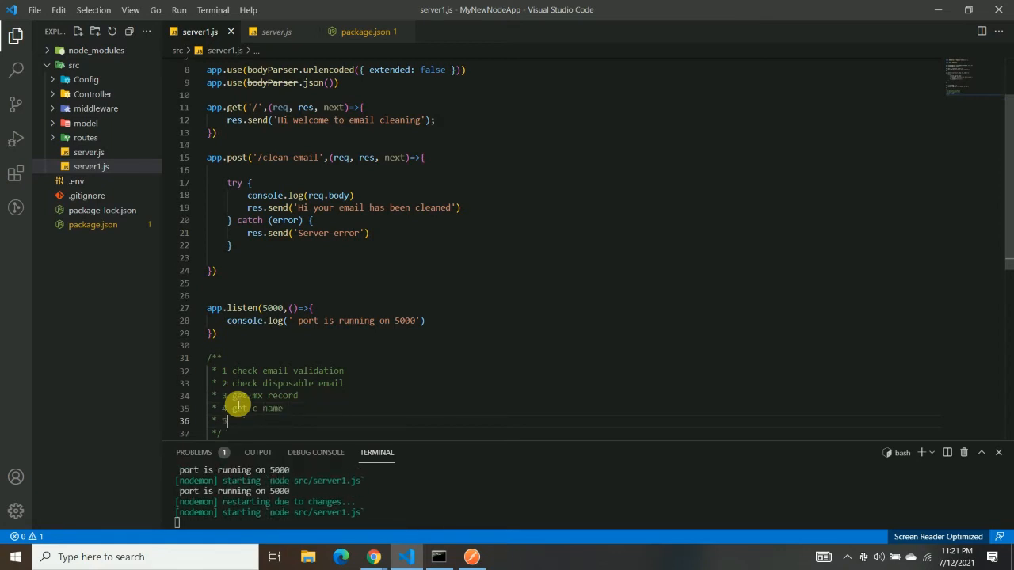
{"action": "type", "text": "5"}
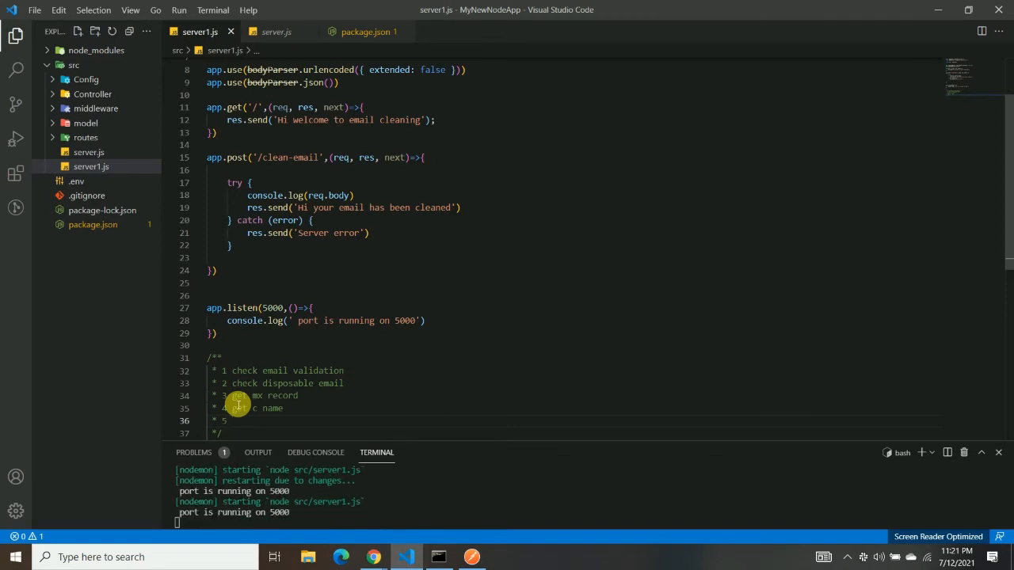
{"action": "type", "text": "smtp connect"}
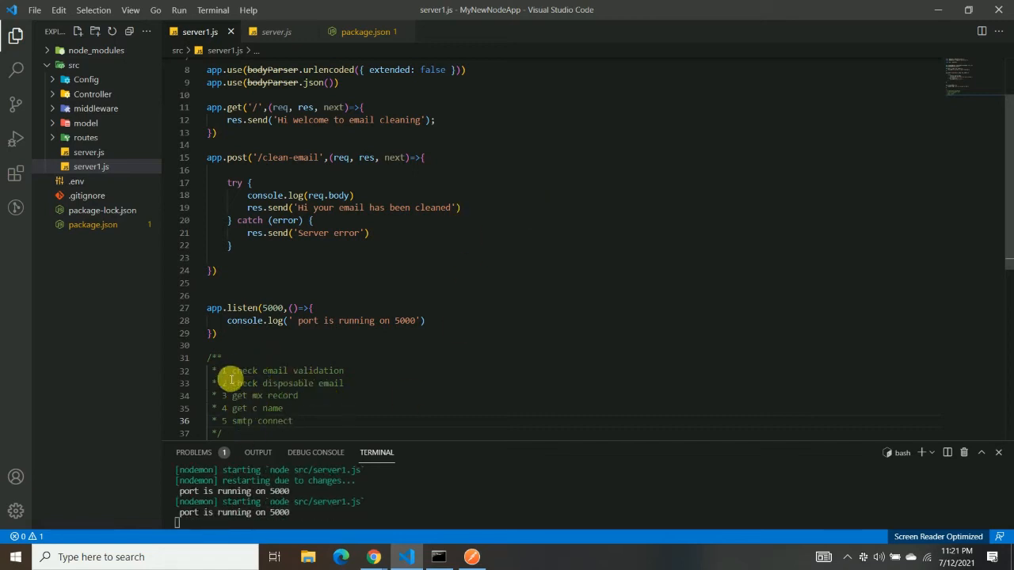
{"action": "mouse_move", "coordinate": [305, 391]}
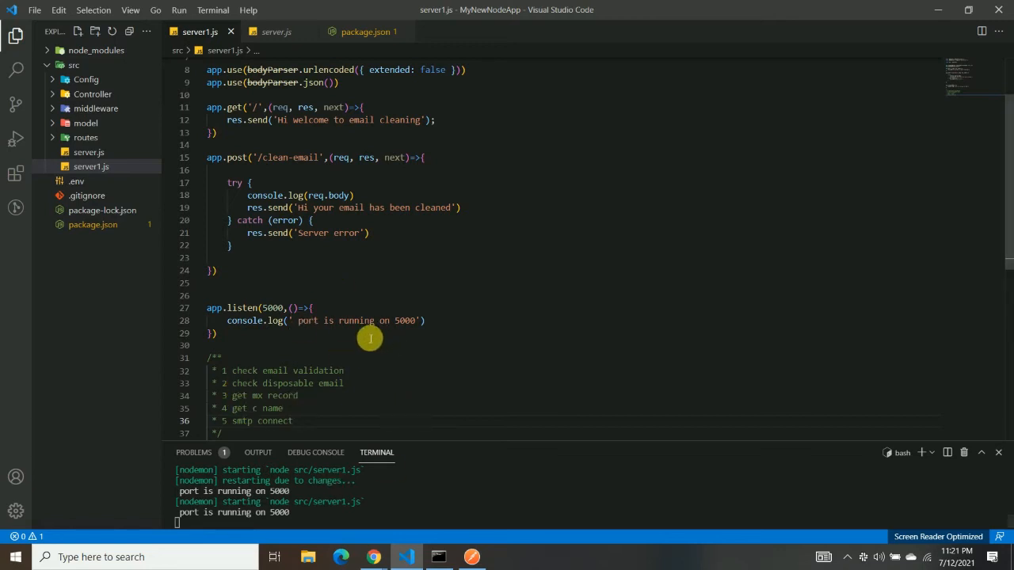
{"action": "mouse_move", "coordinate": [350, 389]}
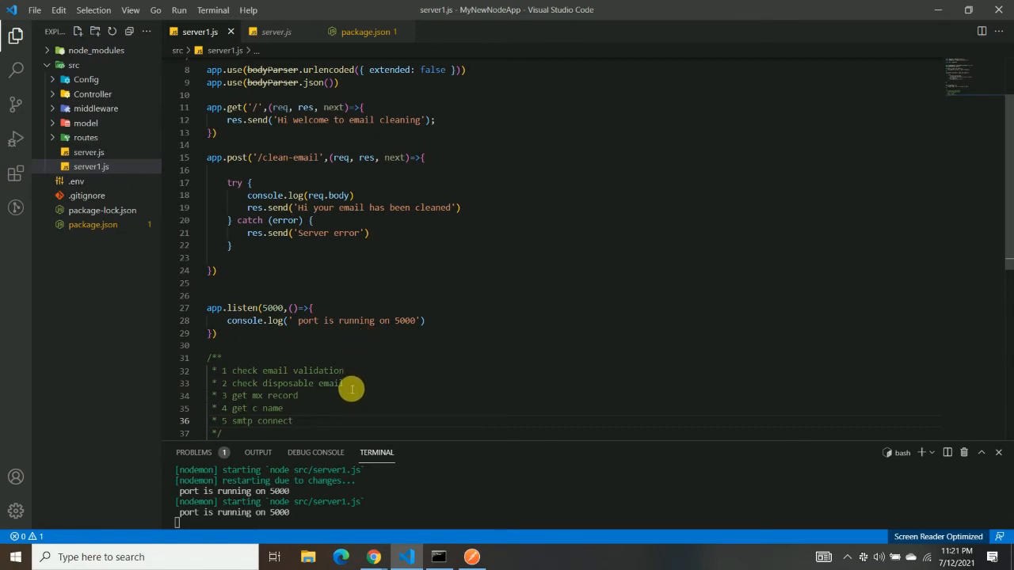
{"action": "mouse_move", "coordinate": [337, 311]}
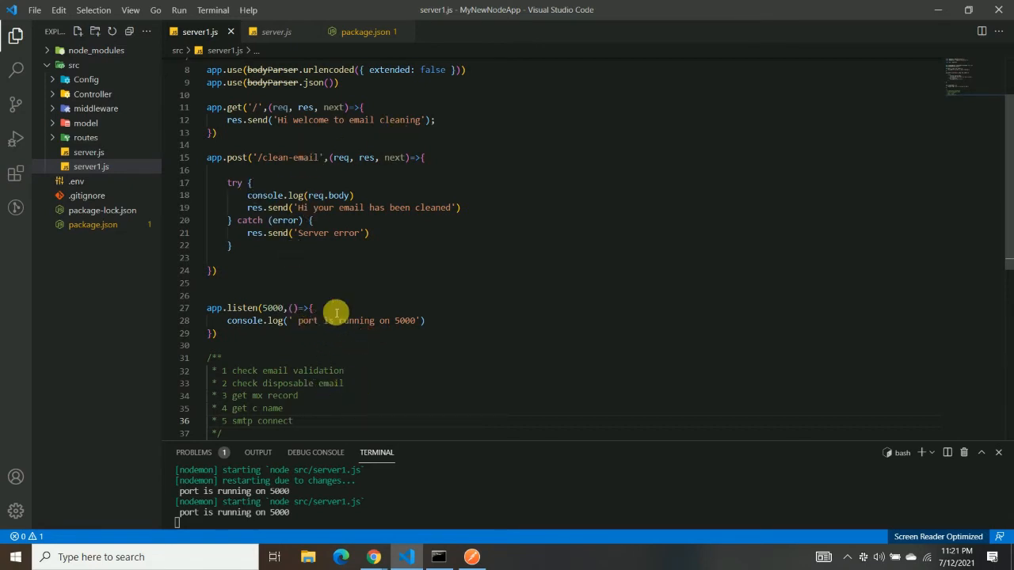
{"action": "mouse_move", "coordinate": [288, 401]}
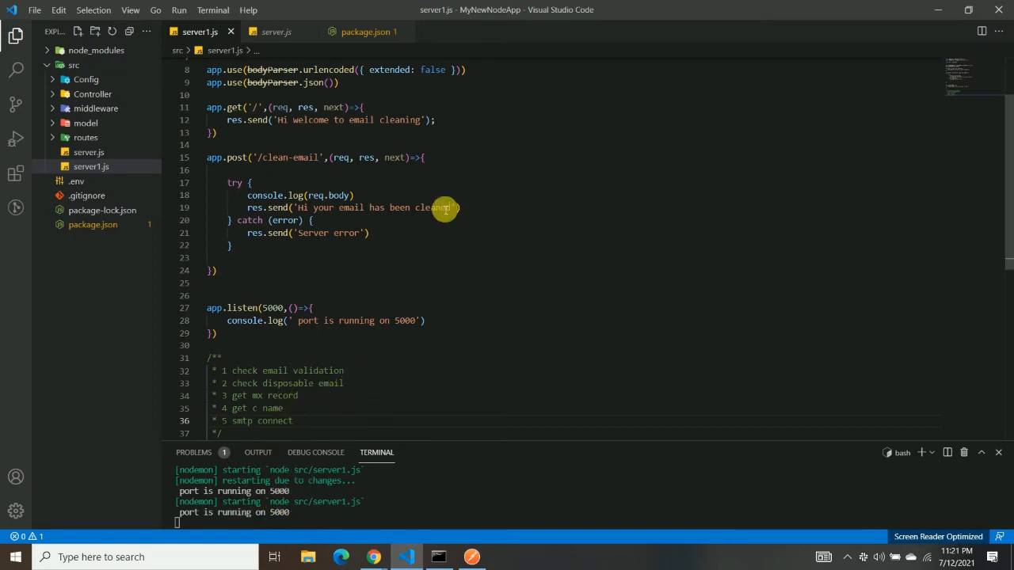
{"action": "mouse_move", "coordinate": [405, 192]}
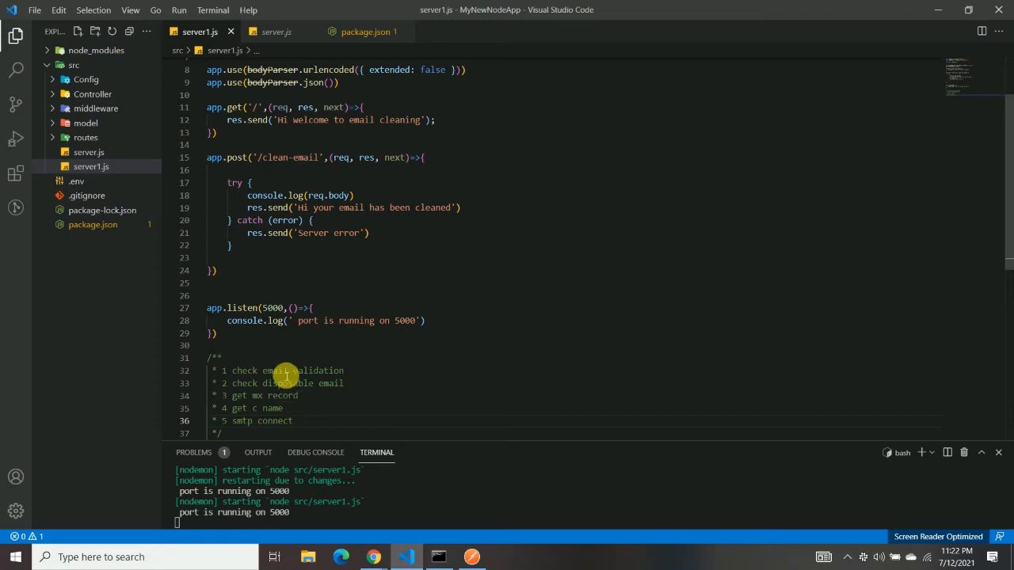
{"action": "mouse_move", "coordinate": [236, 391]}
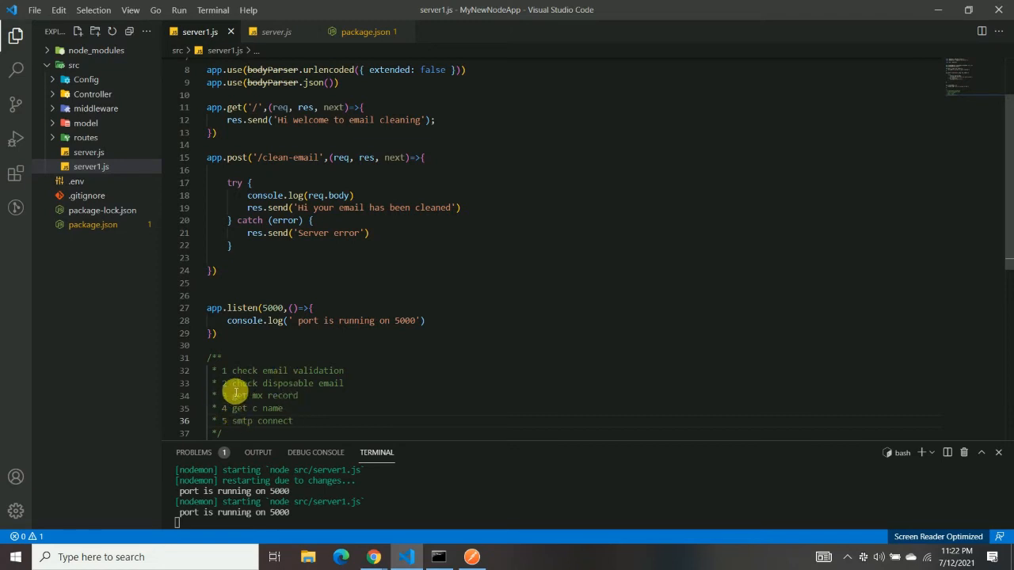
{"action": "mouse_move", "coordinate": [289, 395]}
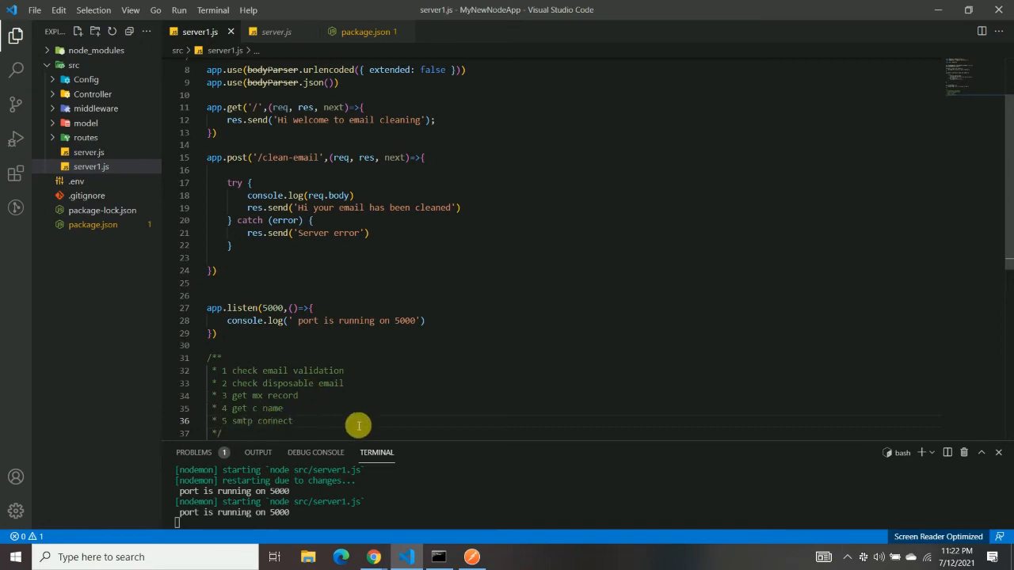
{"action": "mouse_move", "coordinate": [257, 430]}
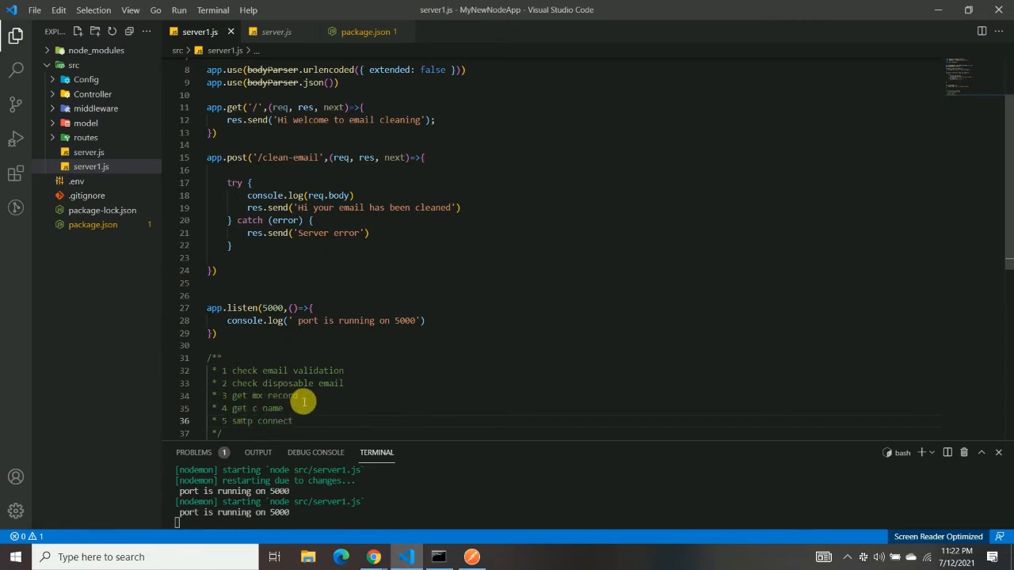
{"action": "mouse_move", "coordinate": [263, 406]}
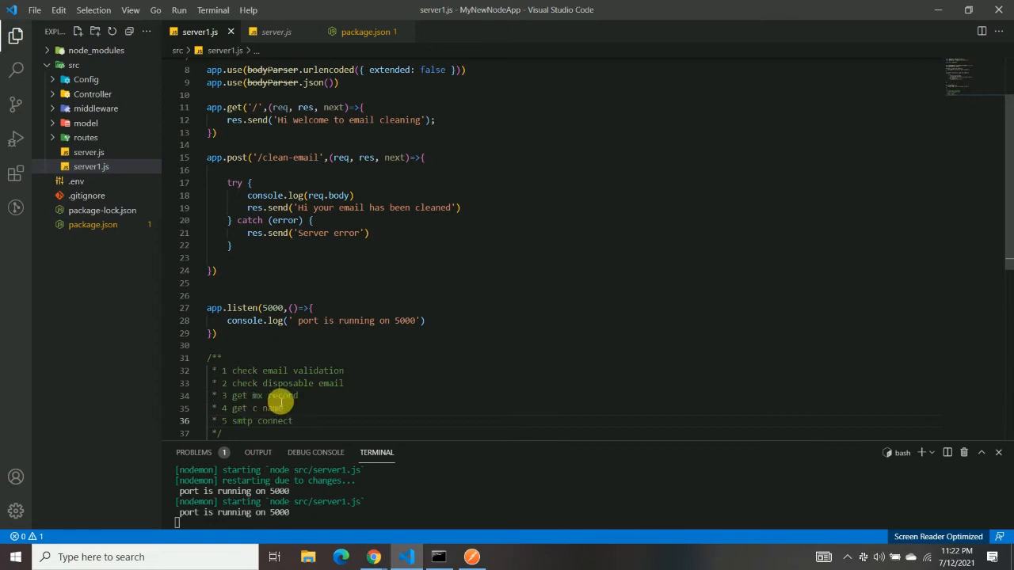
{"action": "mouse_move", "coordinate": [282, 403]}
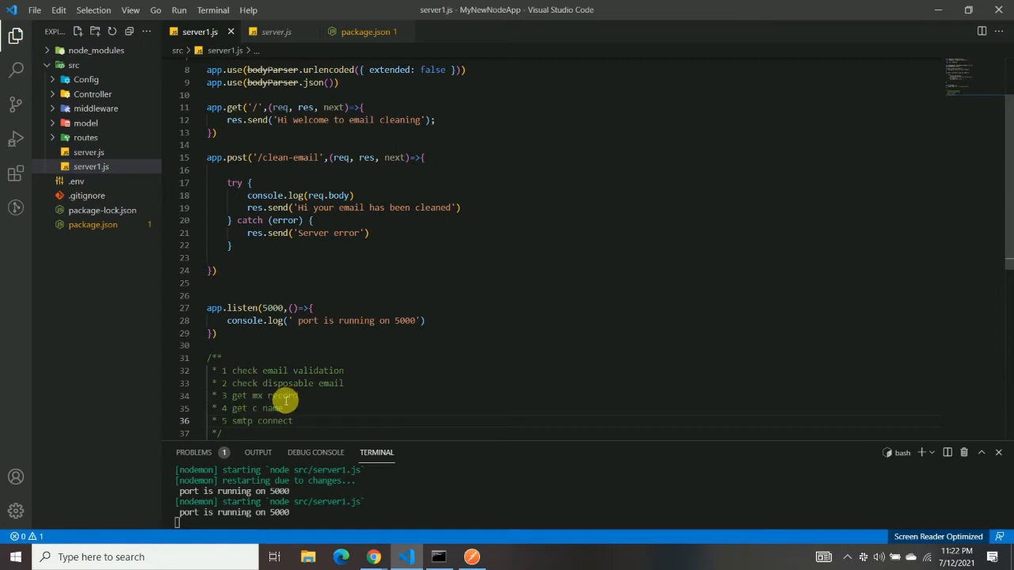
{"action": "mouse_move", "coordinate": [273, 404]}
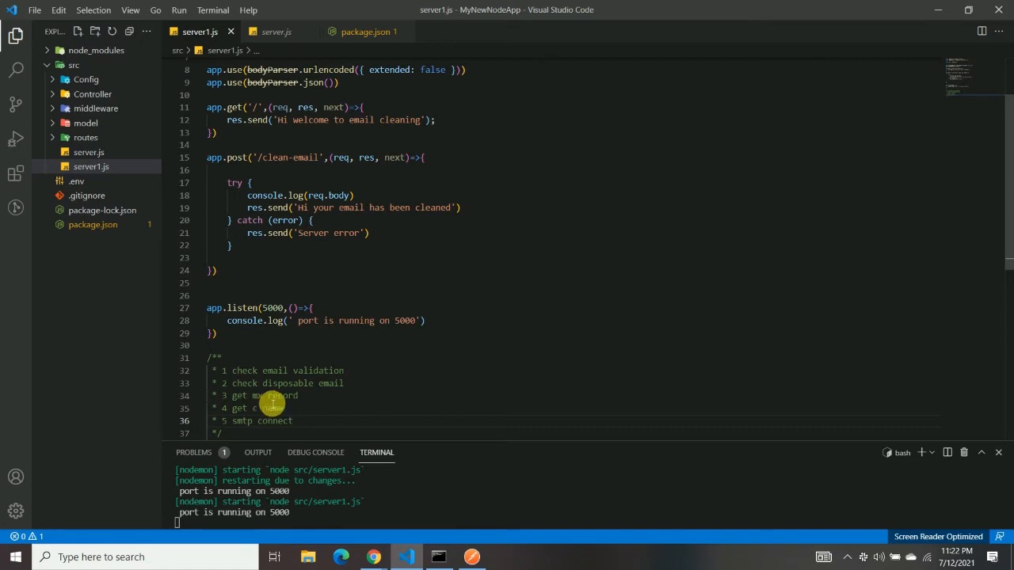
{"action": "mouse_move", "coordinate": [277, 422]}
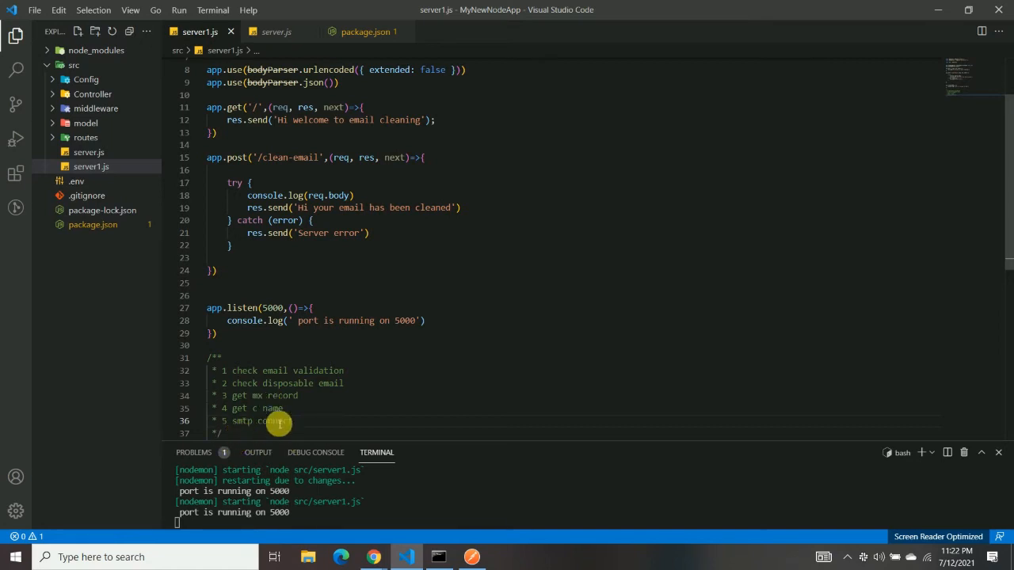
{"action": "mouse_move", "coordinate": [310, 435]}
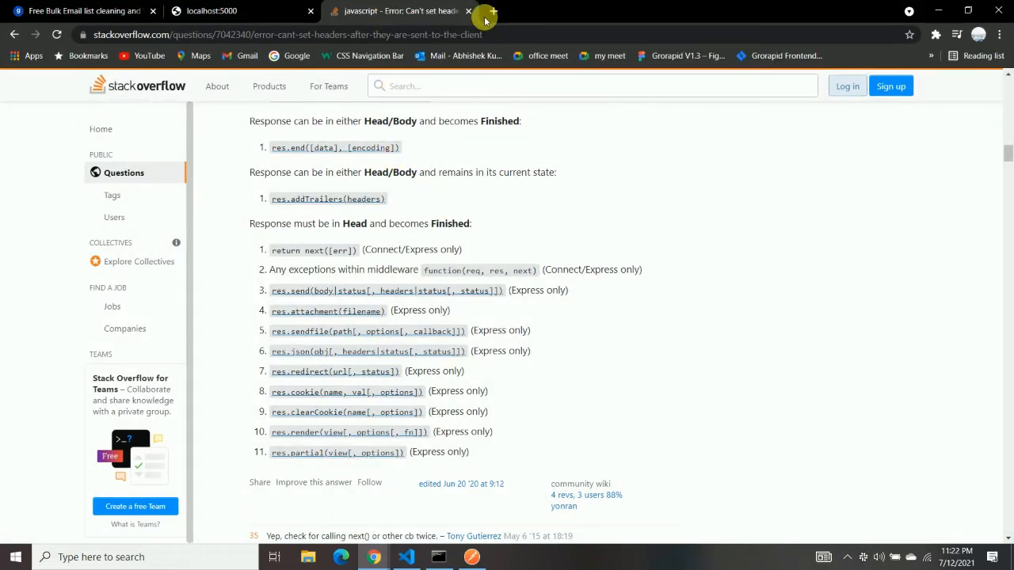
Search Google in a new tab for 'regex of email validation' and skim the w3resource article
{"action": "left_click", "coordinate": [491, 10]}
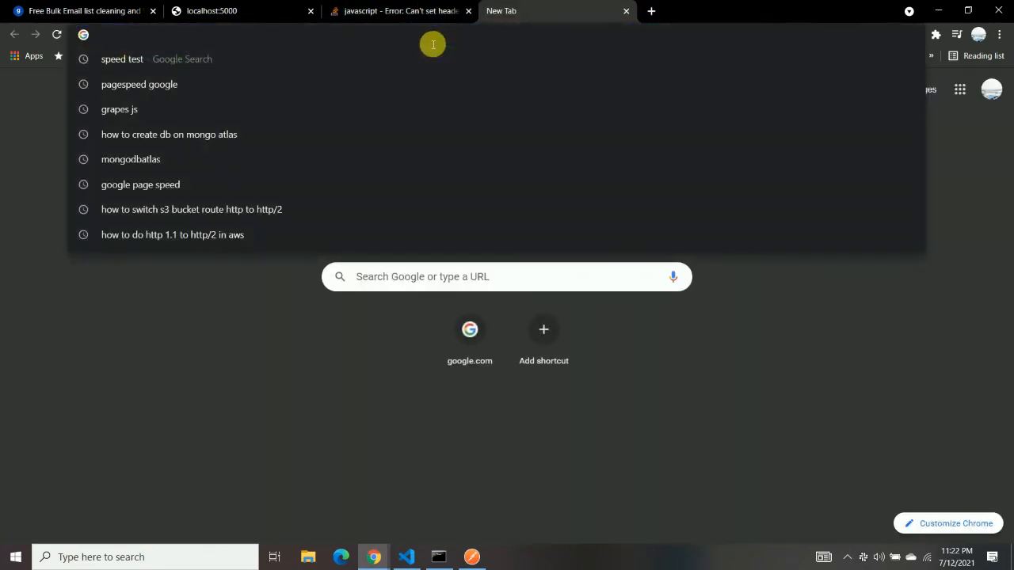
{"action": "type", "text": "regex"}
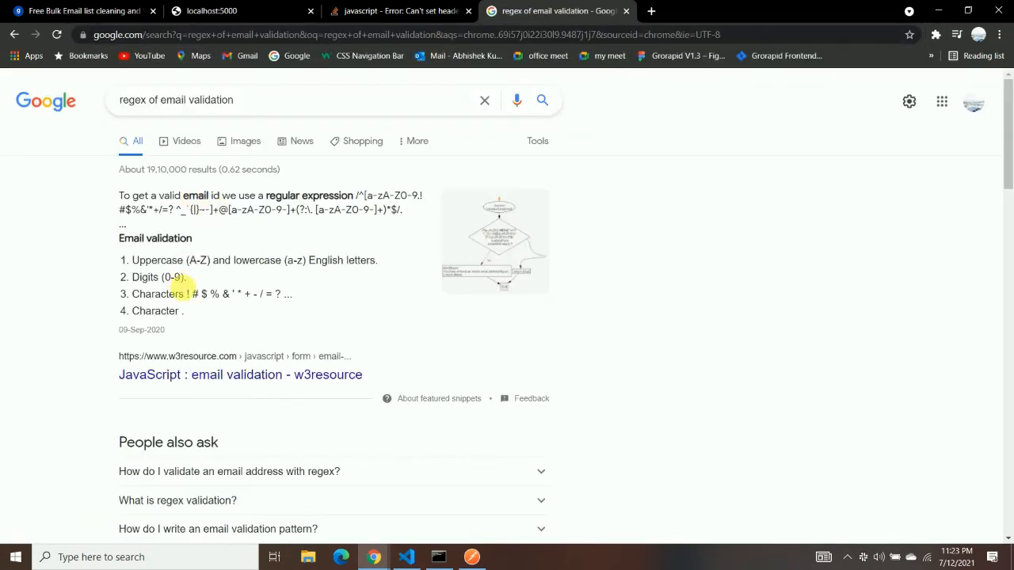
{"action": "left_click", "coordinate": [240, 374]}
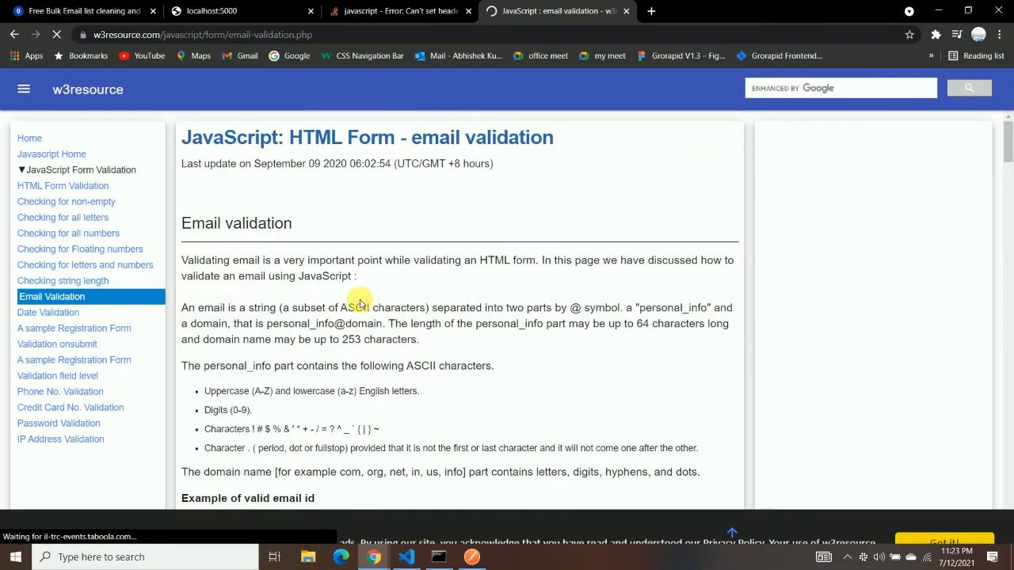
{"action": "scroll", "scroll_direction": "down", "scroll_amount": 3}
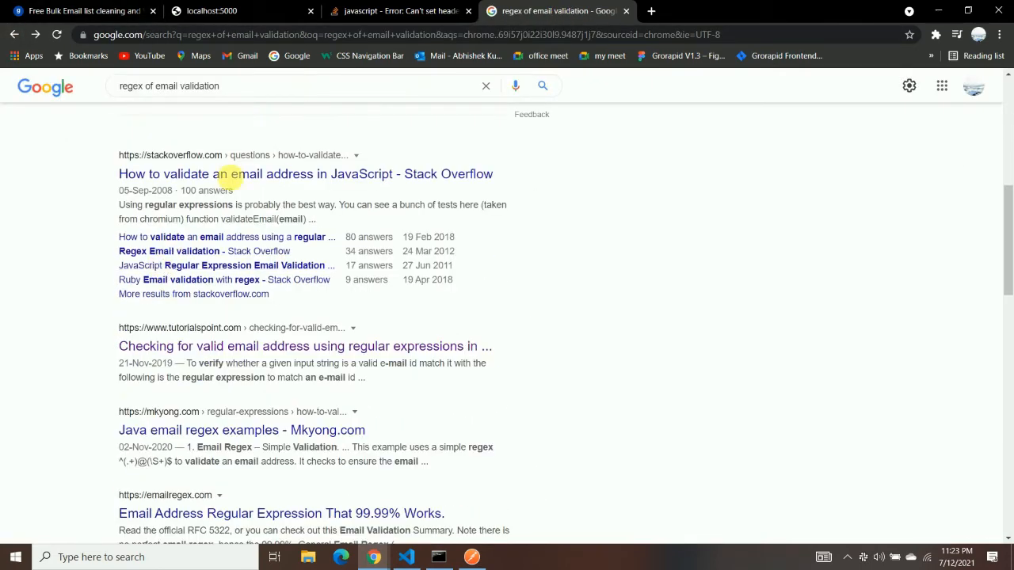
Copy the email regex from the top Stack Overflow answer and return to server1.js
{"action": "left_click", "coordinate": [305, 173]}
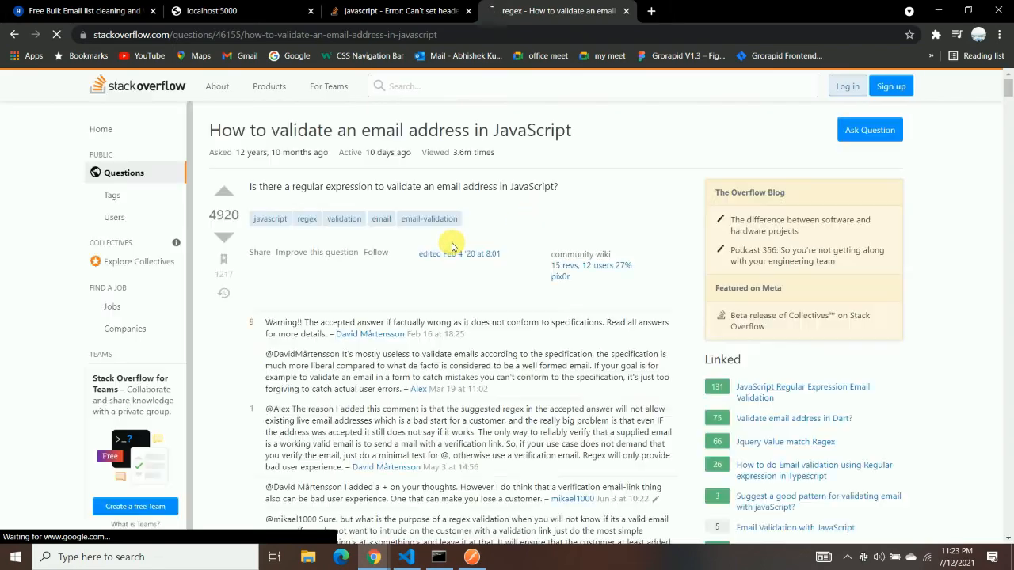
{"action": "scroll", "scroll_direction": "down", "scroll_amount": 3}
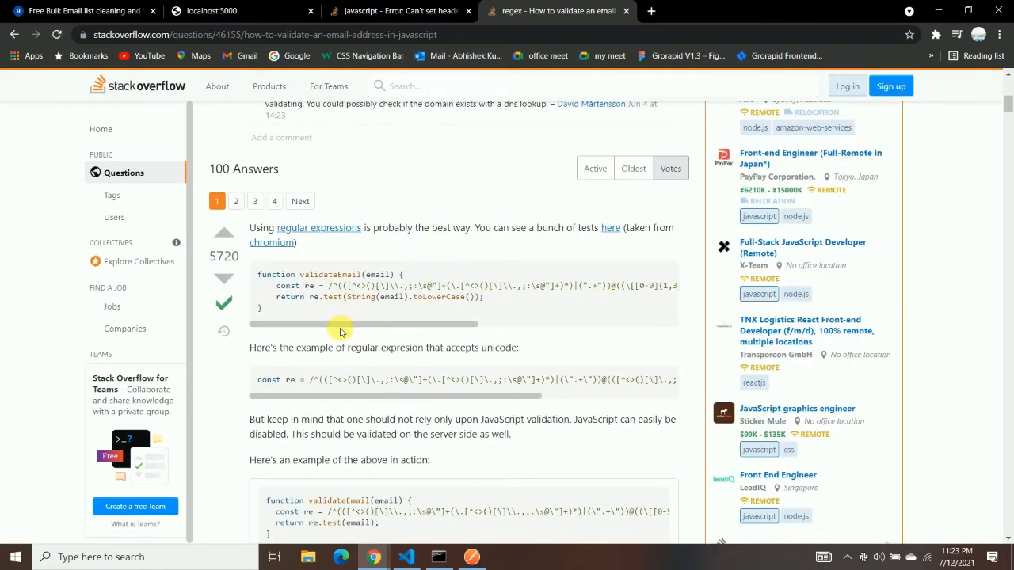
{"action": "left_click_drag", "start_coordinate": [341, 323], "coordinate": [600, 323]}
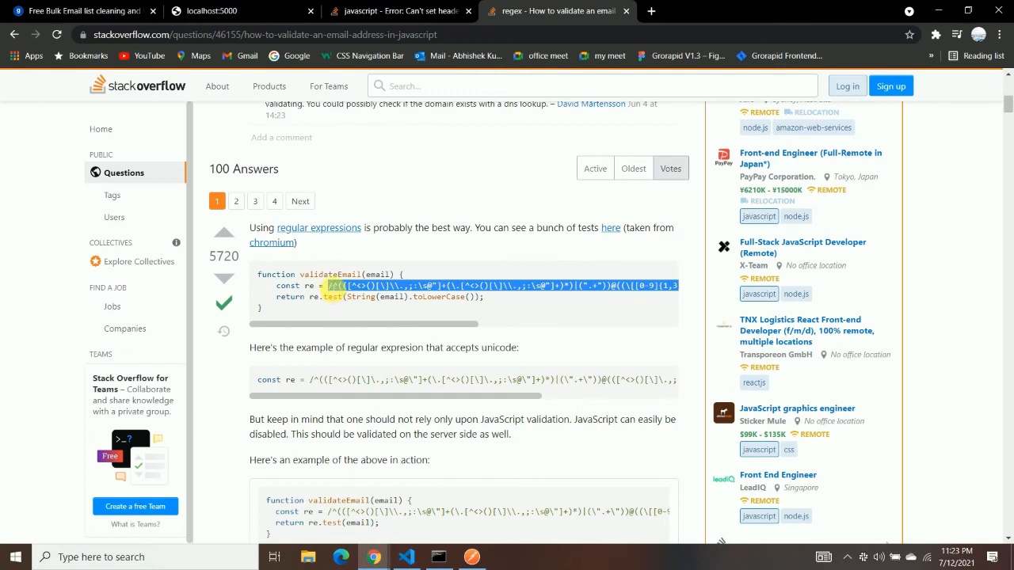
{"action": "left_click", "coordinate": [406, 557]}
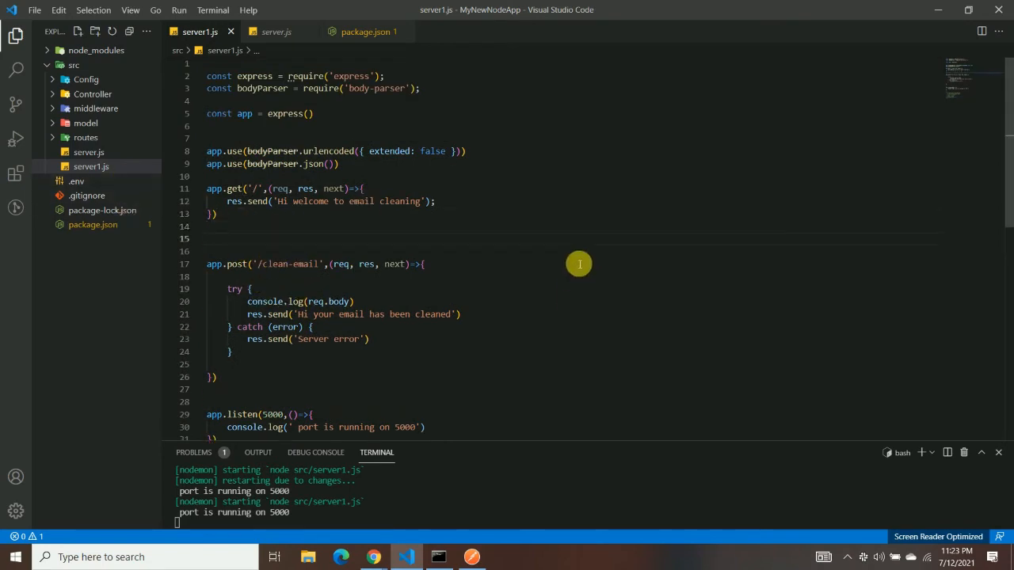
Declare const emailRegex holding the copied email-validation pattern above the route
{"action": "type", "text": "const"}
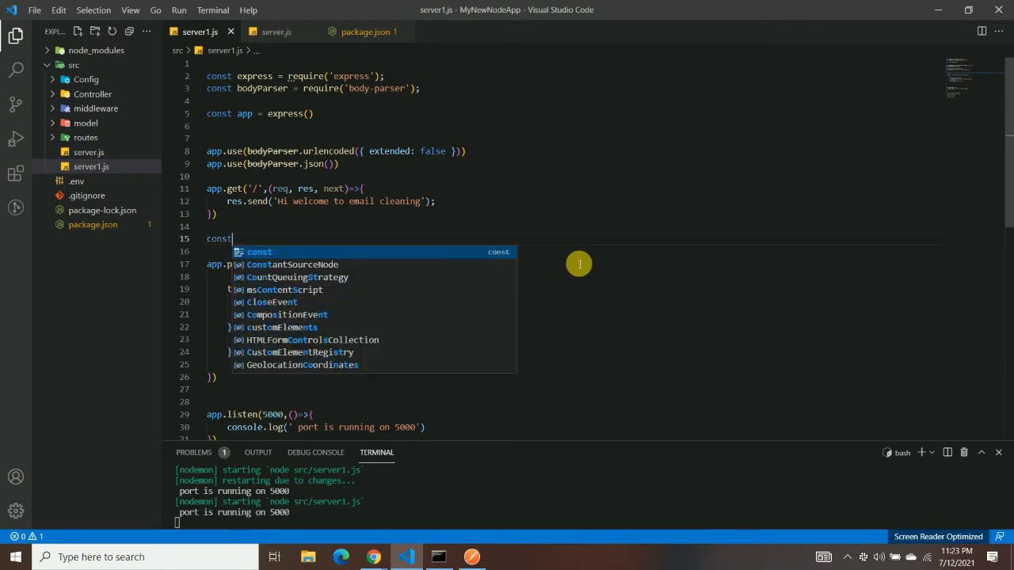
{"action": "type", "text": "email"}
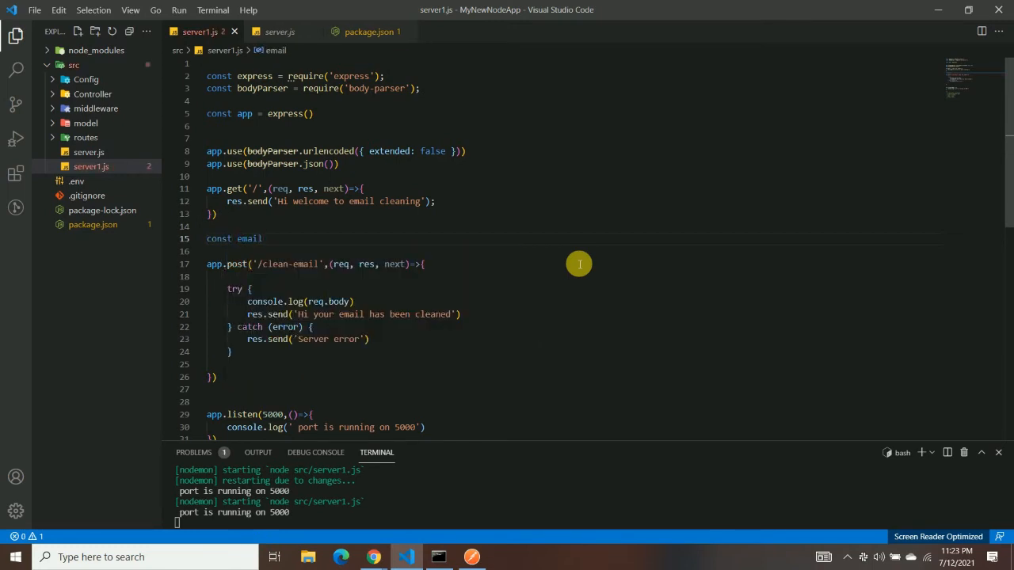
{"action": "type", "text": "Regex"}
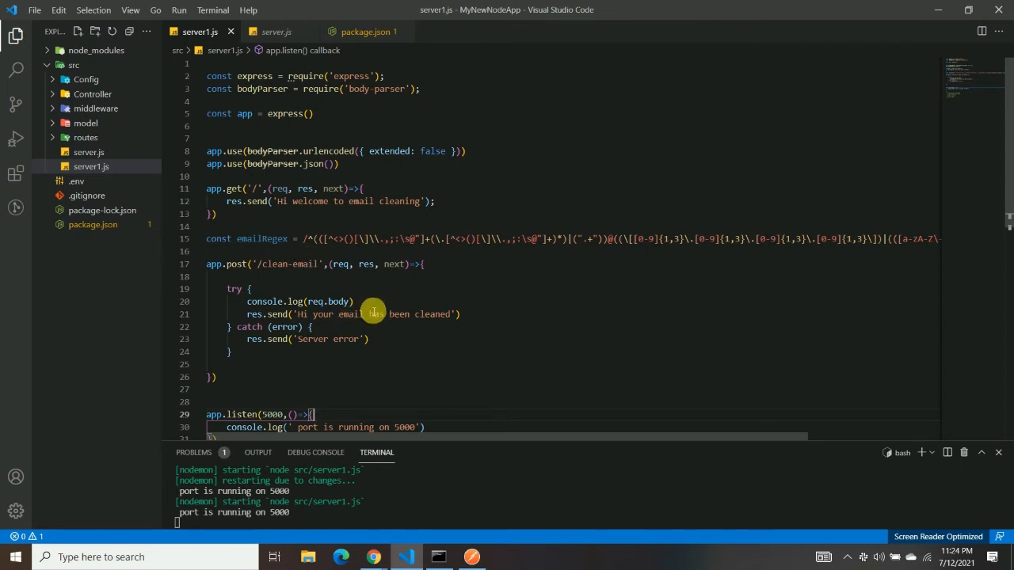
{"action": "mouse_move", "coordinate": [280, 232]}
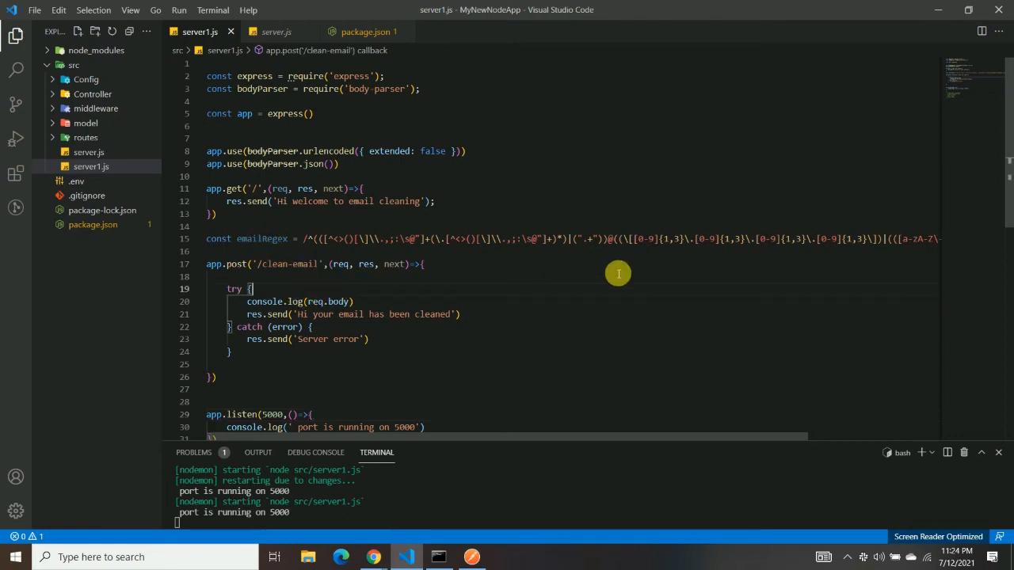
Destructure email from req.body inside the clean-email try block
{"action": "type", "text": "const"}
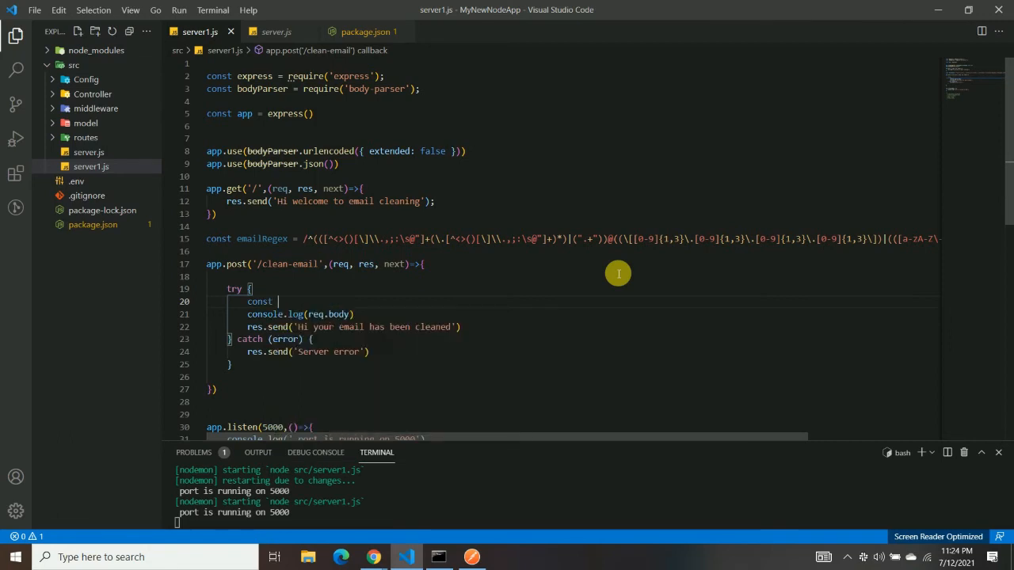
{"action": "type", "text": "{ }"}
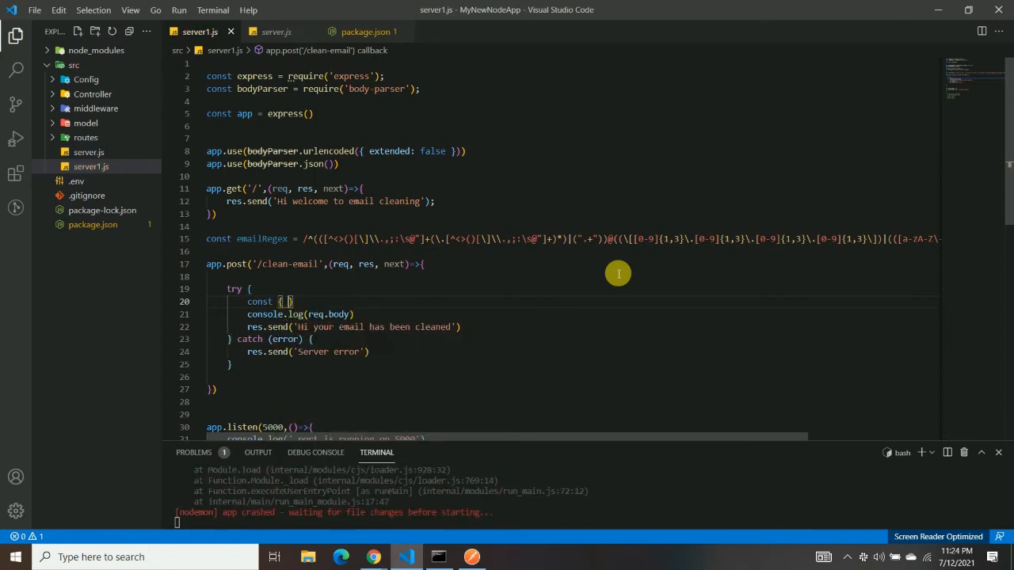
{"action": "type", "text": "email"}
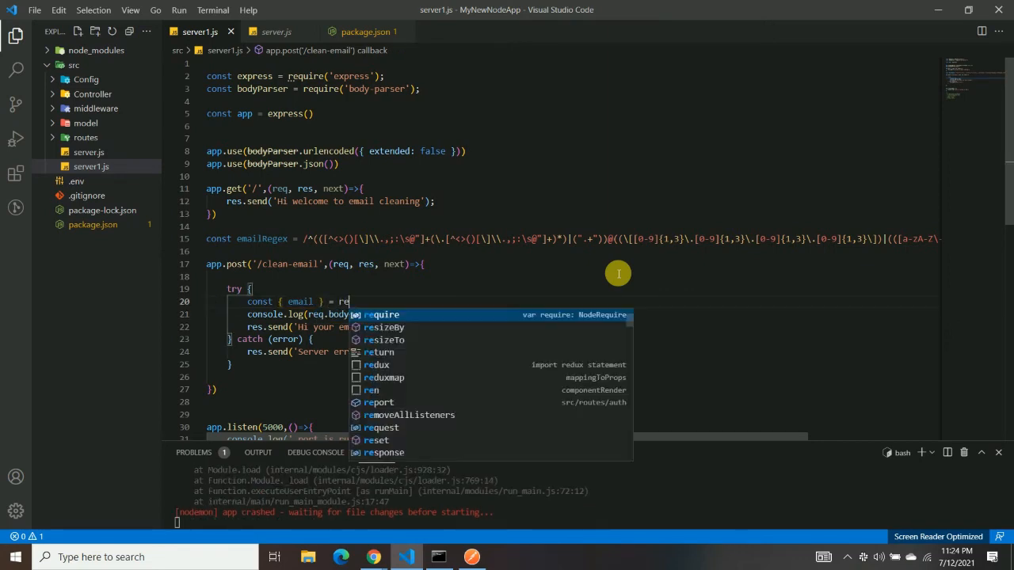
{"action": "type", "text": "."}
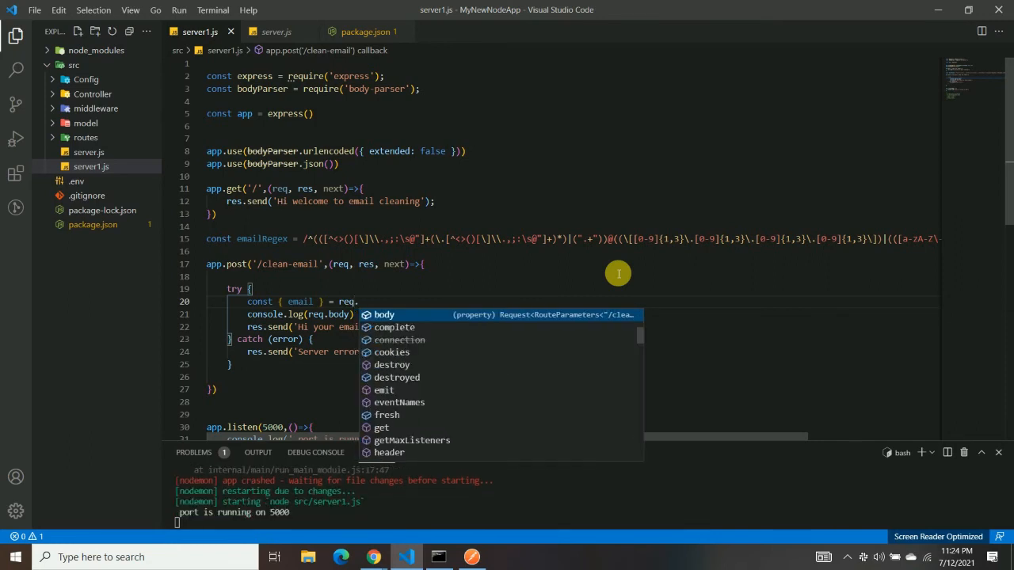
{"action": "type", "text": "body"}
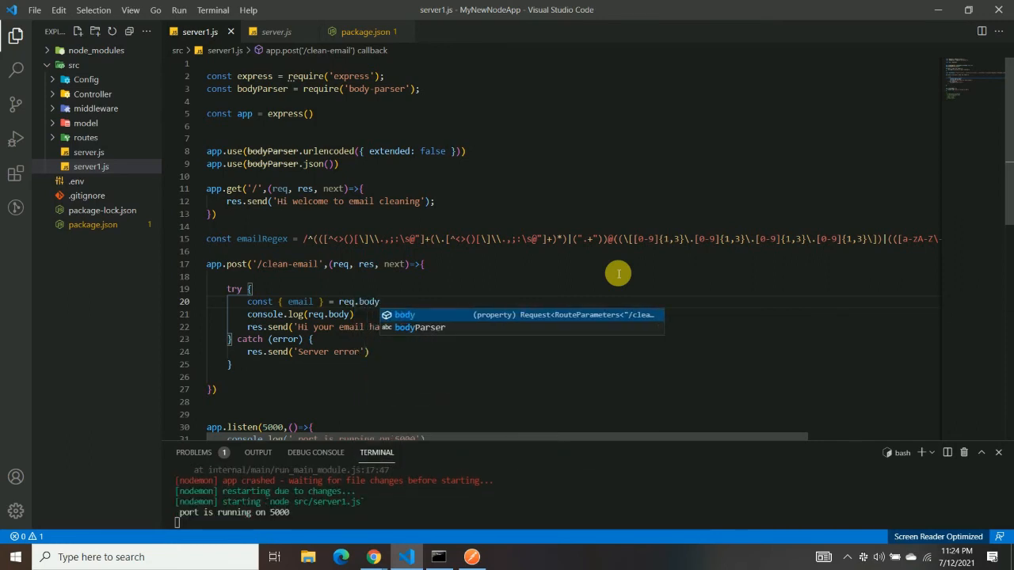
{"action": "type", "text": ";"}
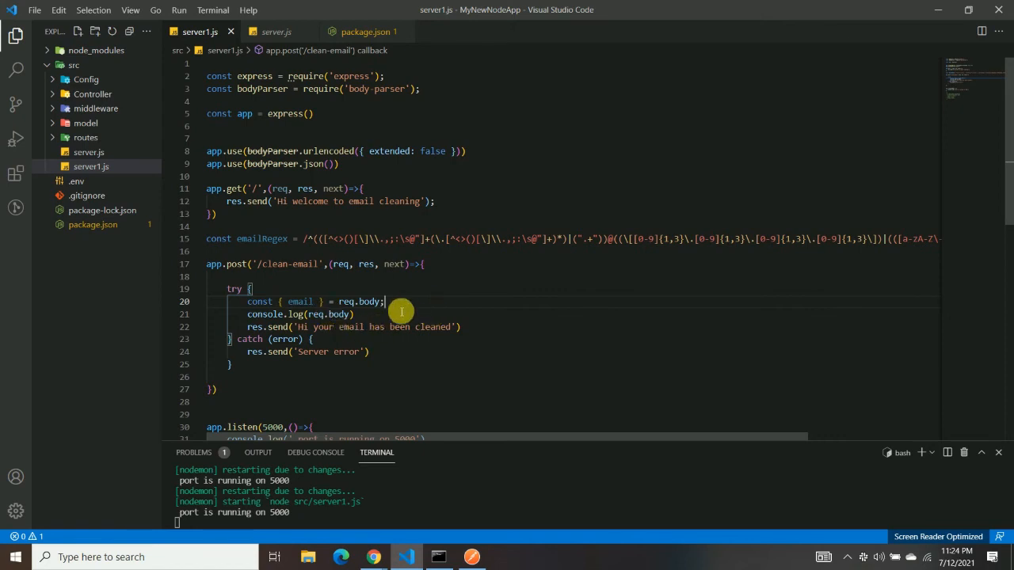
{"action": "key", "text": "Enter"}
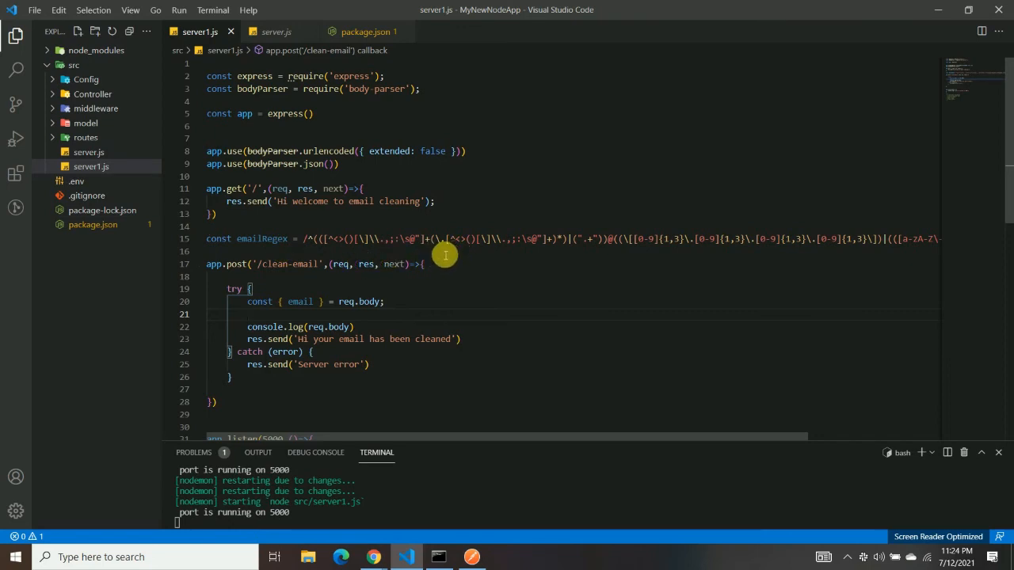
Start new code on a blank line below the emailRegex constant
{"action": "left_click", "coordinate": [442, 251]}
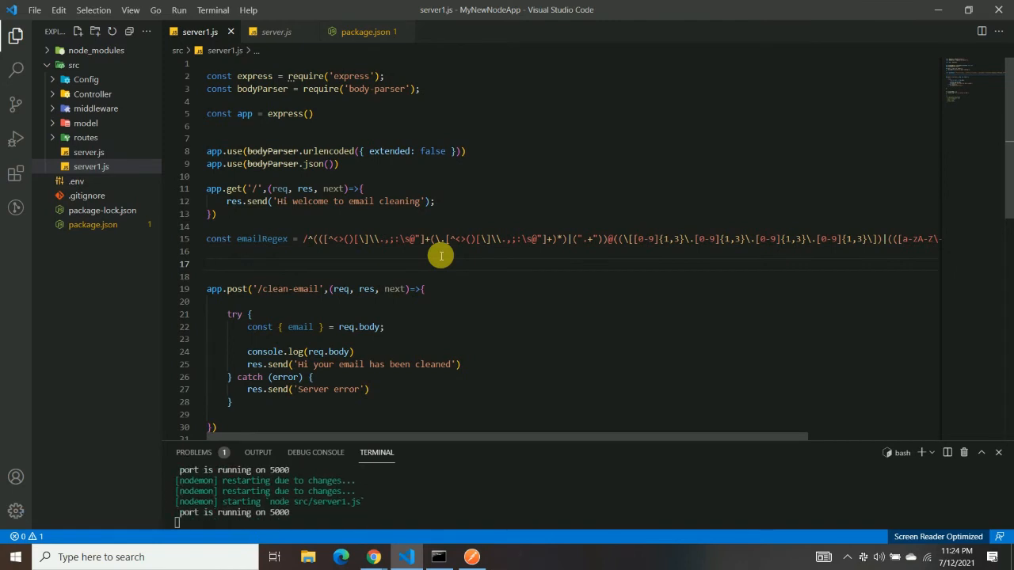
{"action": "type", "text": "chek"}
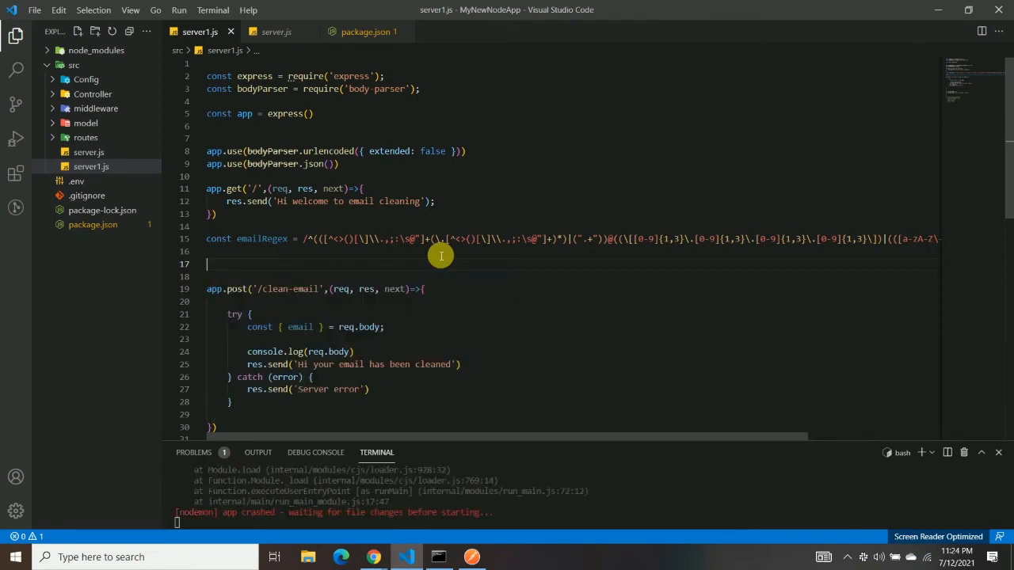
Write function validateEmail(email) returning emailRegex.test(email)
{"action": "type", "text": "function val"}
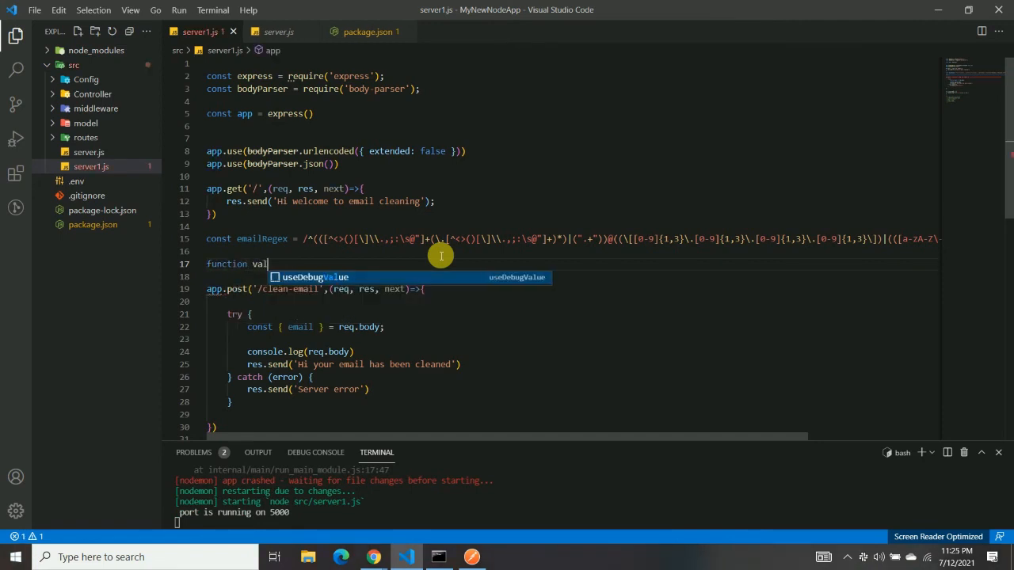
{"action": "type", "text": "idate"}
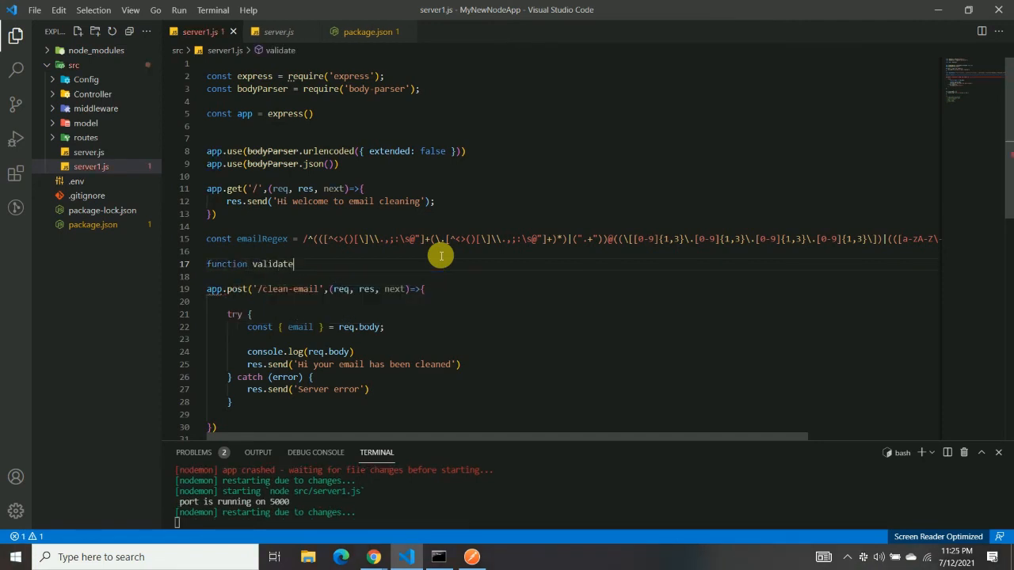
{"action": "type", "text": "Email"}
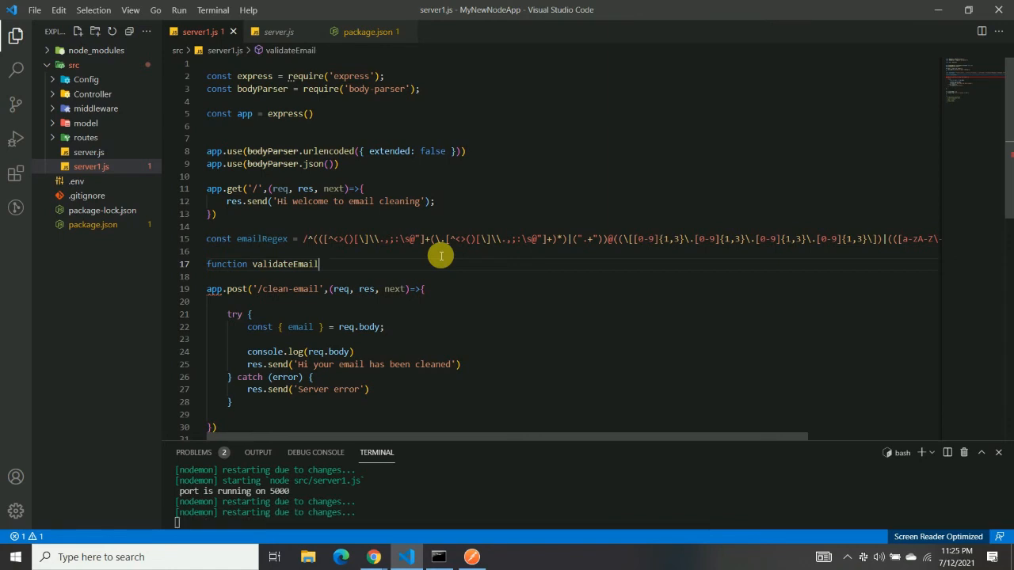
{"action": "type", "text": "(email){"}
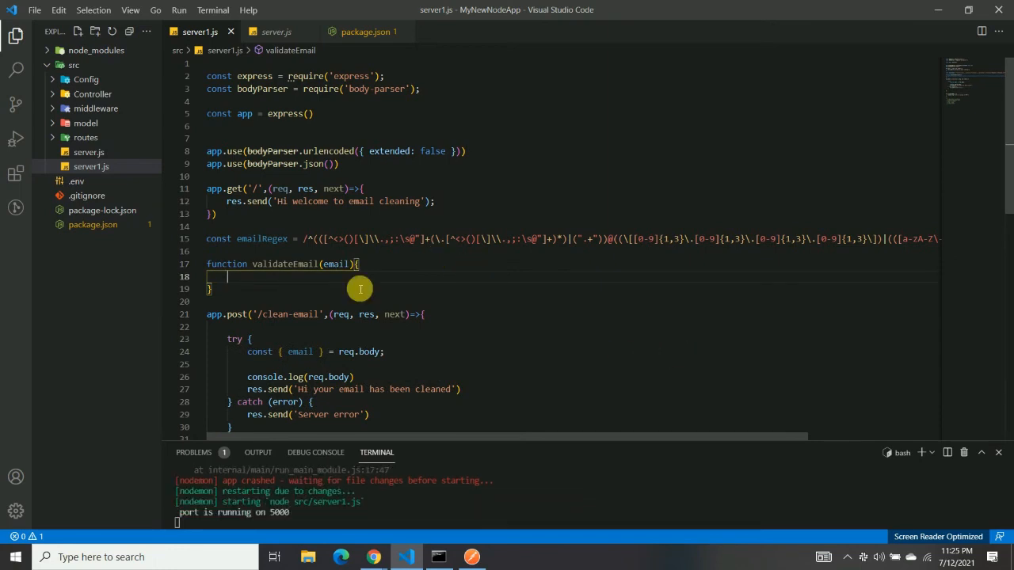
{"action": "mouse_move", "coordinate": [285, 290]}
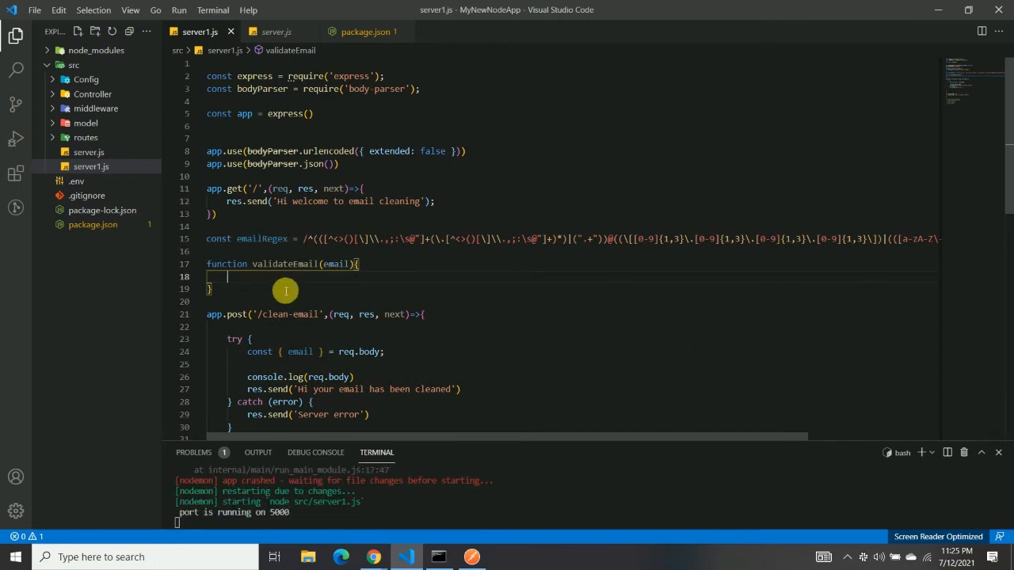
{"action": "type", "text": "return emailRegex."}
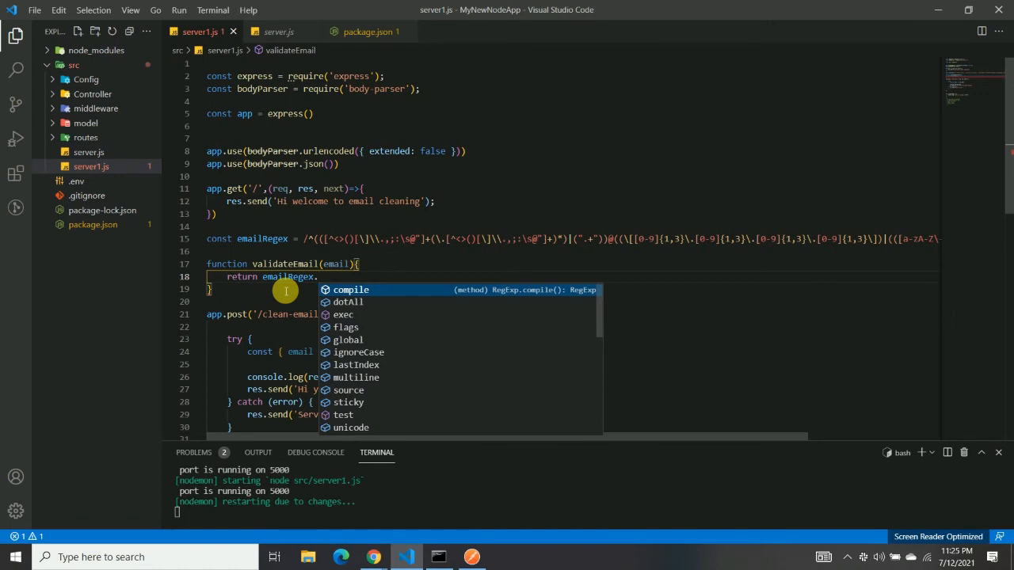
{"action": "type", "text": "test(e"}
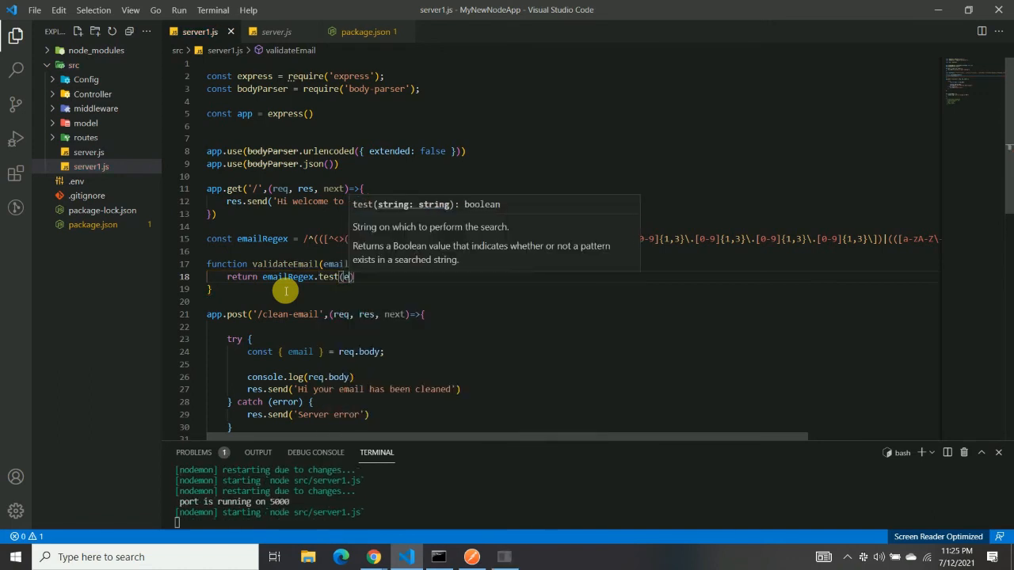
{"action": "type", "text": "email"}
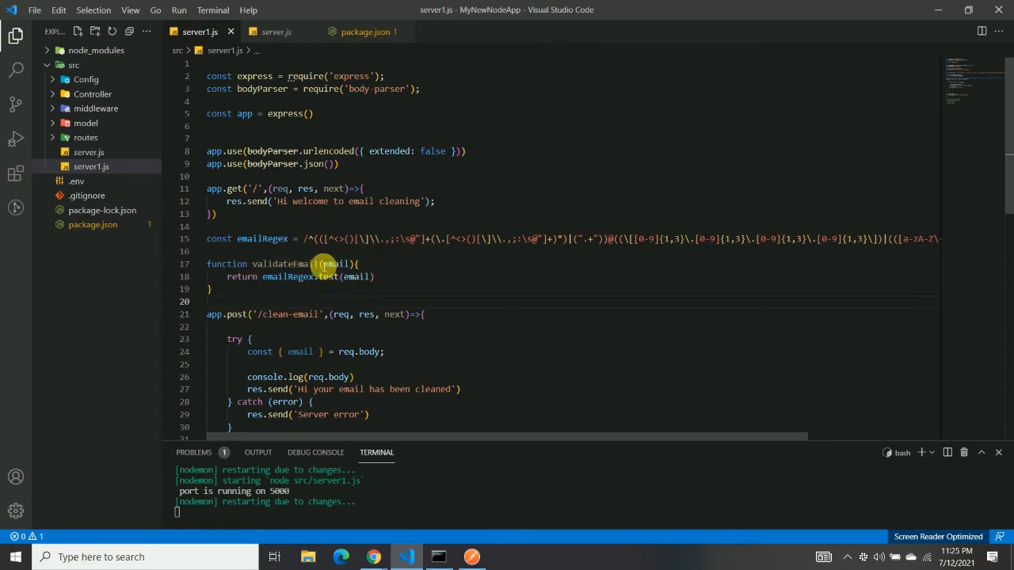
{"action": "mouse_move", "coordinate": [309, 276]}
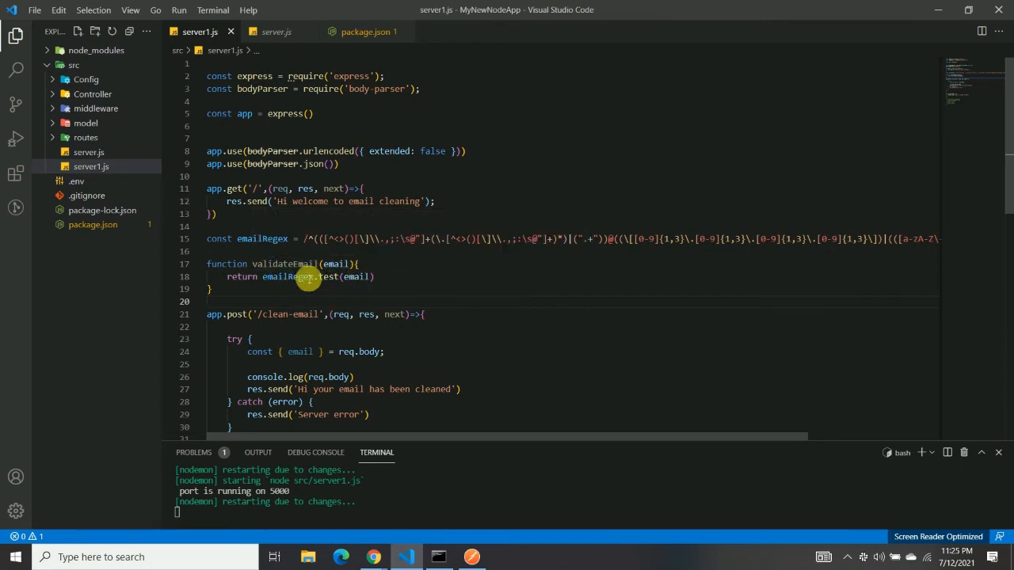
{"action": "mouse_move", "coordinate": [394, 245]}
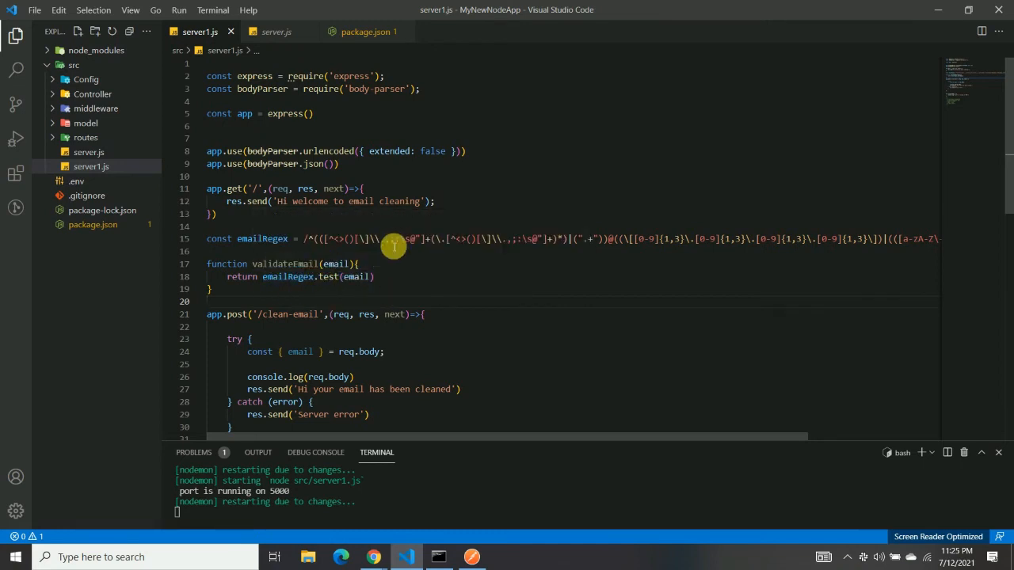
{"action": "mouse_move", "coordinate": [388, 301]}
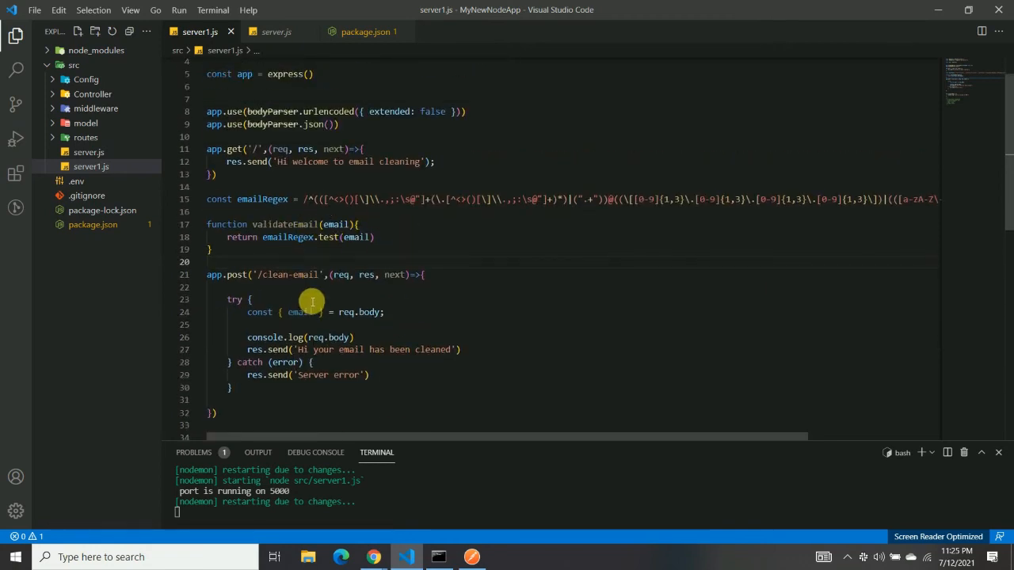
{"action": "mouse_move", "coordinate": [329, 337]}
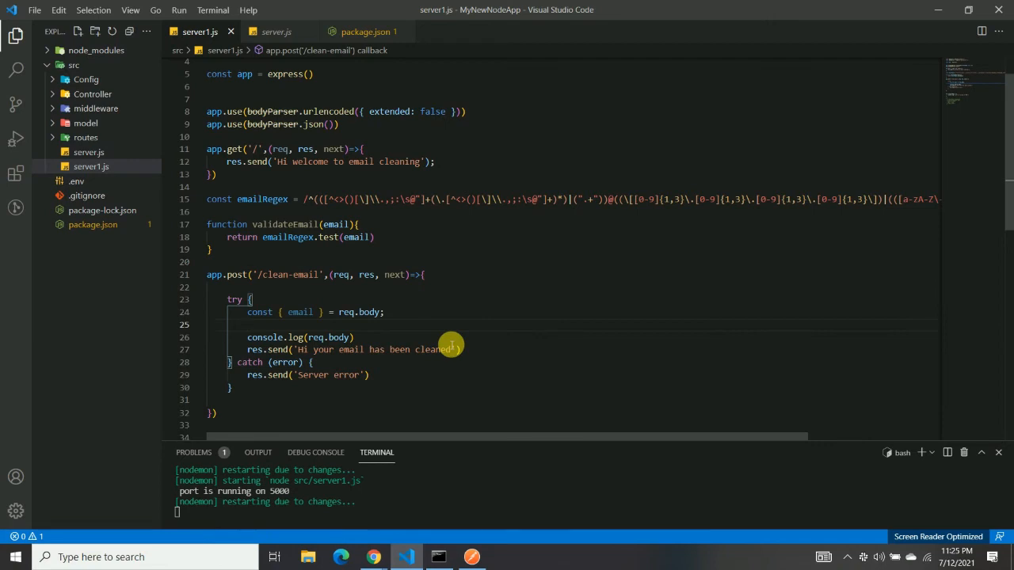
Add const emailValidateStatus = validateEmail(email) and log it instead of req.body
{"action": "type", "text": "CONST"}
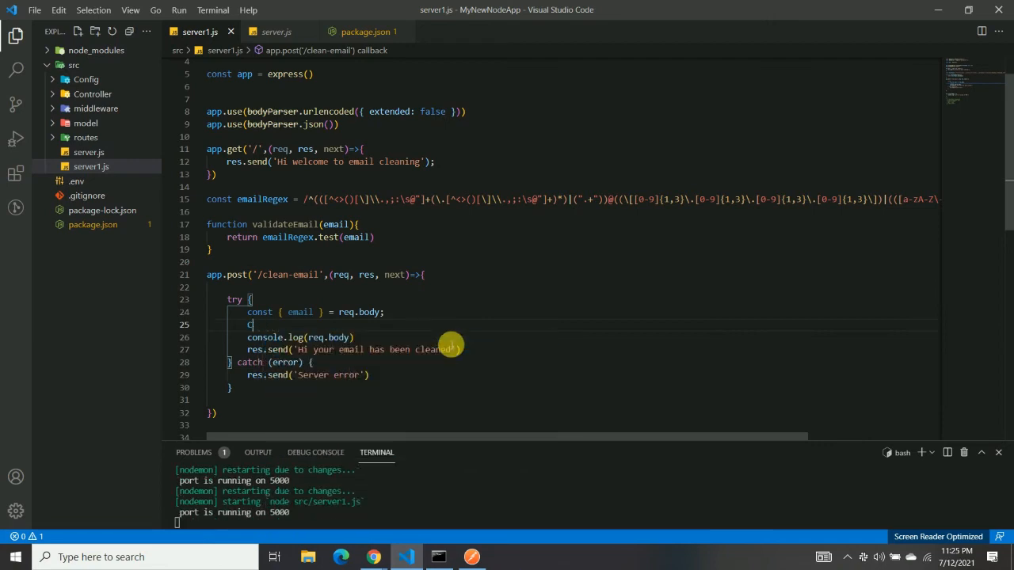
{"action": "type", "text": "onst"}
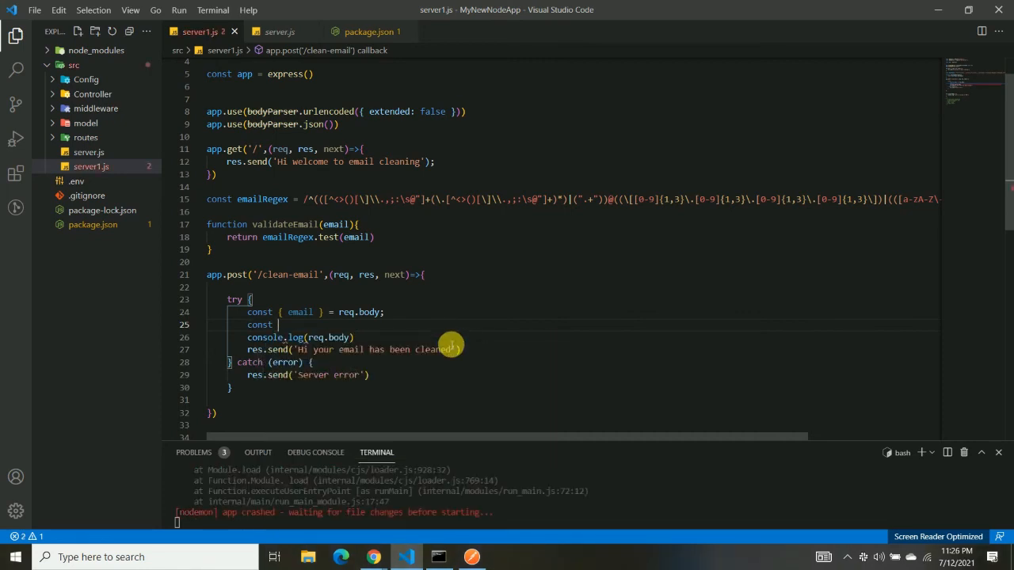
{"action": "type", "text": "emailValidateSta"}
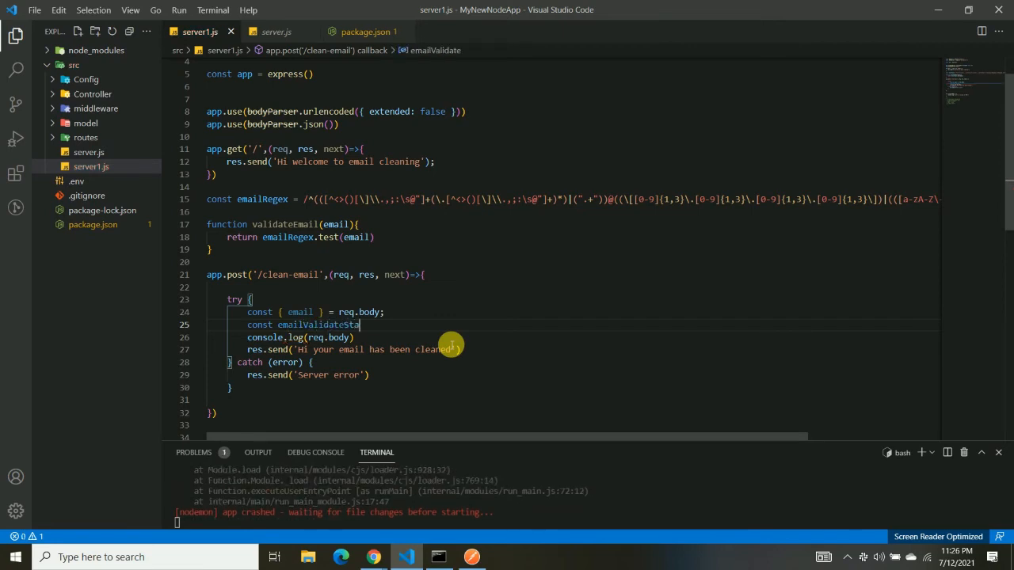
{"action": "type", "text": "tus ="}
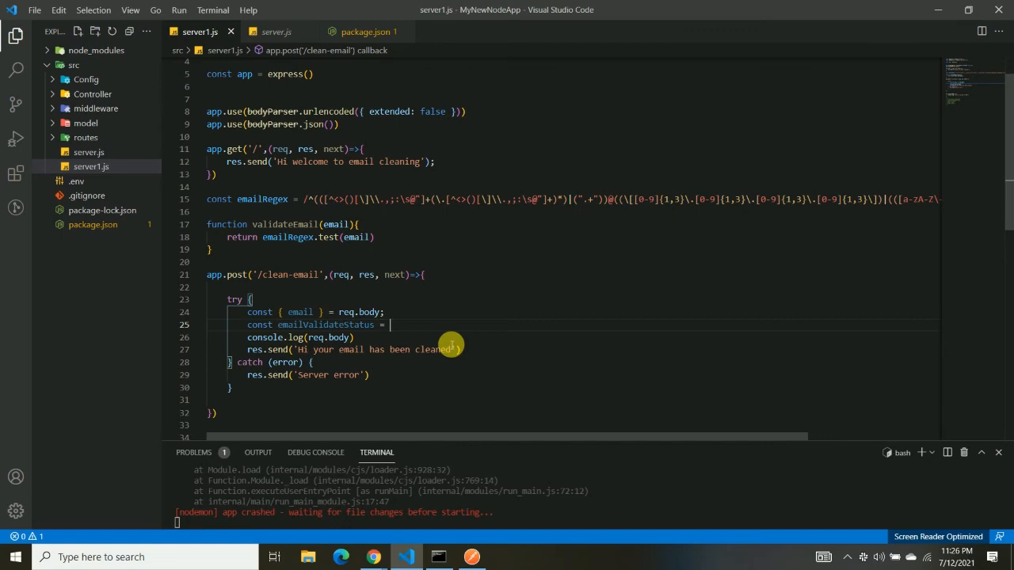
{"action": "type", "text": "validateEmail"}
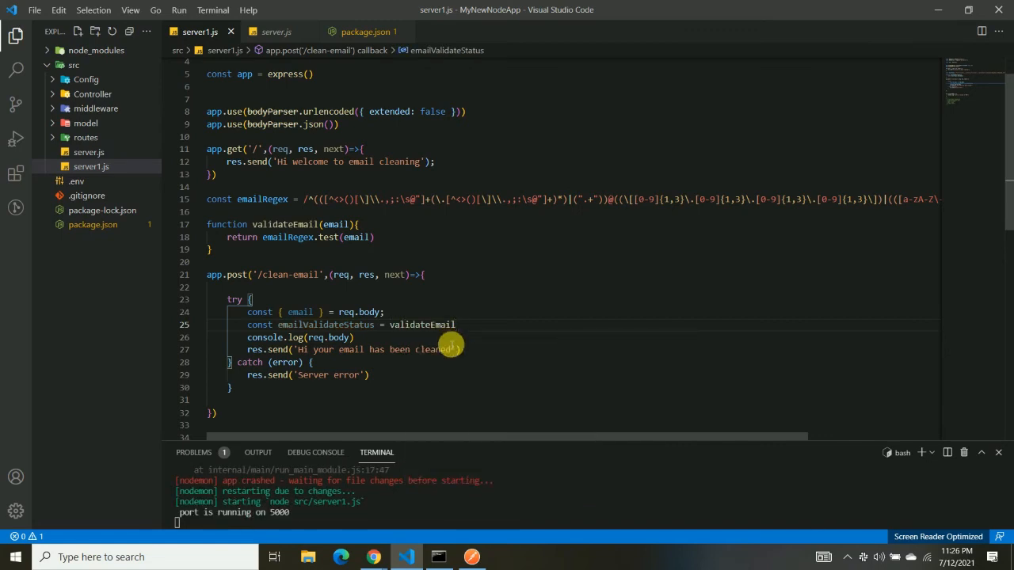
{"action": "type", "text": "(email"}
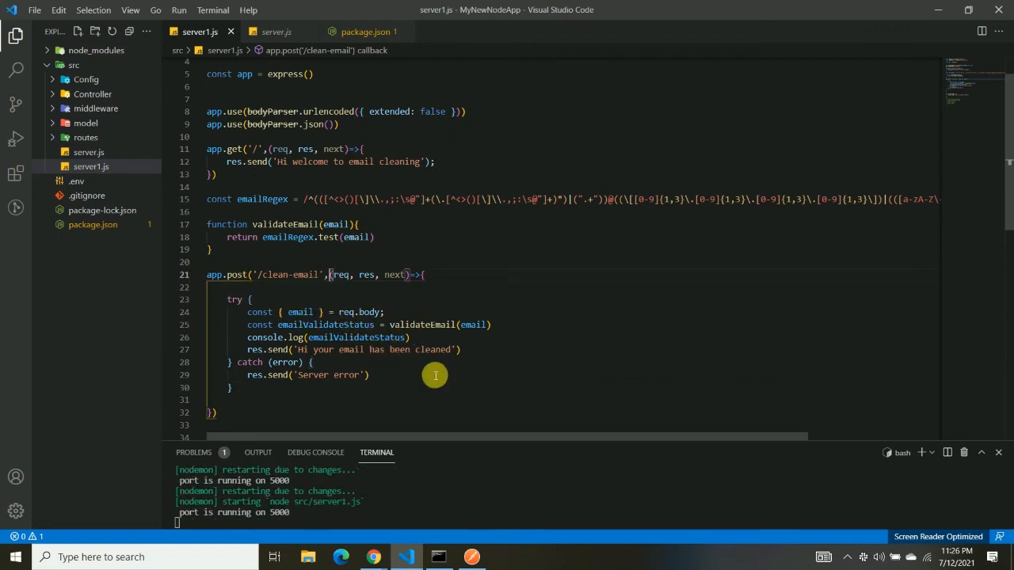
Mark the route handler async and await the validateEmail(email) call
{"action": "type", "text": "async"}
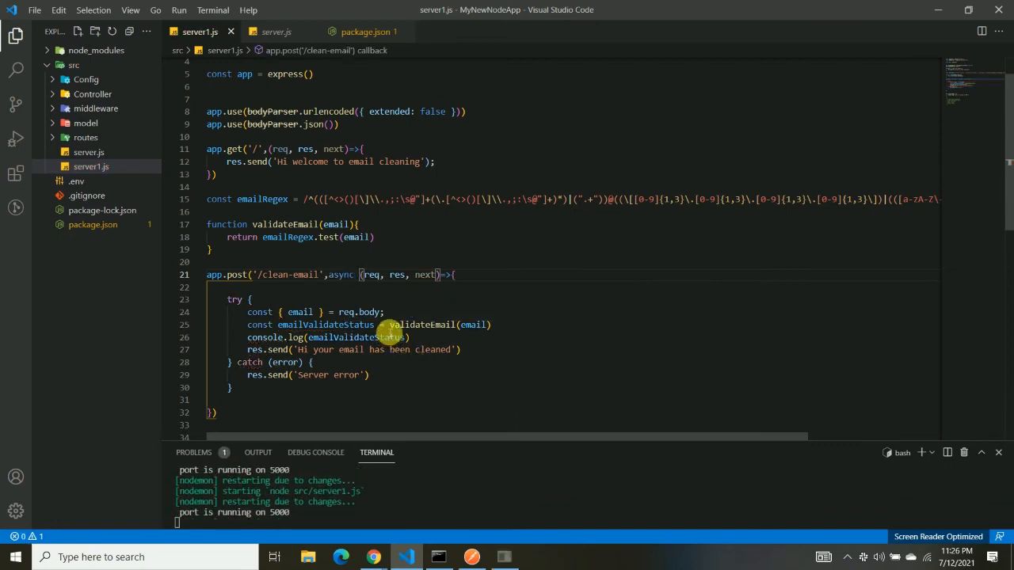
{"action": "type", "text": "await"}
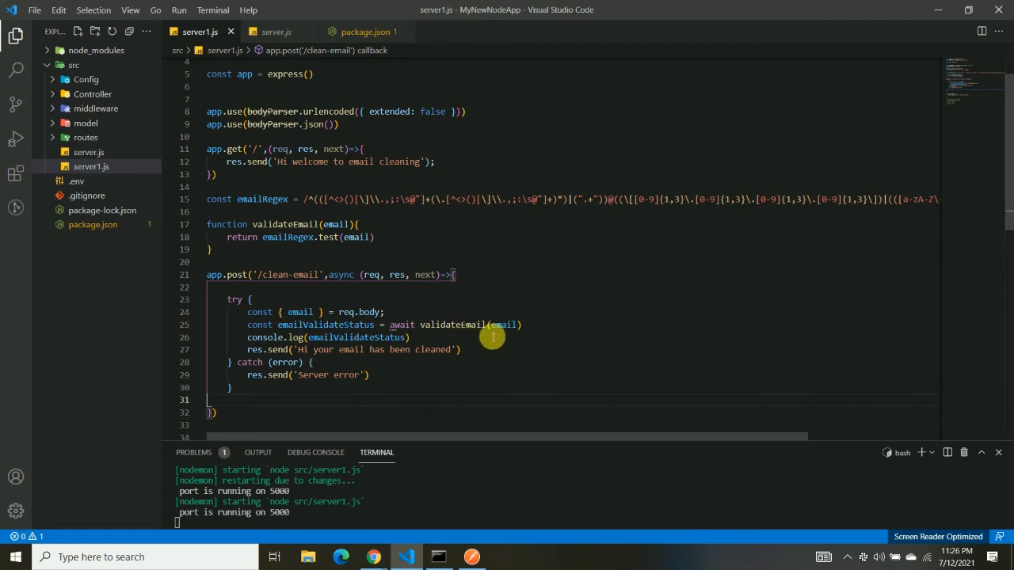
{"action": "mouse_move", "coordinate": [582, 546]}
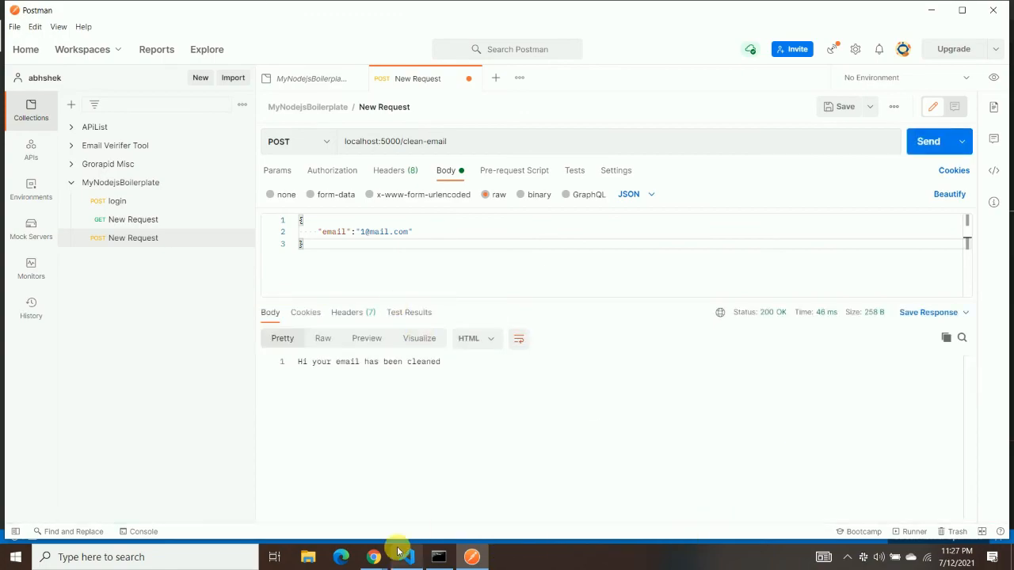
Check the server terminal logging true then false, and return to Postman
{"action": "left_click", "coordinate": [406, 557]}
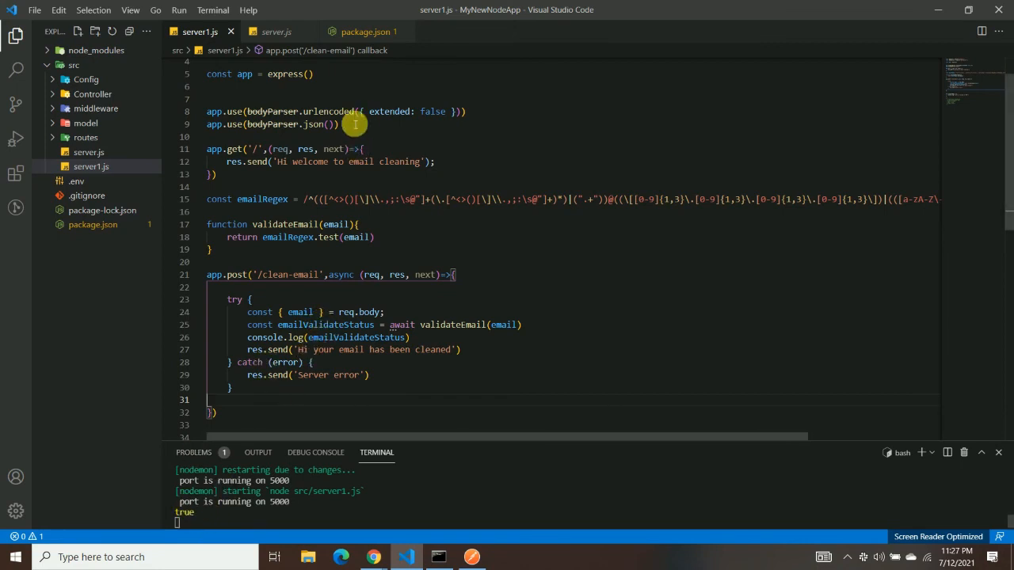
{"action": "mouse_move", "coordinate": [300, 250]}
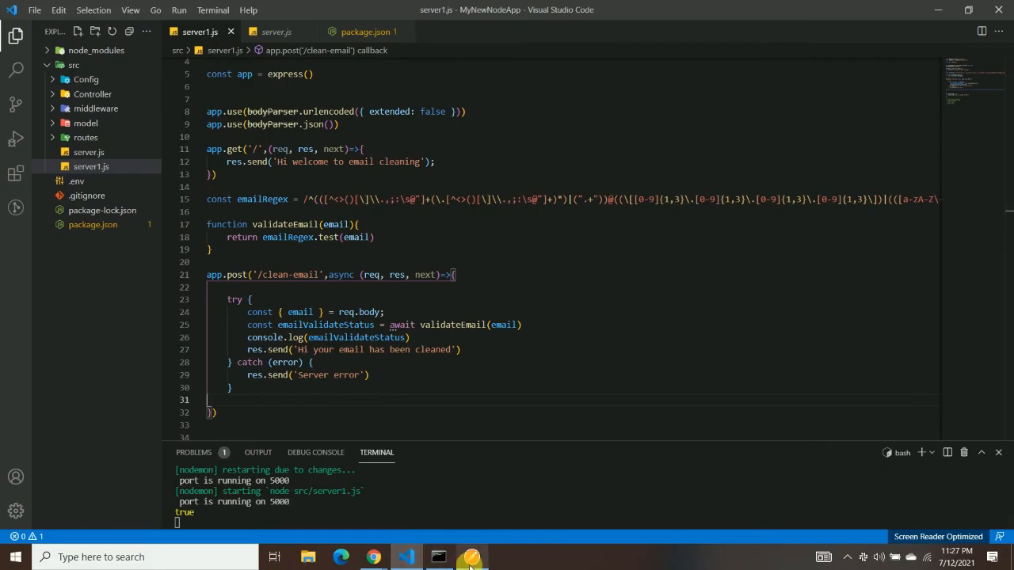
{"action": "left_click", "coordinate": [470, 557]}
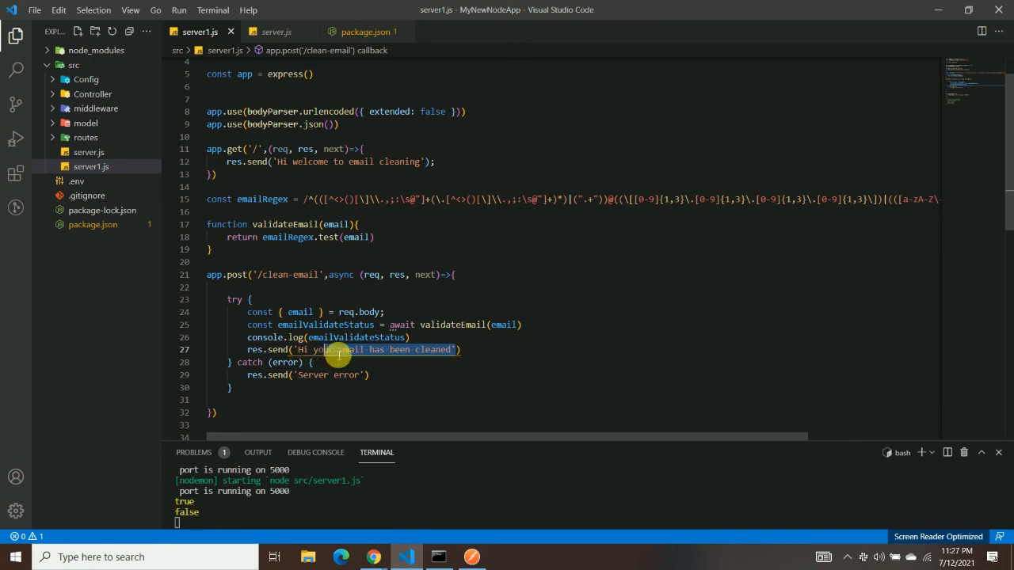
Replace the res.send string with {message: "email cleaned", status: emailValidateStatus}
{"action": "type", "text": "message})"}
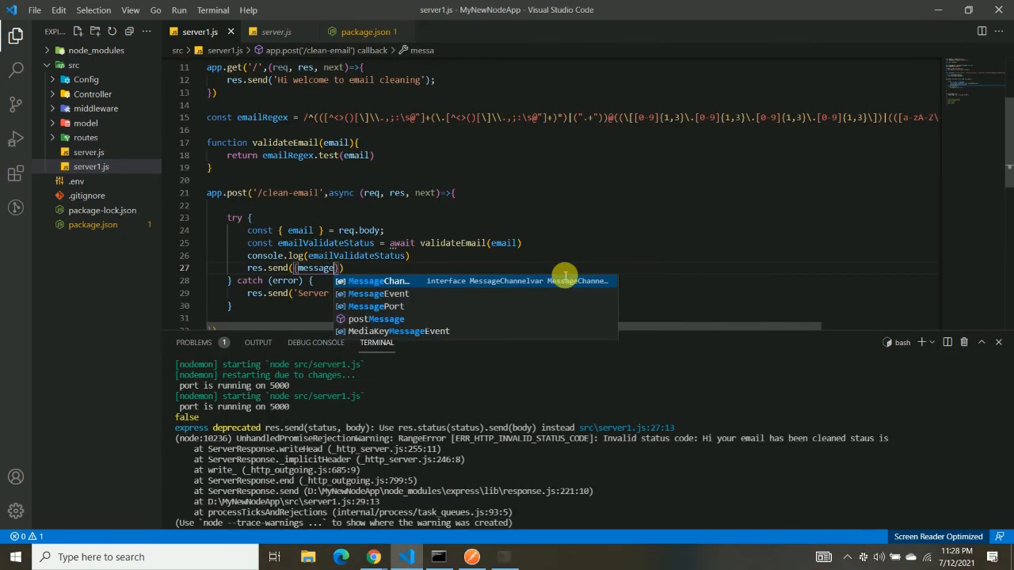
{"action": "key", "text": "Escape"}
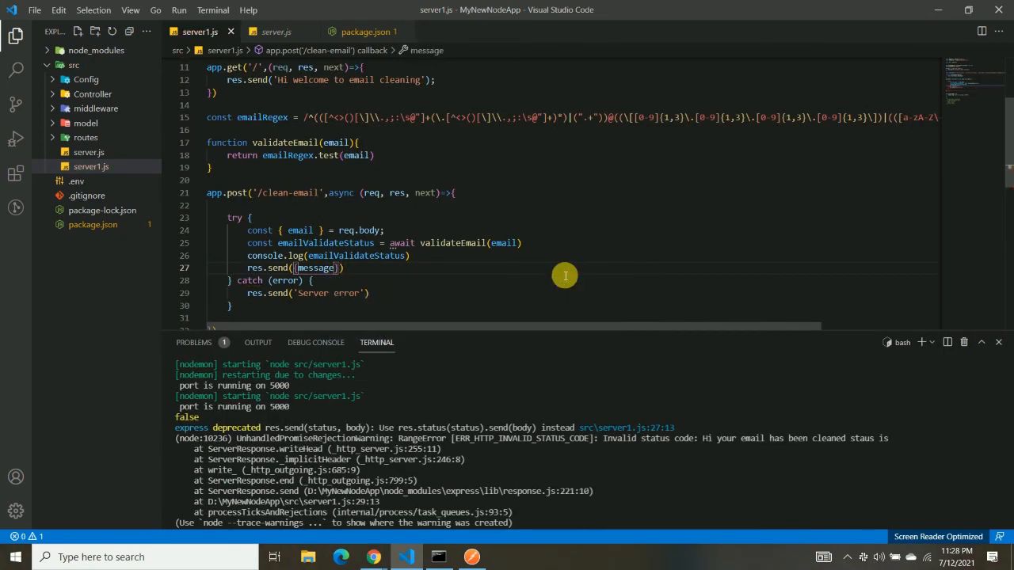
{"action": "type", "text": ":\"\""}
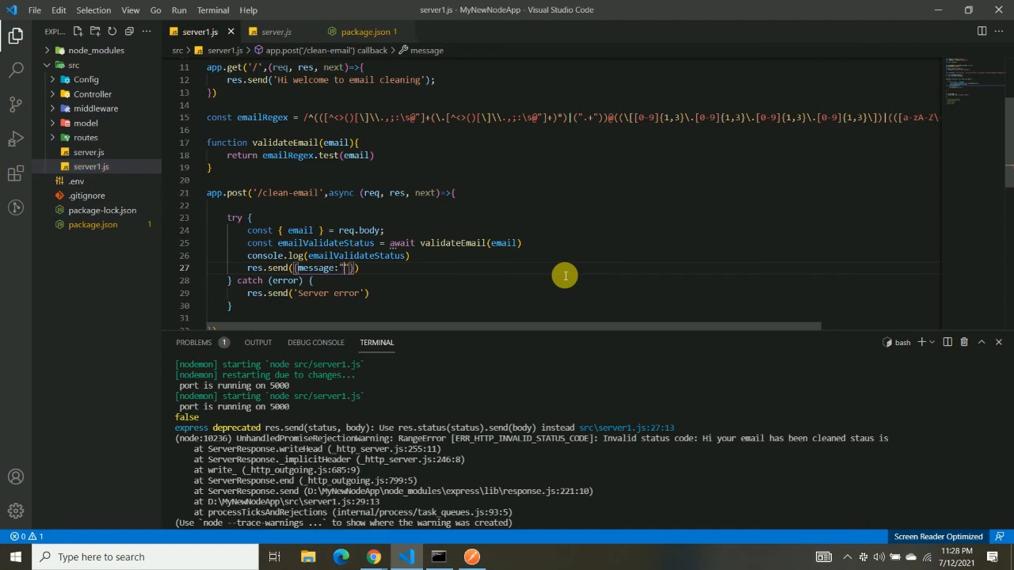
{"action": "type", "text": "email cleaned"}
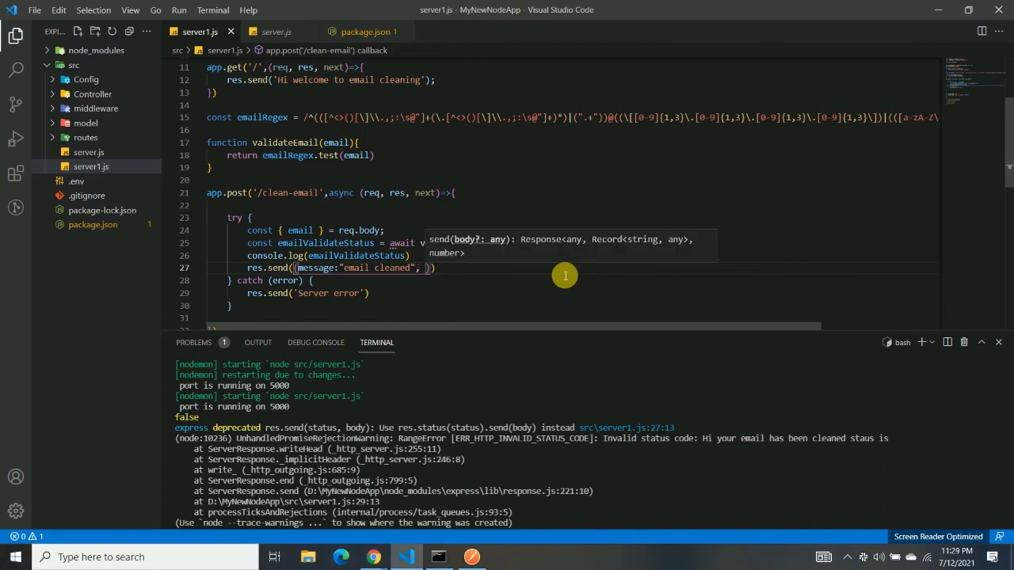
{"action": "type", "text": "status:"}
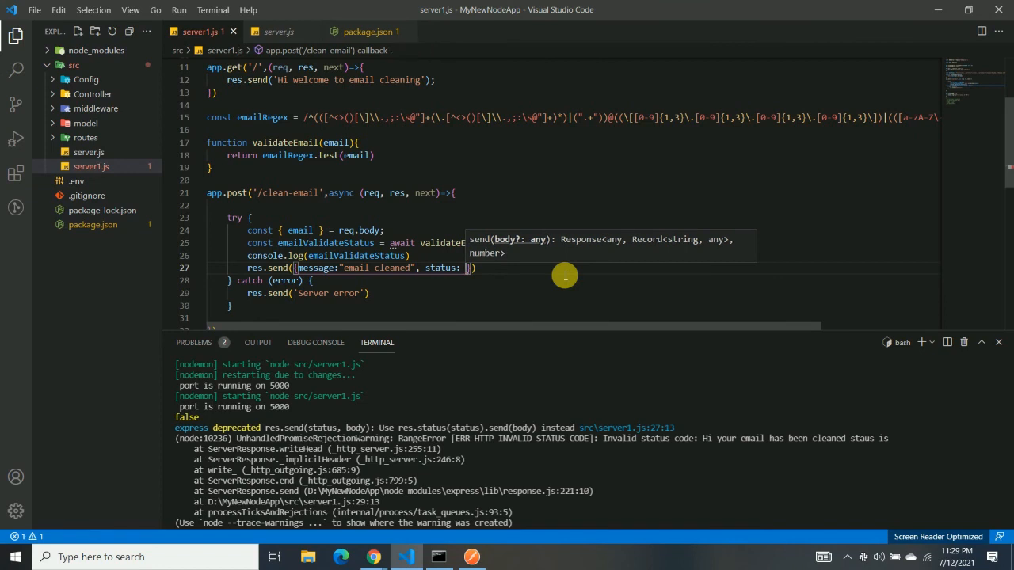
{"action": "type", "text": "emai"}
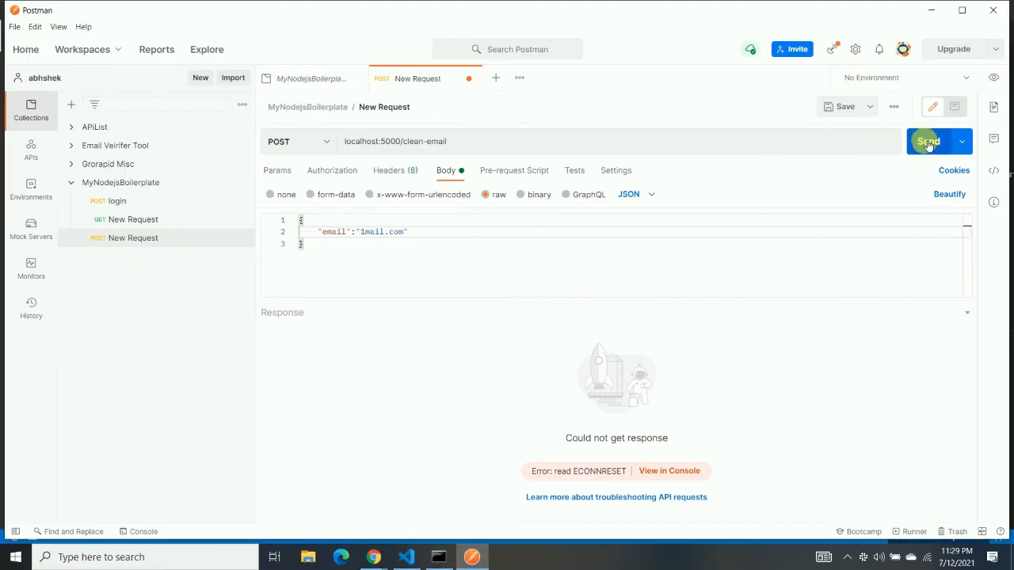
{"action": "left_click", "coordinate": [927, 141]}
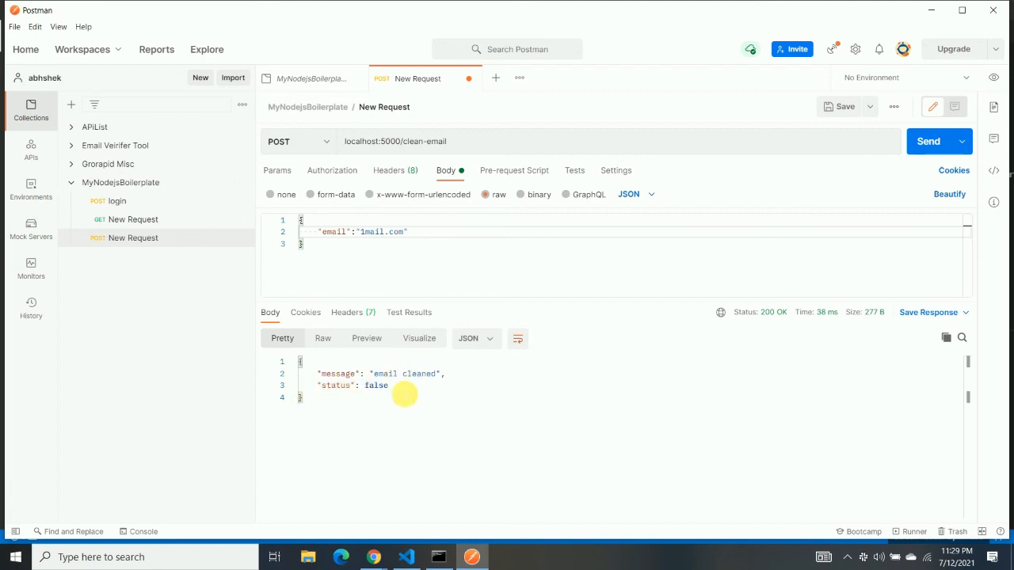
{"action": "left_click", "coordinate": [405, 557]}
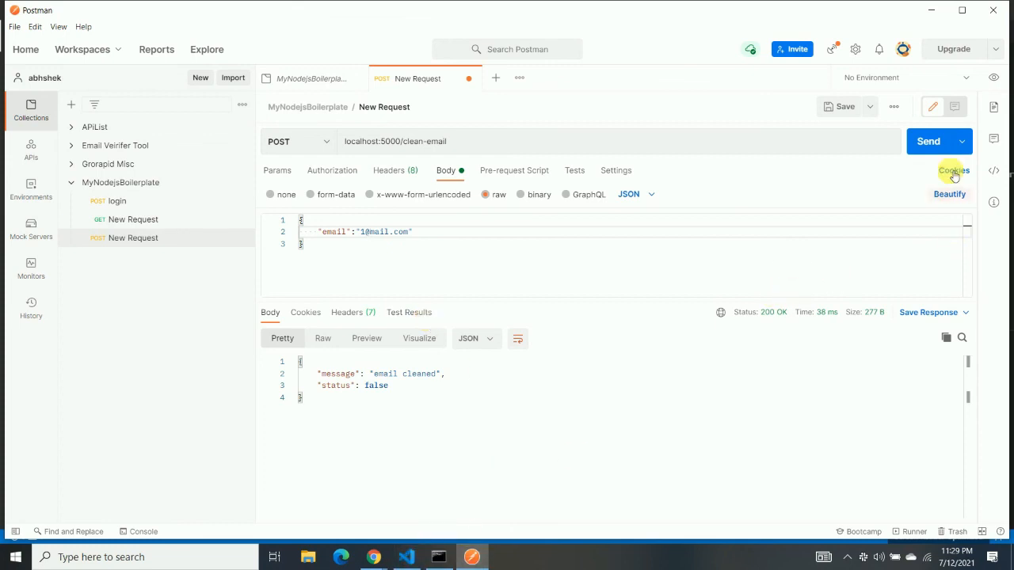
{"action": "left_click", "coordinate": [928, 141]}
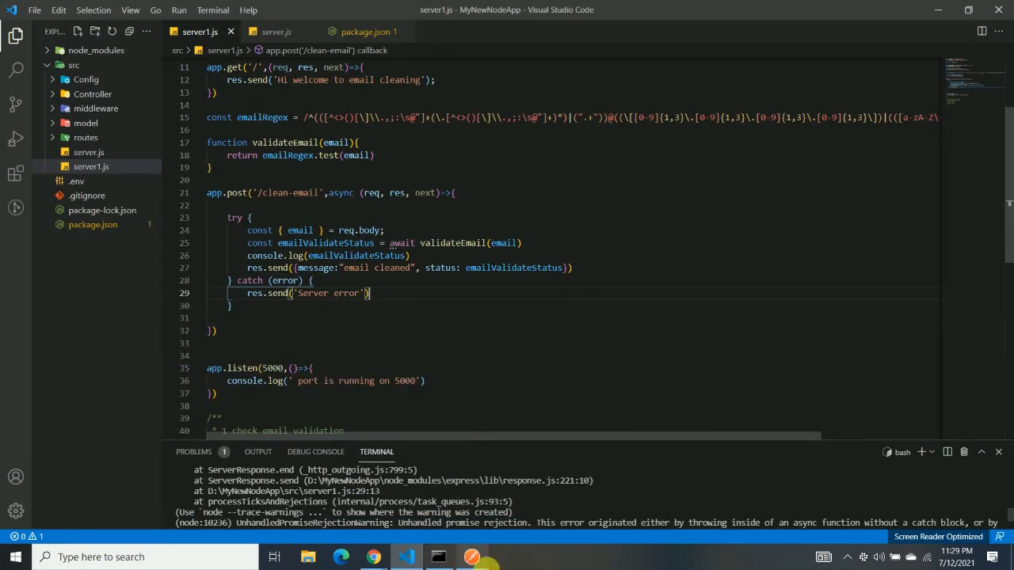
{"action": "mouse_move", "coordinate": [499, 550]}
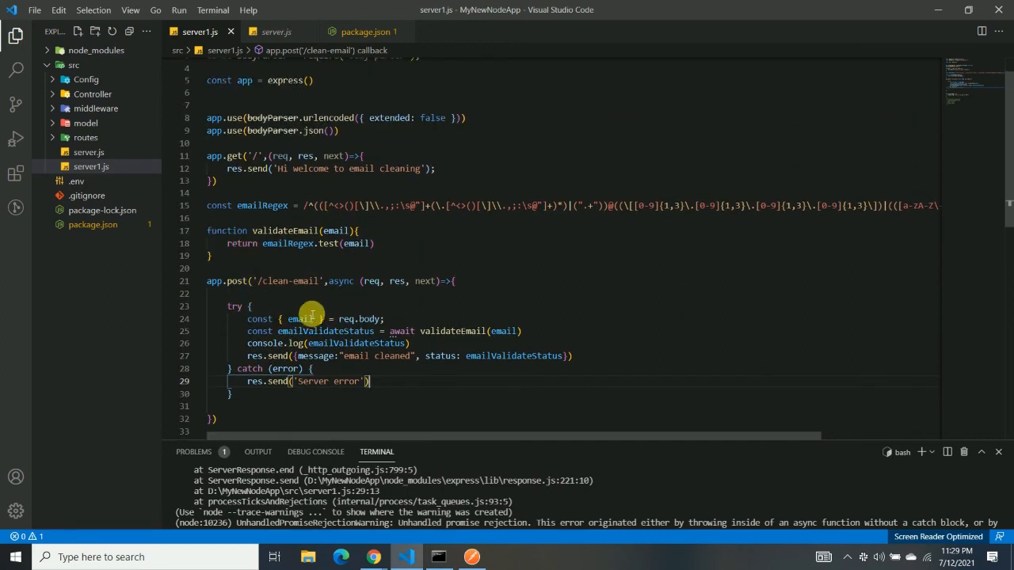
{"action": "scroll", "scroll_direction": "down", "scroll_amount": 3}
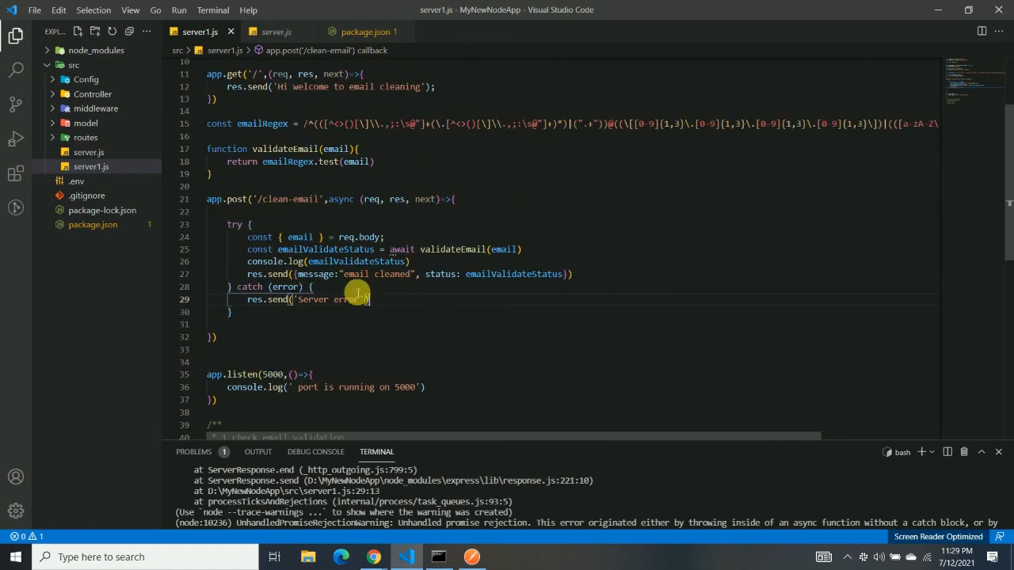
{"action": "mouse_move", "coordinate": [340, 178]}
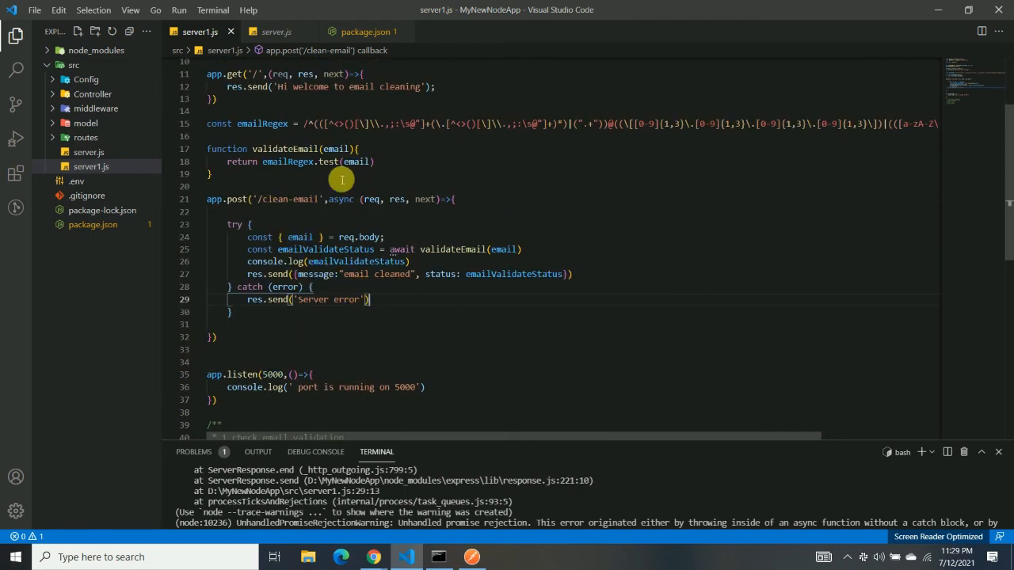
{"action": "mouse_move", "coordinate": [630, 126]}
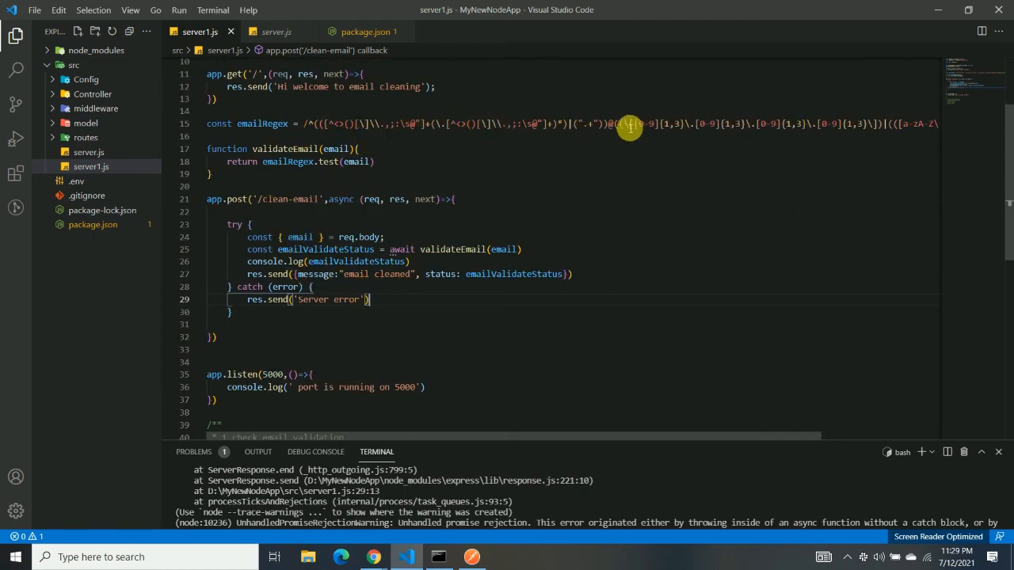
{"action": "scroll", "scroll_direction": "down", "scroll_amount": 3}
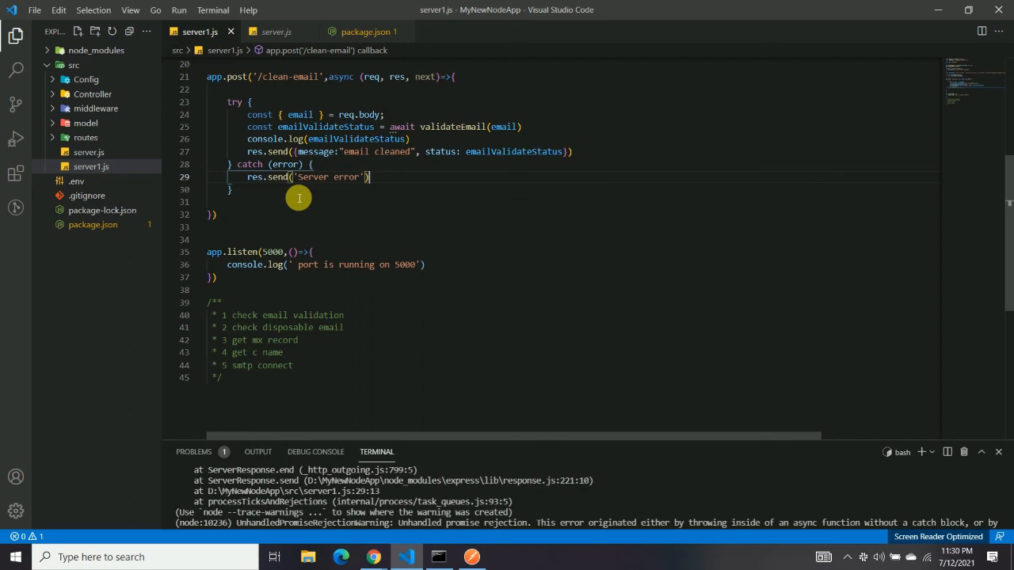
{"action": "left_click", "coordinate": [556, 10]}
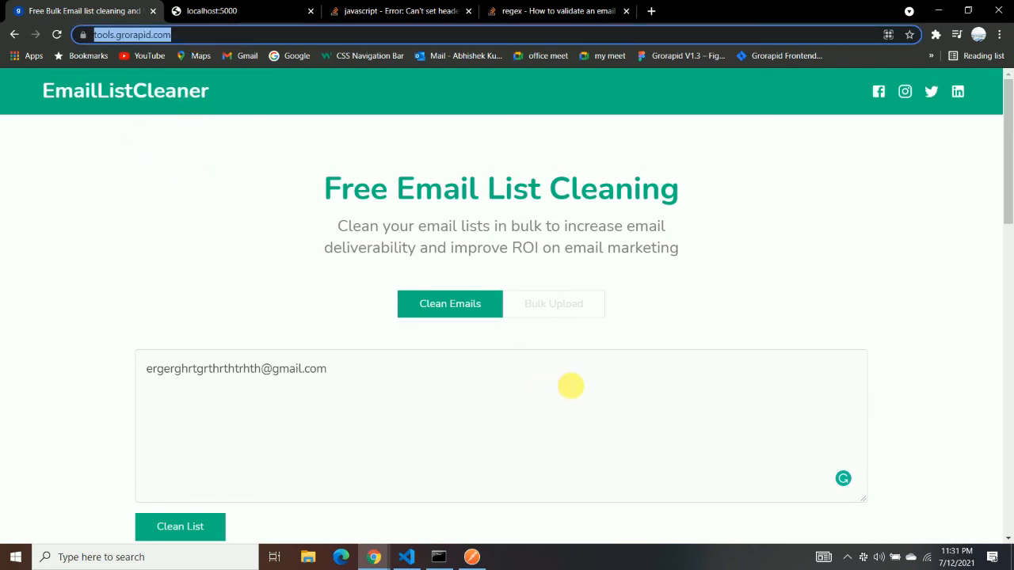
{"action": "scroll", "scroll_direction": "down", "scroll_amount": 3}
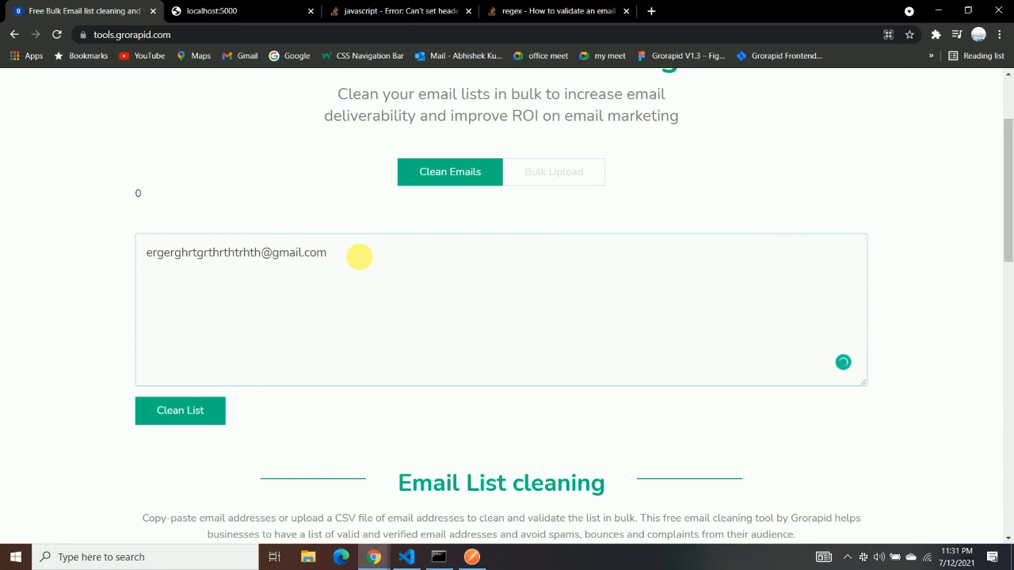
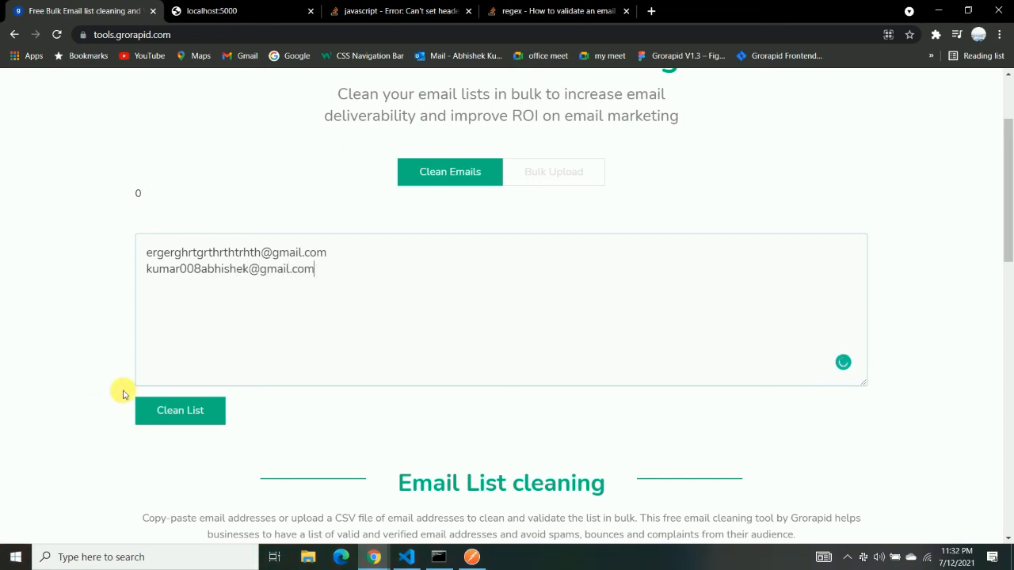
{"action": "left_click", "coordinate": [180, 410]}
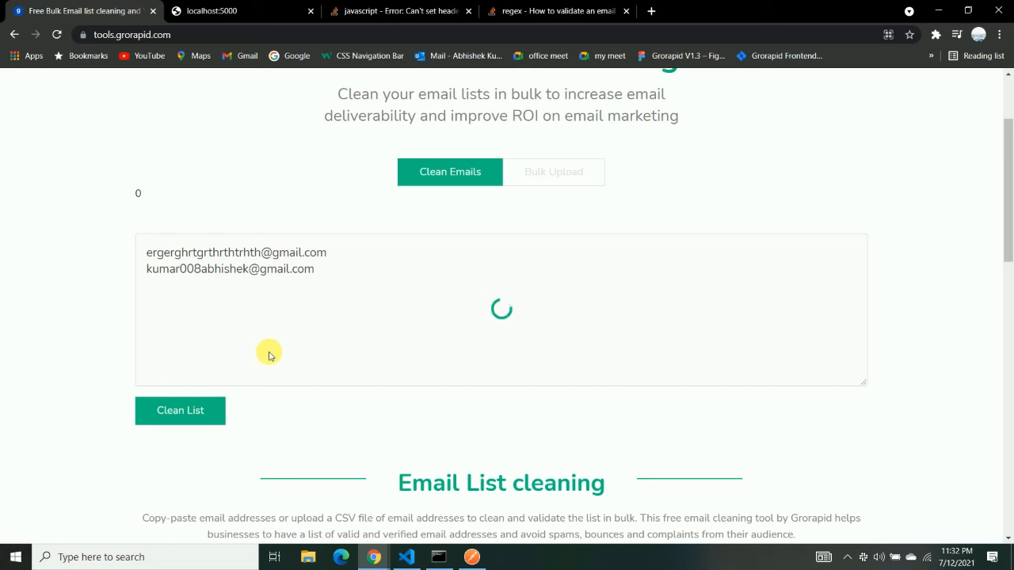
{"action": "mouse_move", "coordinate": [303, 358]}
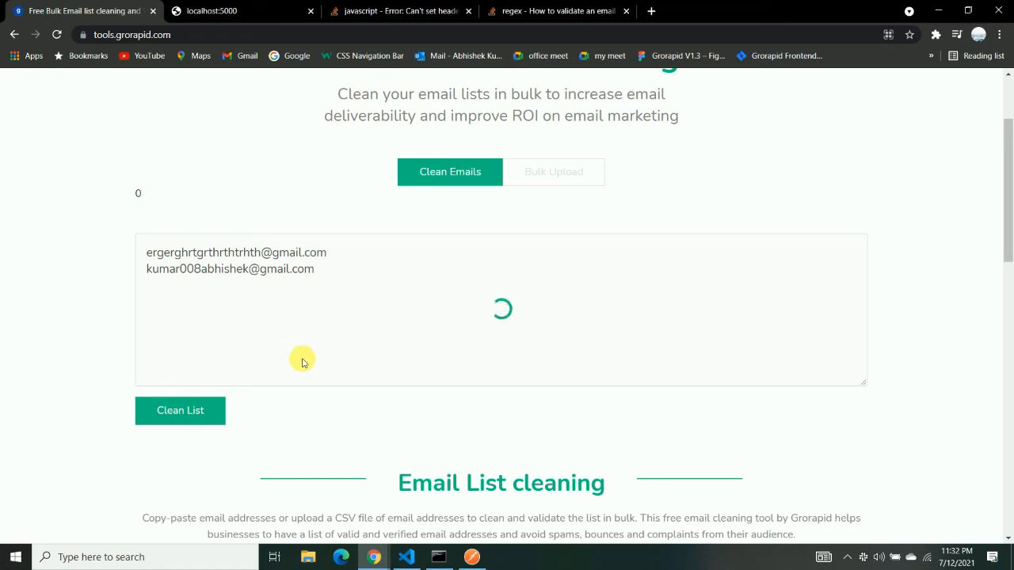
Review the one Invalid, one Valid result and go back via Start Over
{"action": "left_click", "coordinate": [180, 410]}
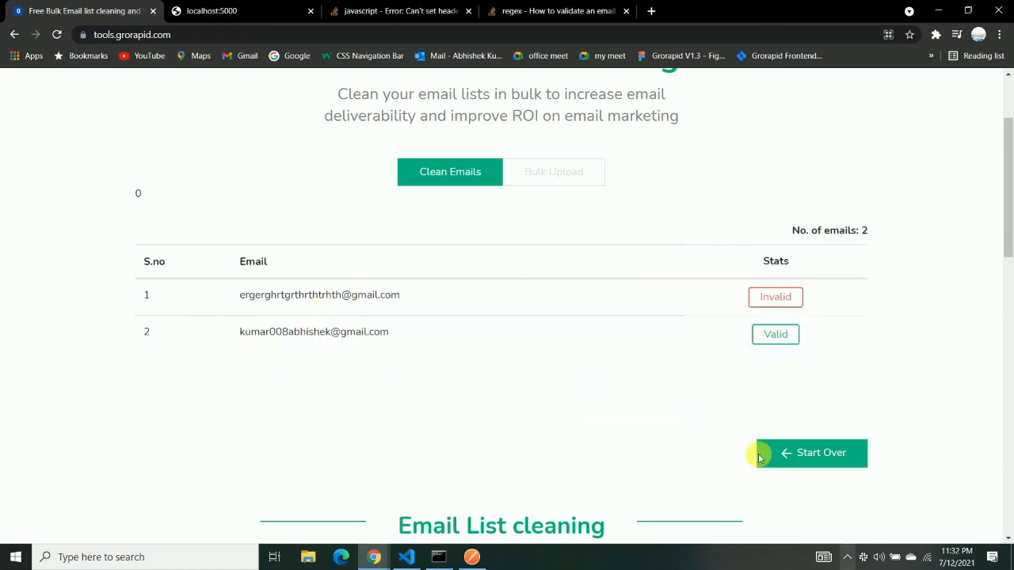
{"action": "scroll", "scroll_direction": "down", "scroll_amount": 3}
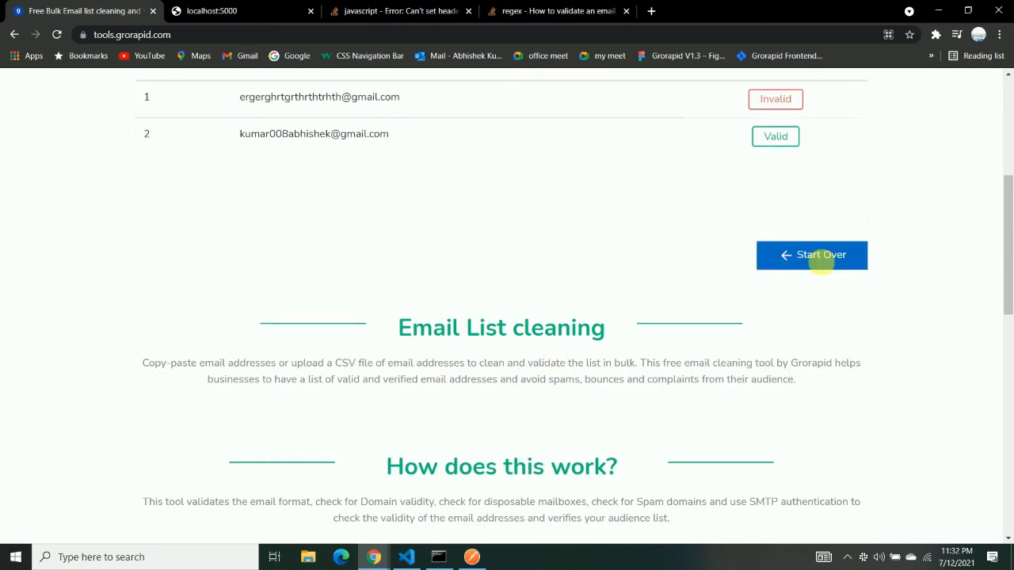
{"action": "left_click", "coordinate": [811, 254]}
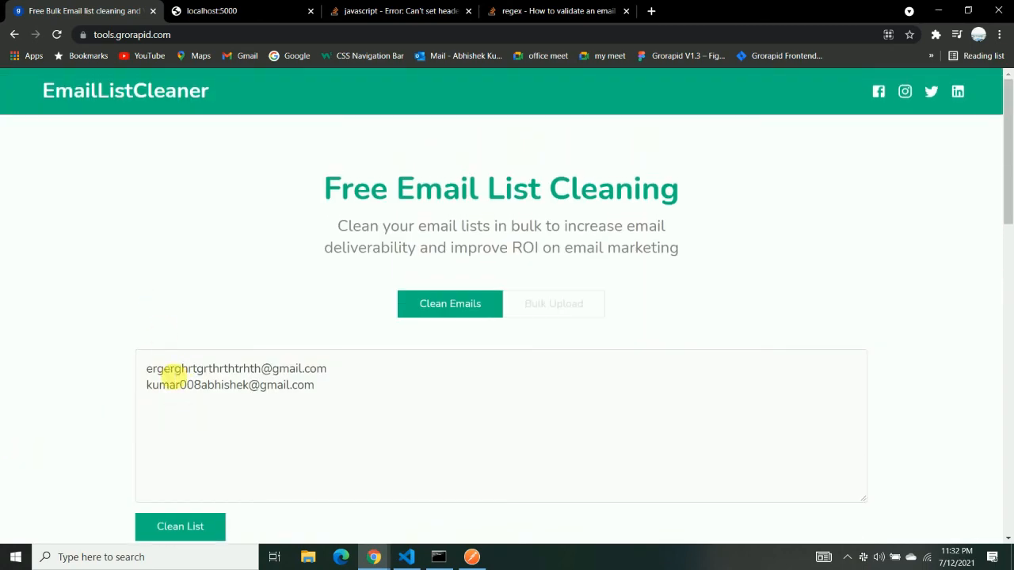